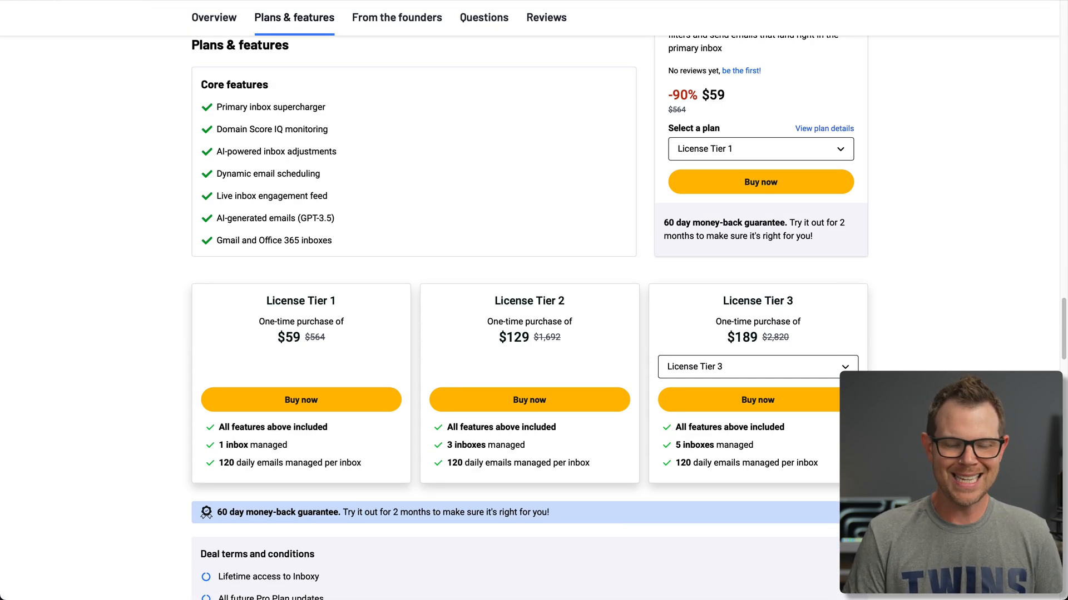
# - Change the third Inboxy plan card to License Tier 5 ($499, 20 inboxes)
pyautogui.scroll(-3)
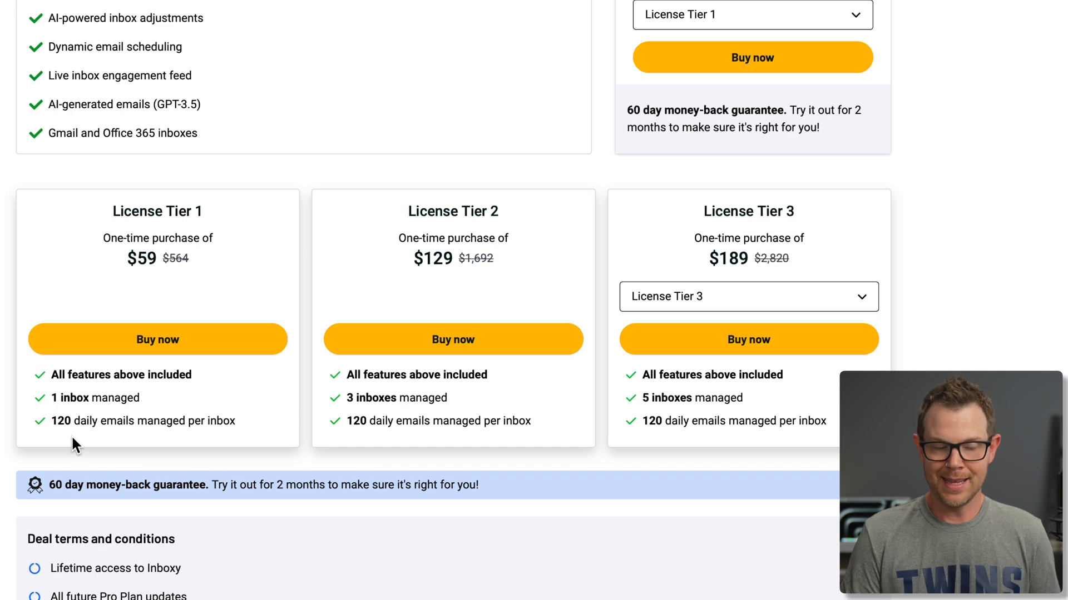
pyautogui.moveTo(398, 415)
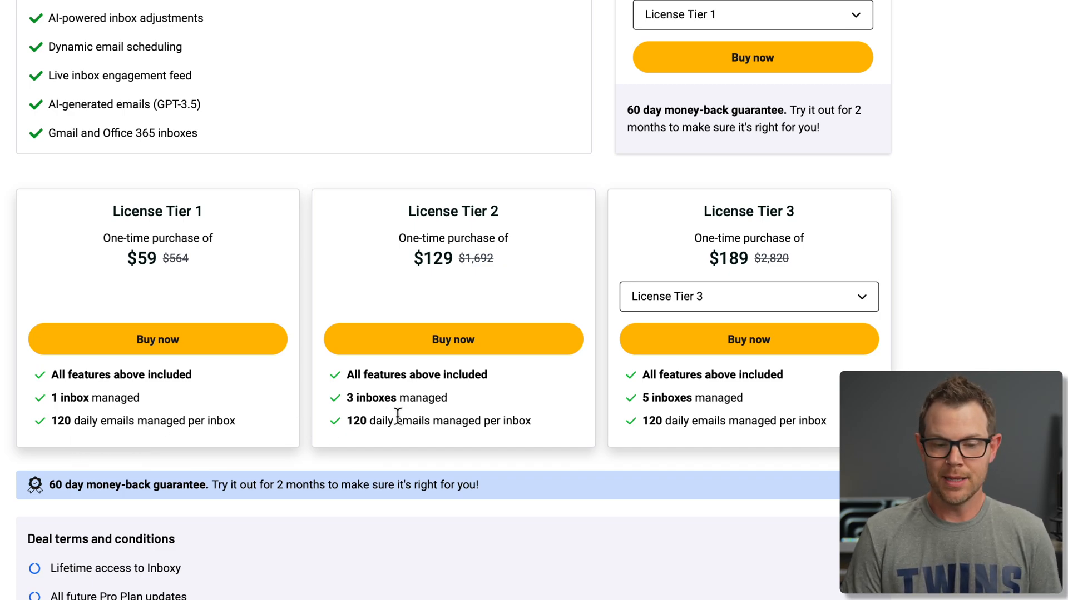
pyautogui.click(747, 296)
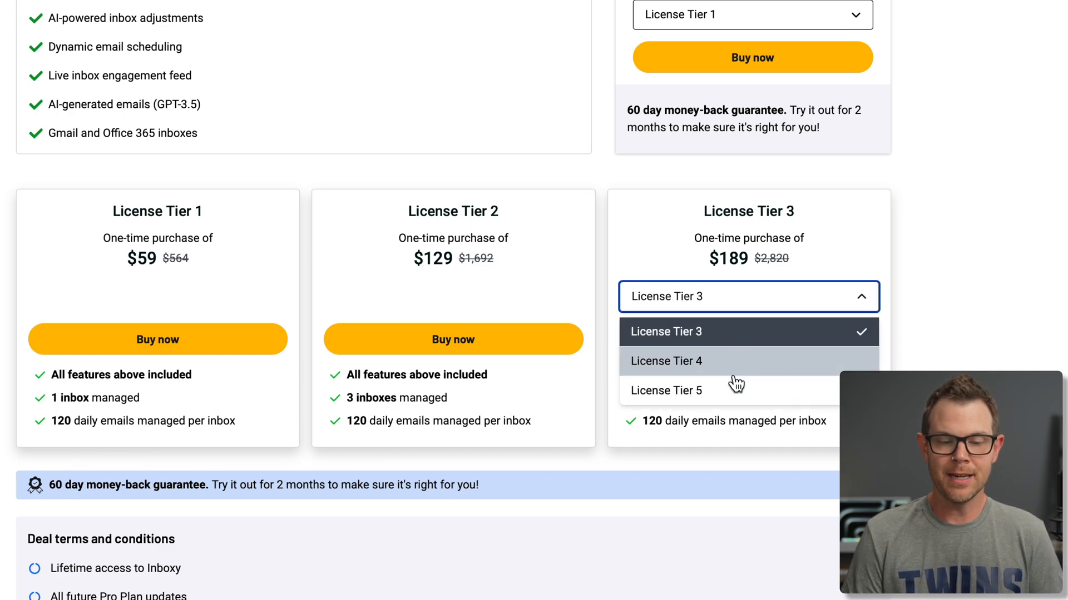
pyautogui.click(666, 390)
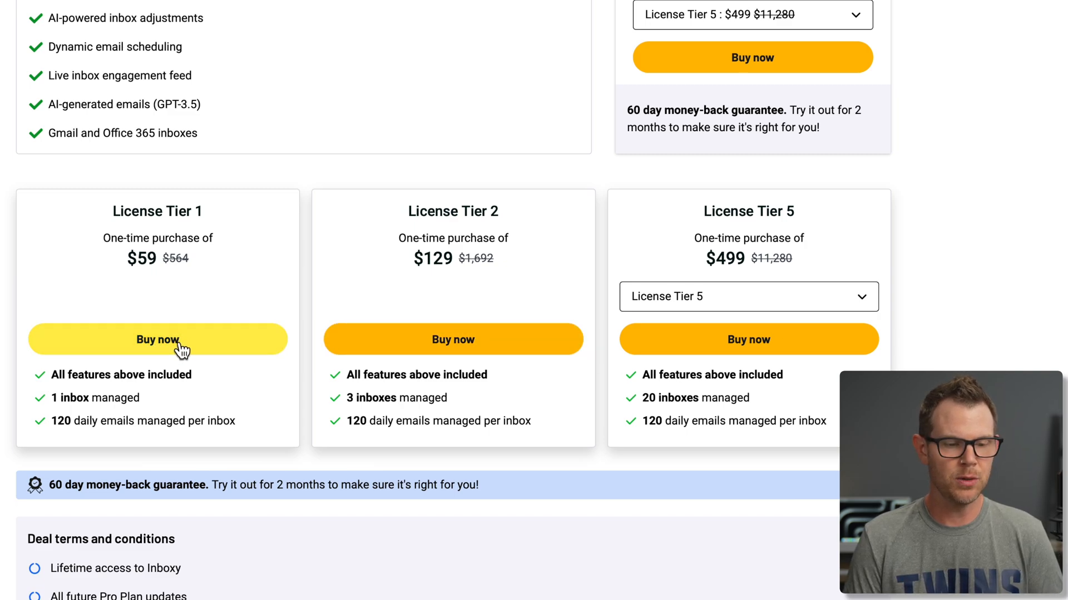
# - Buy Inboxy License Tier 1 through AppSumo checkout and start activation
pyautogui.click(157, 339)
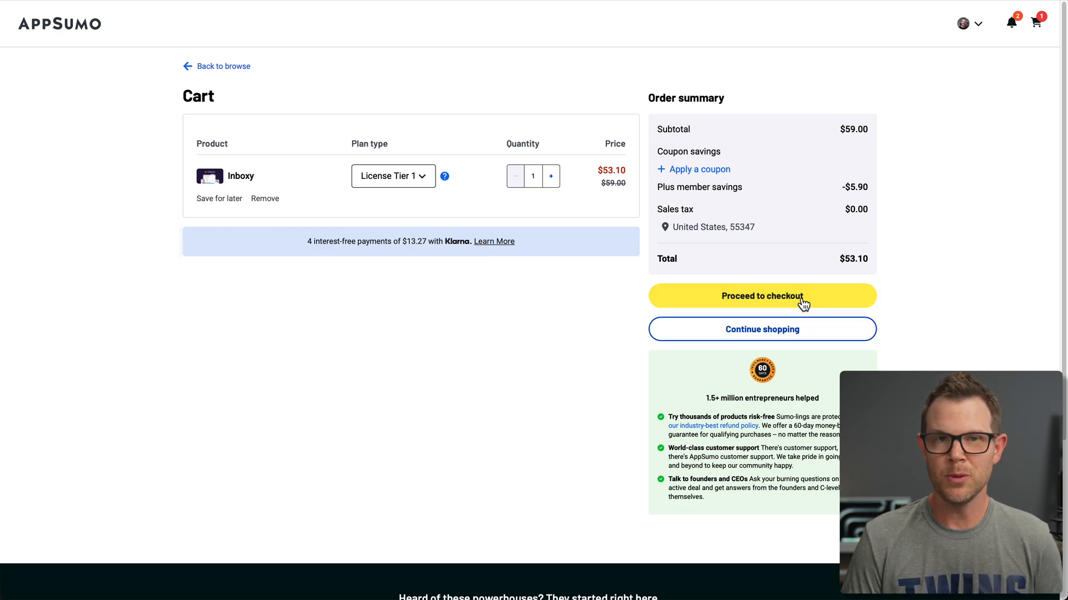
pyautogui.click(761, 295)
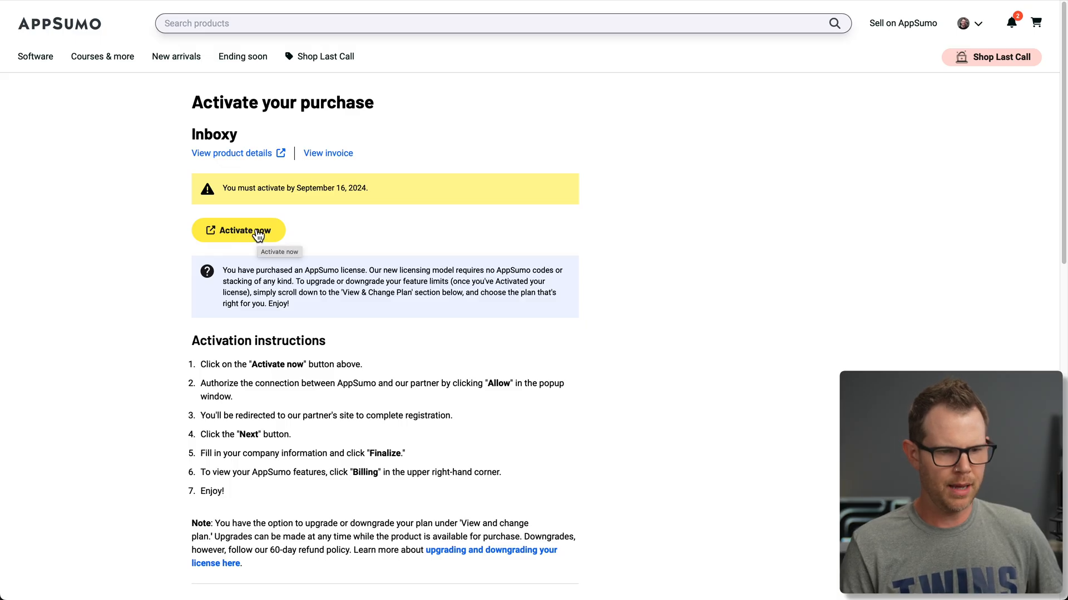
pyautogui.click(239, 230)
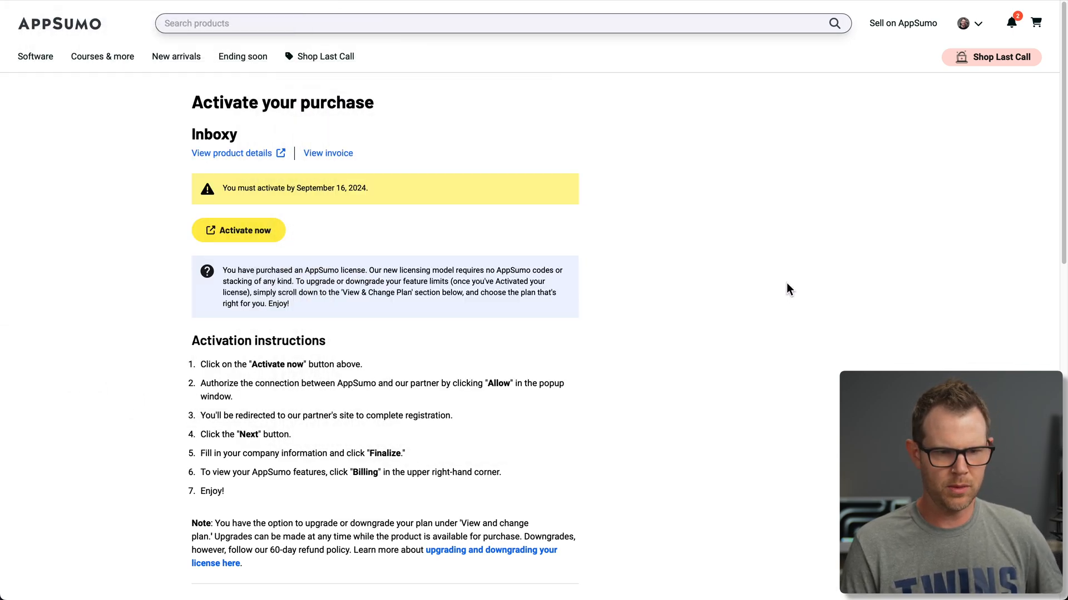
pyautogui.click(238, 230)
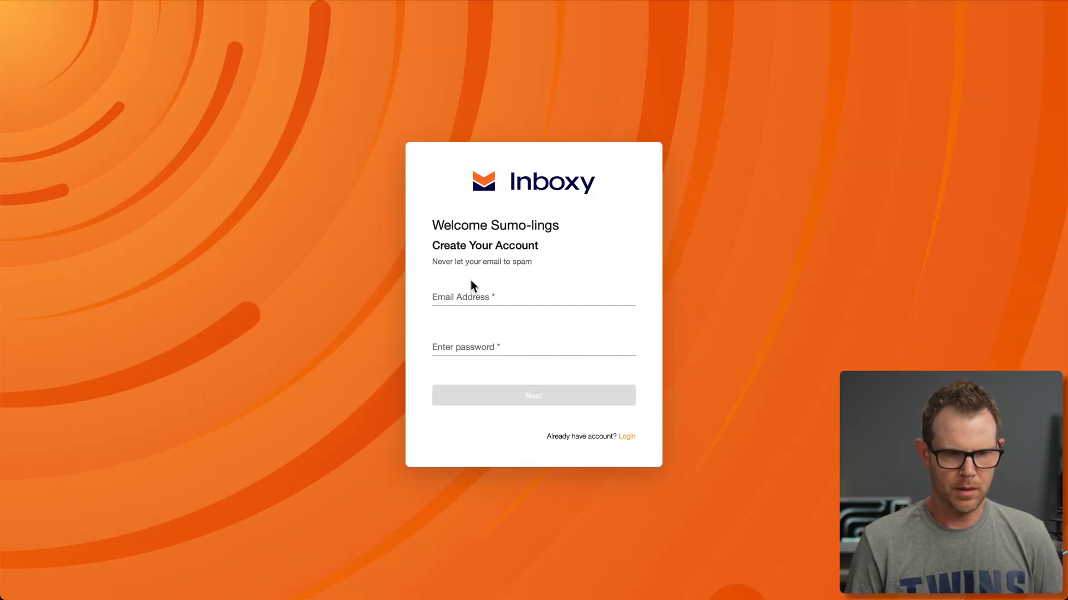
# - Complete Inboxy sign-up and review Main Account (0 inboxes) without changes
pyautogui.write('d')
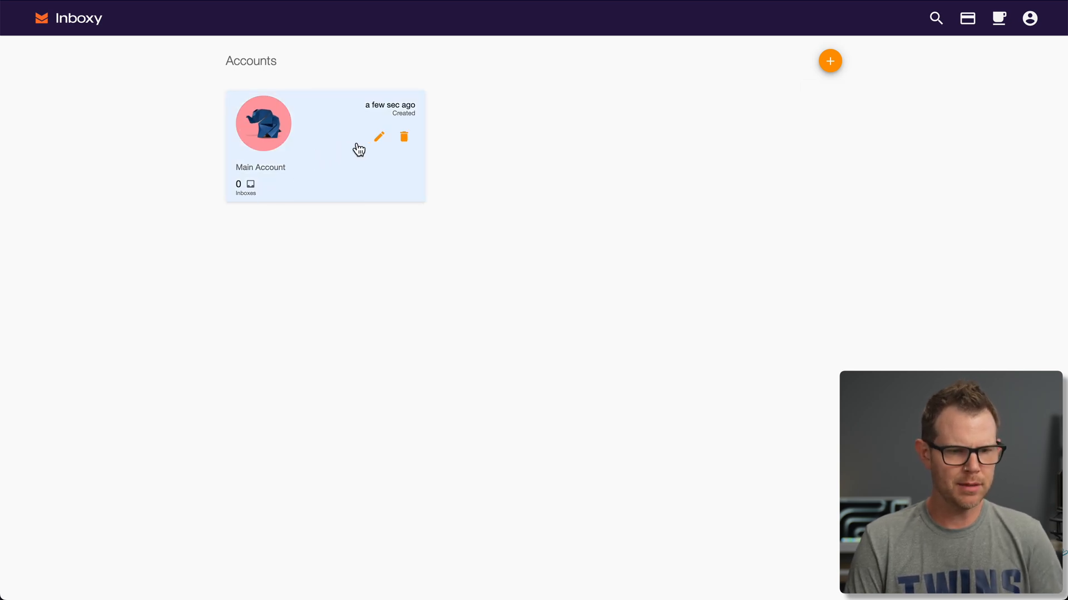
pyautogui.click(379, 136)
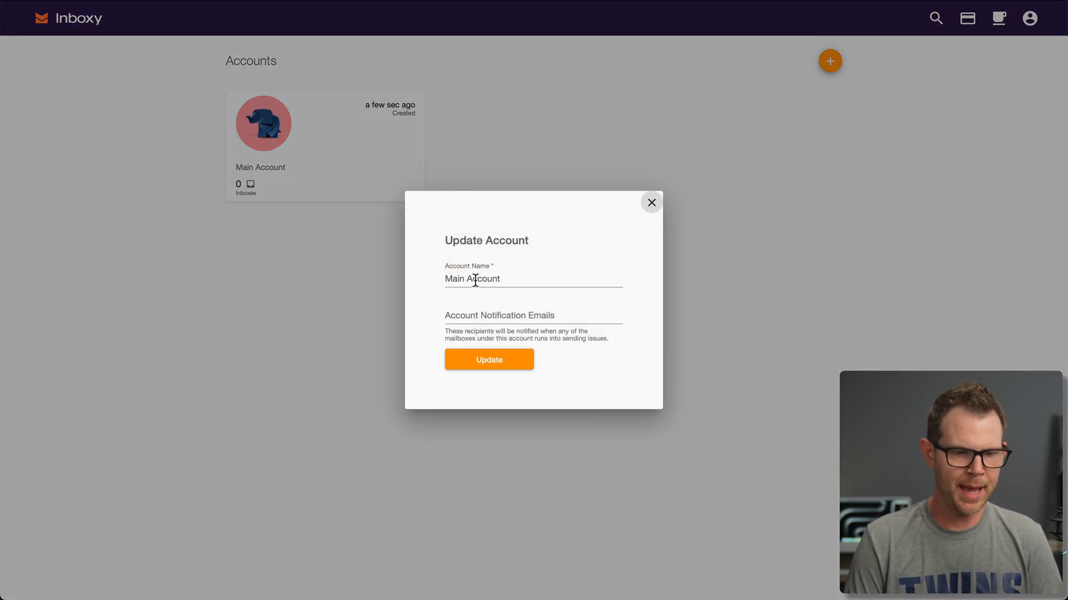
pyautogui.click(650, 203)
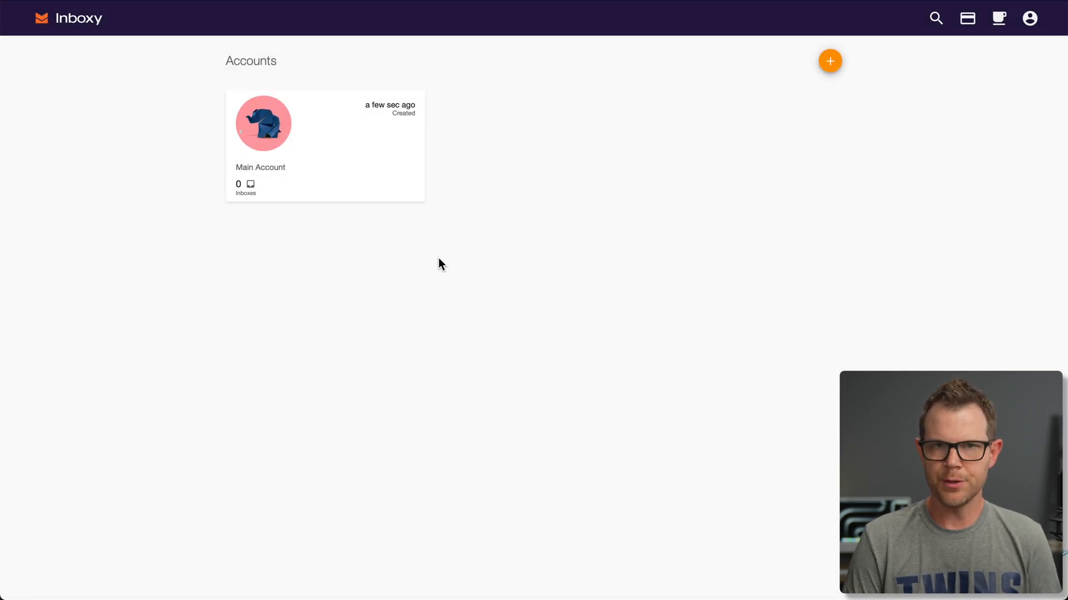
pyautogui.moveTo(442, 261)
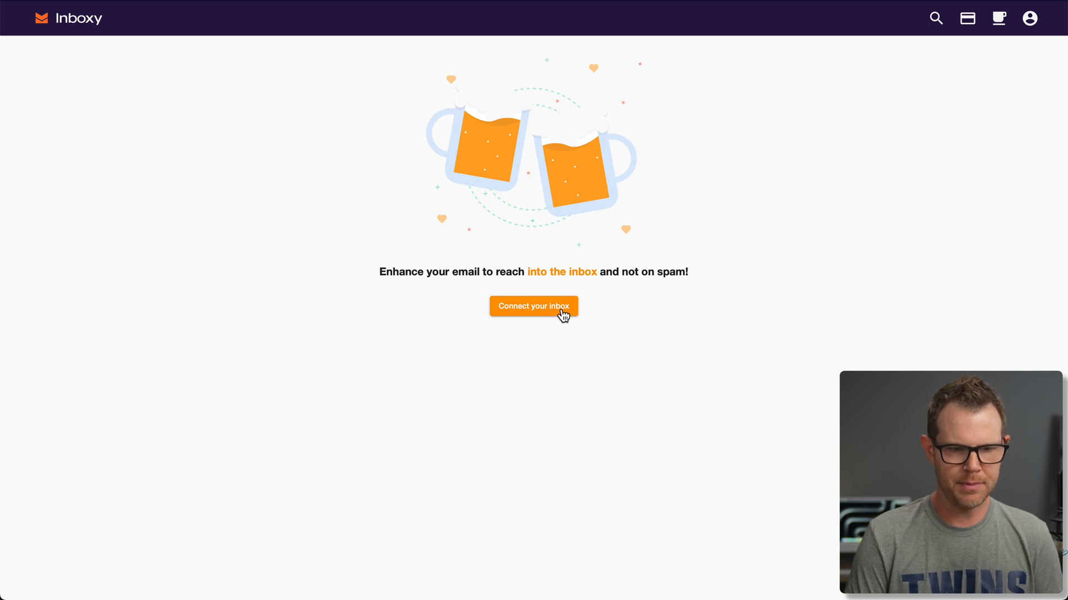
# - Start connecting an inbox and choose Custom SMTP from the extra provider options
pyautogui.click(533, 306)
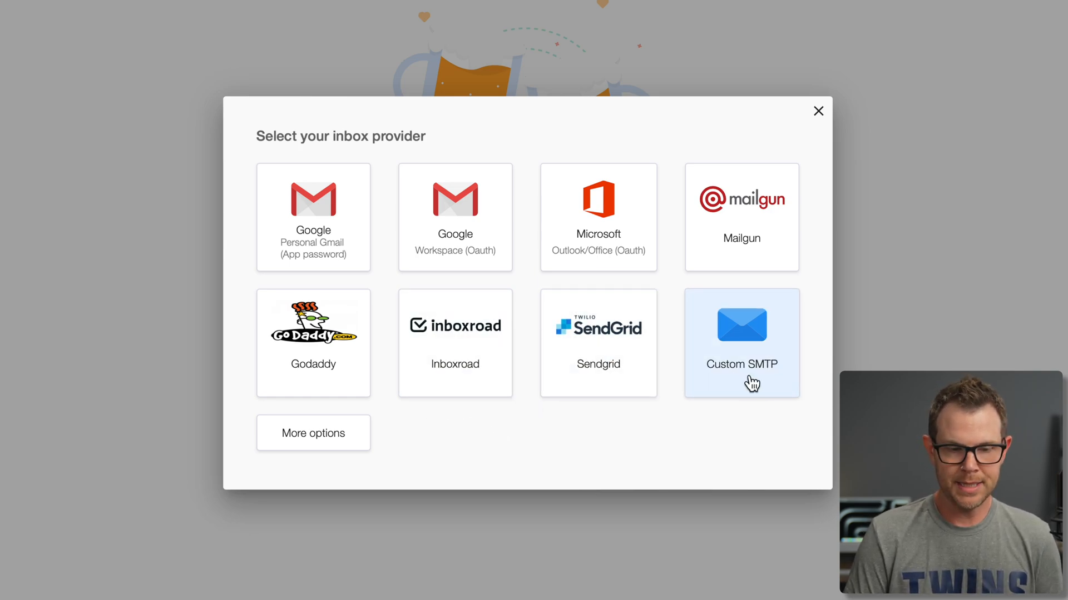
pyautogui.click(313, 433)
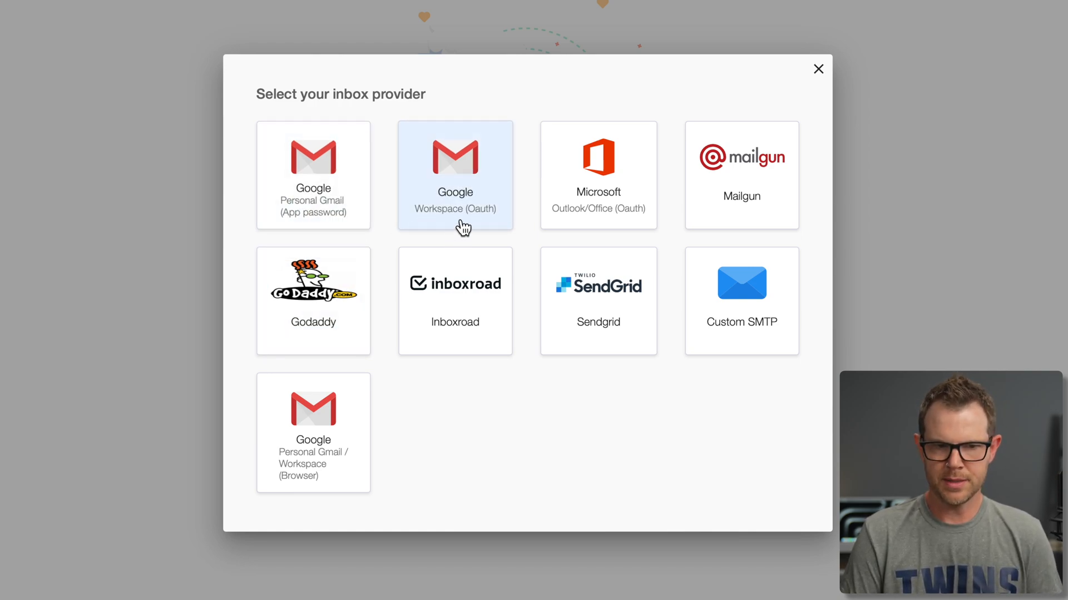
pyautogui.moveTo(497, 228)
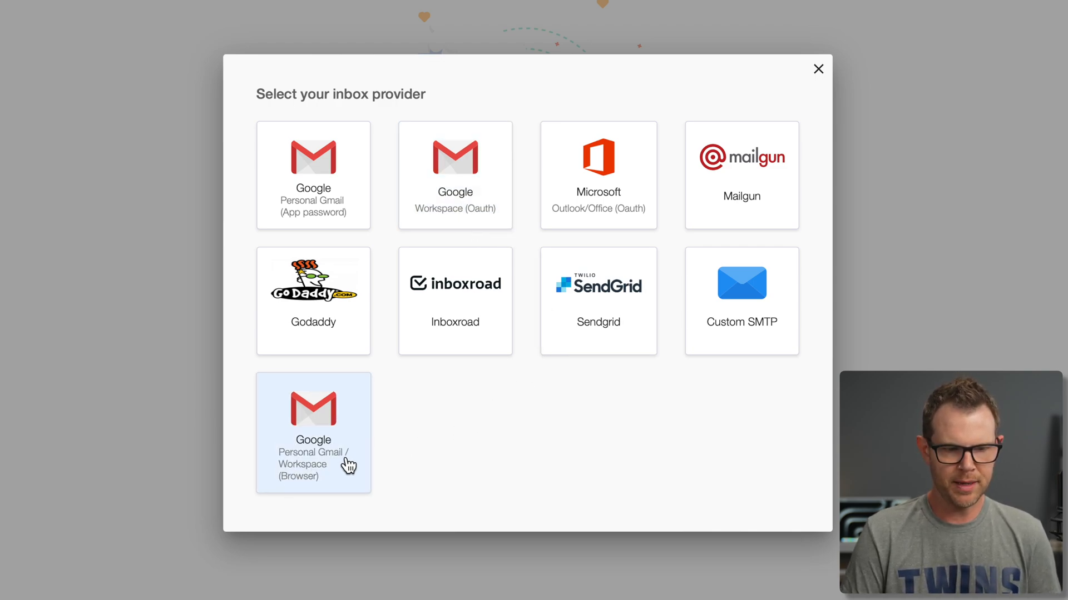
pyautogui.moveTo(337, 477)
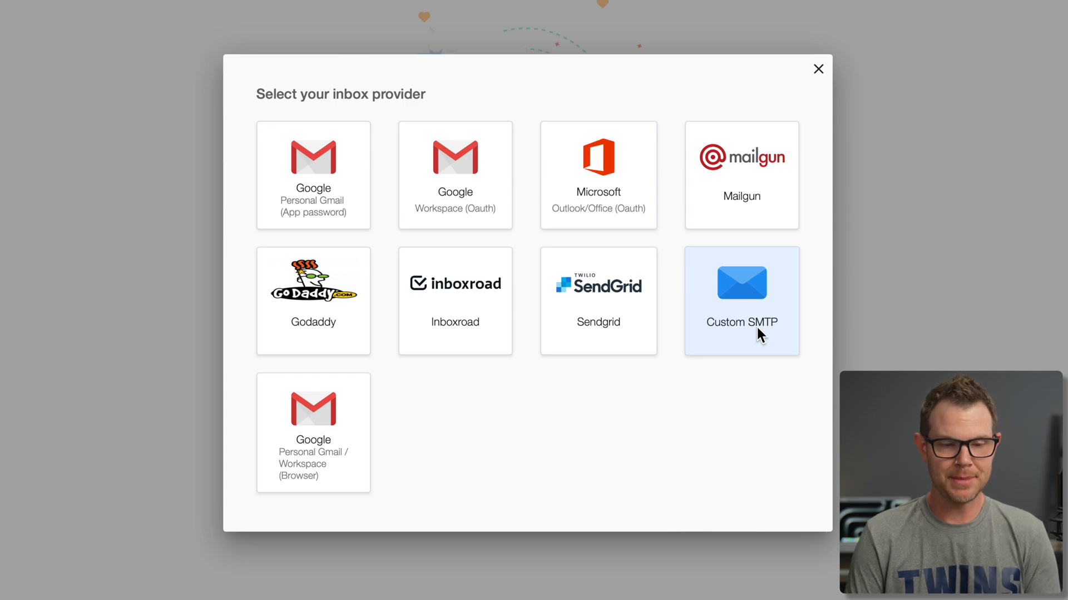
pyautogui.click(741, 301)
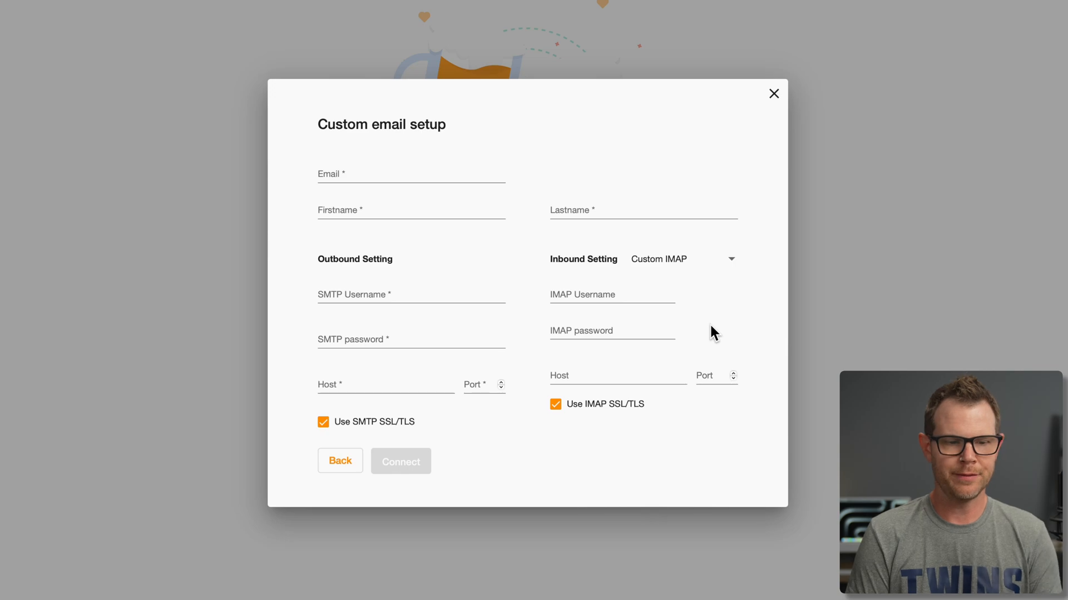
pyautogui.moveTo(465, 145)
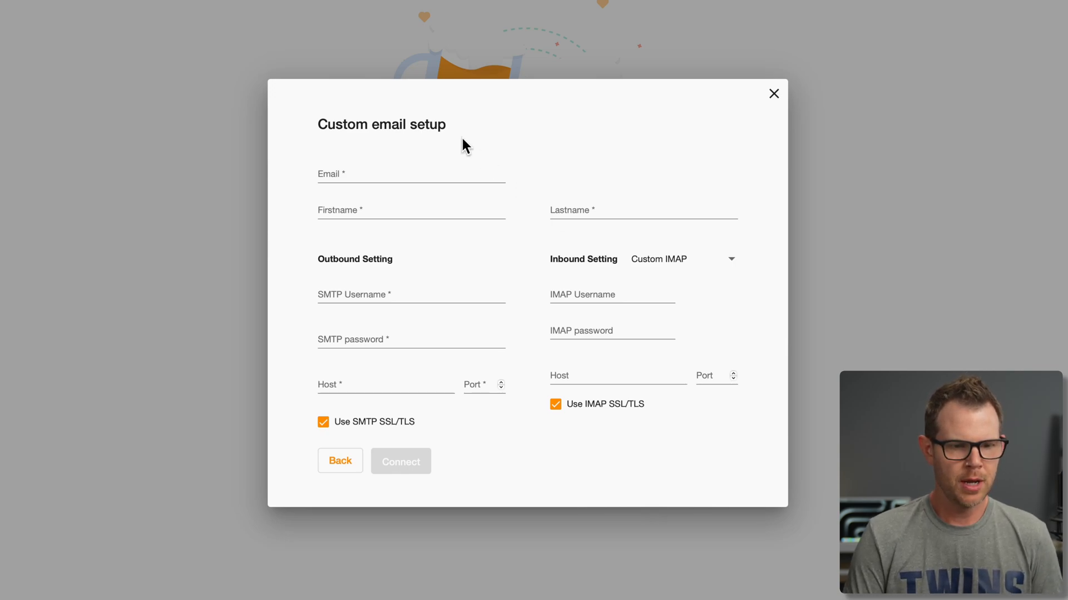
# - Enter the inbox's SMTP and IMAP details, fix the outbound port, and connect
pyautogui.click(410, 173)
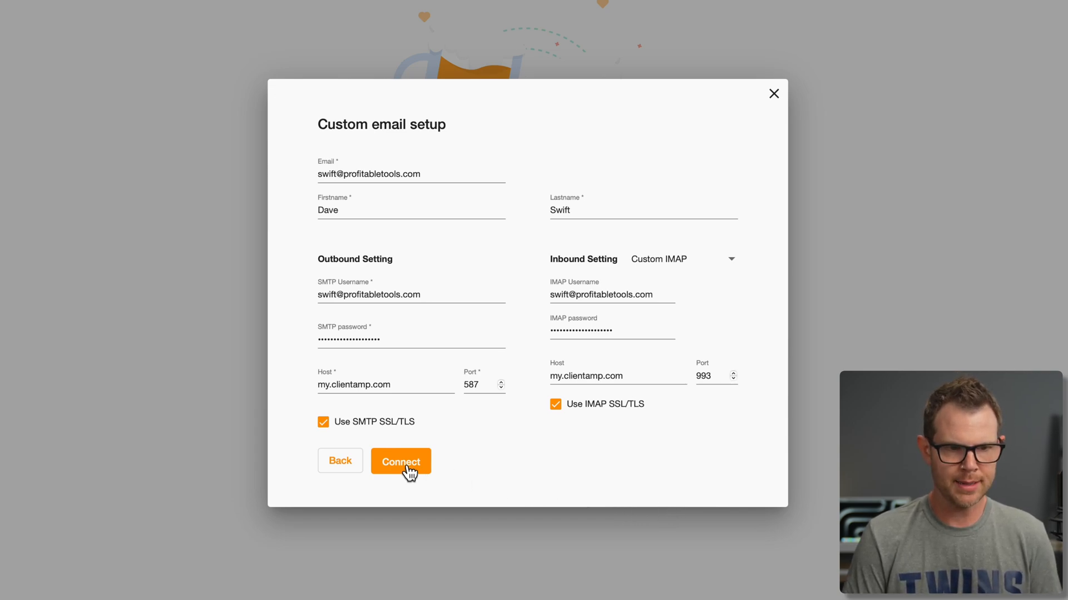
pyautogui.click(401, 461)
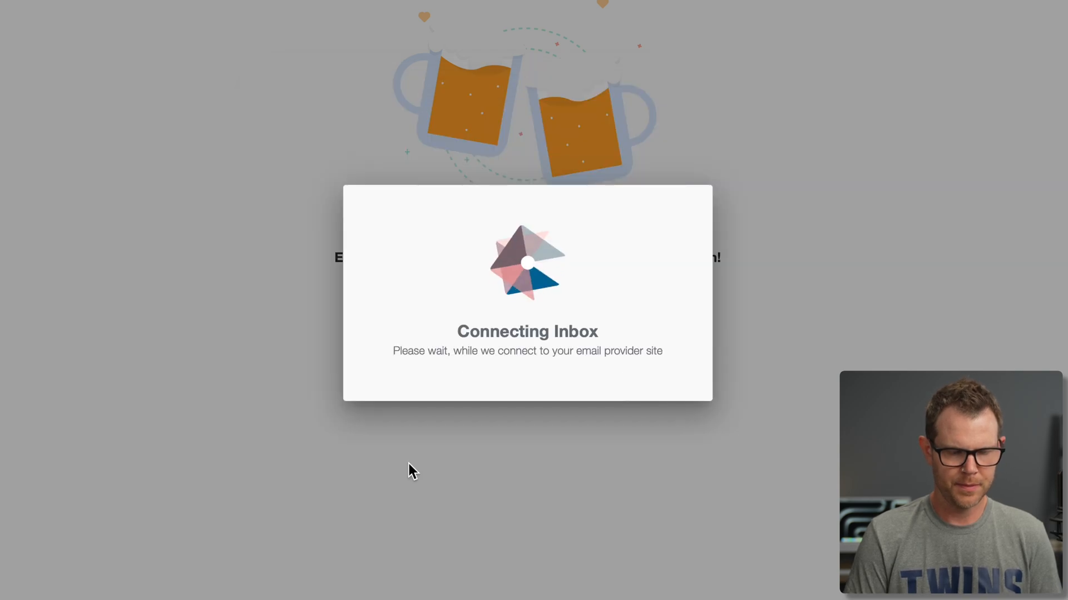
pyautogui.moveTo(525, 370)
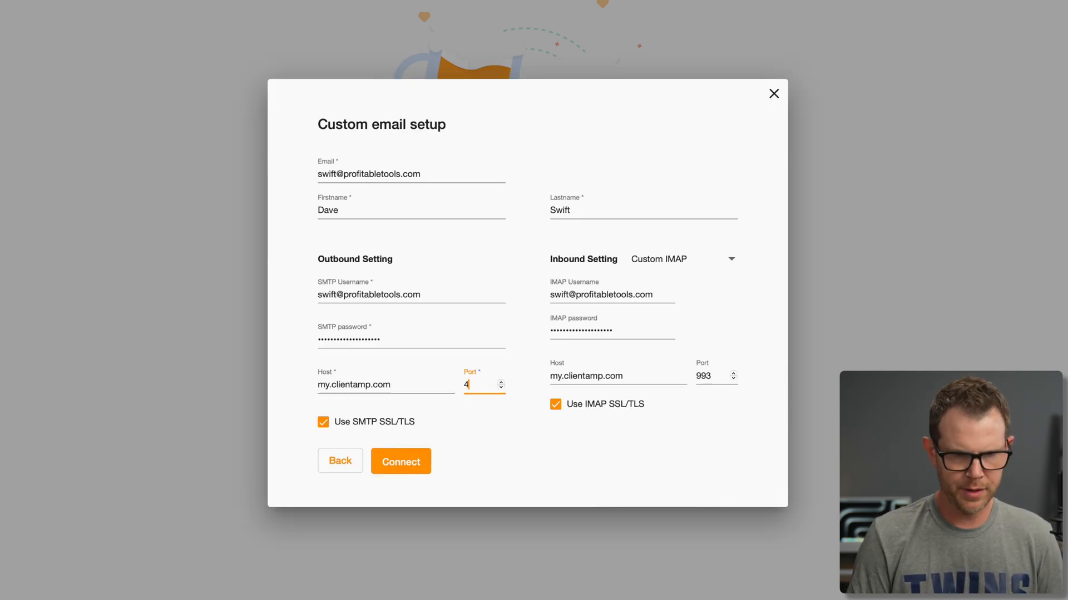
pyautogui.click(401, 461)
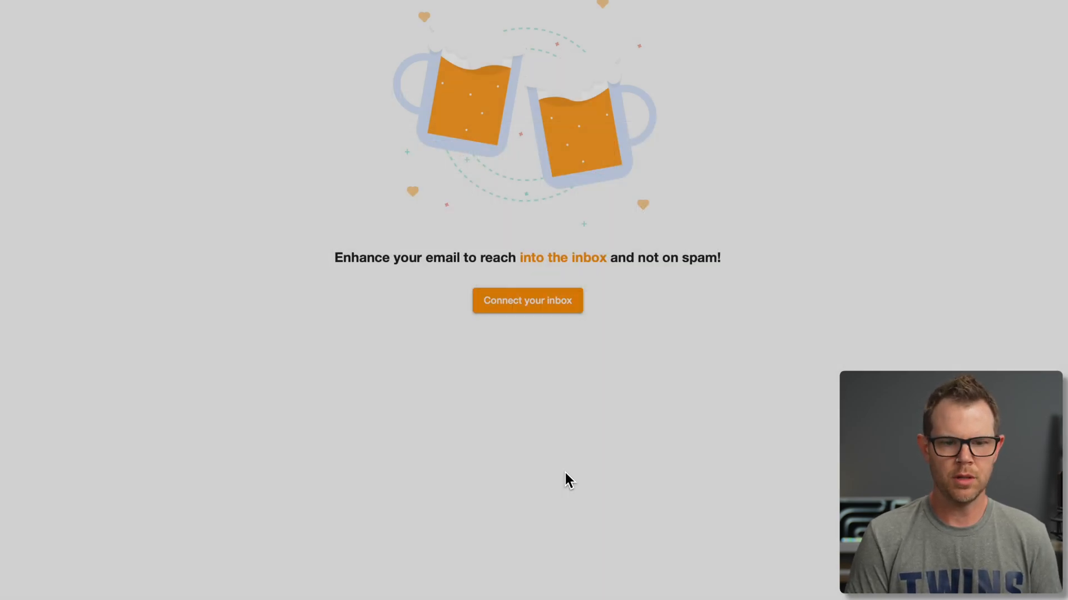
# - Let the connection finish and view the Instant Setup and Detailed Setup options
pyautogui.click(527, 300)
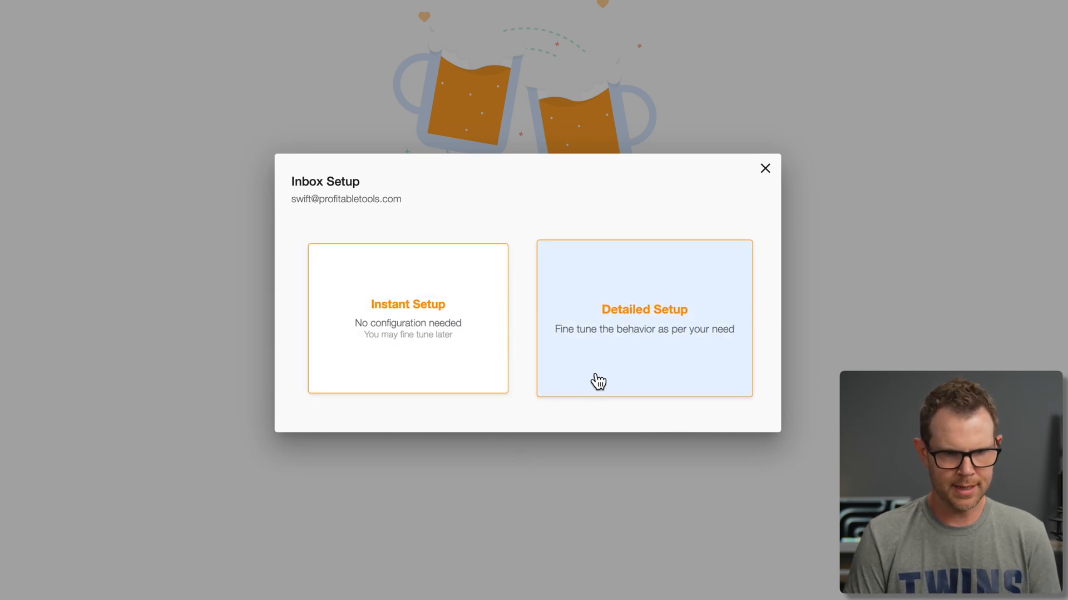
pyautogui.click(407, 318)
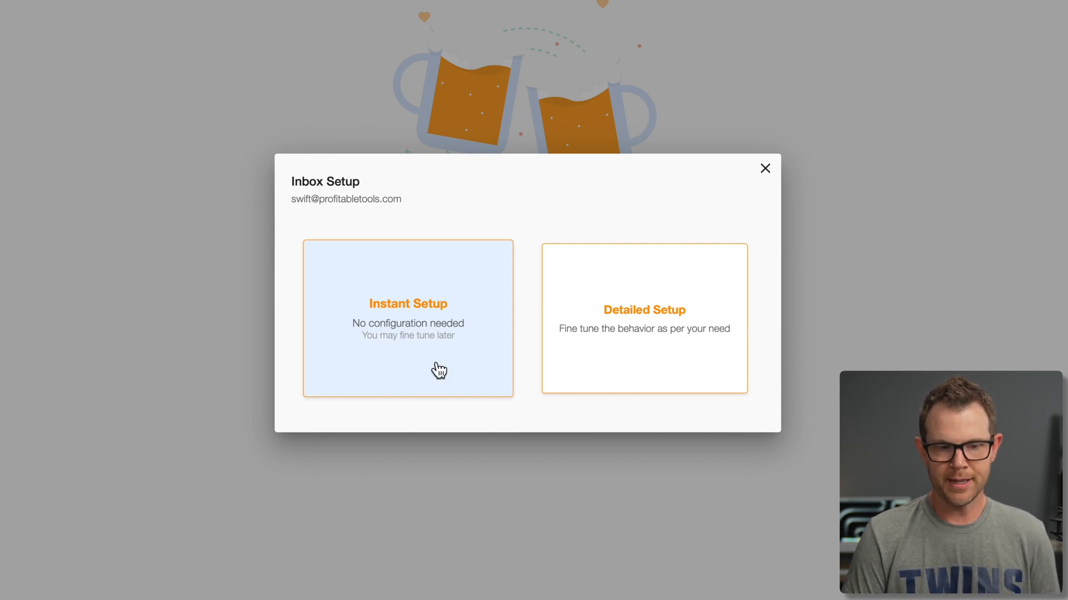
pyautogui.click(644, 319)
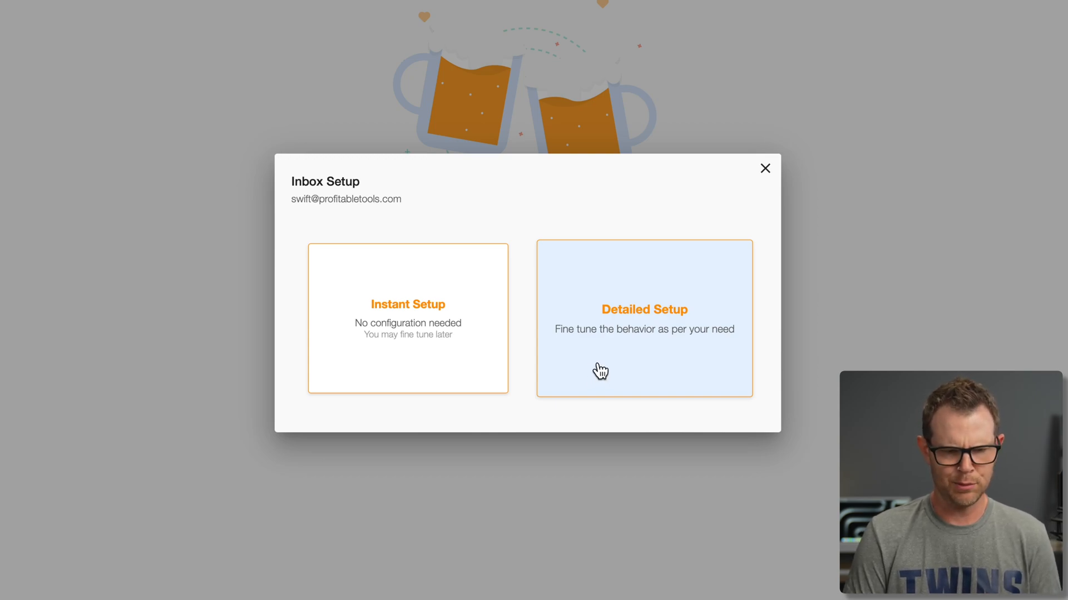
# - Choose Detailed Setup and keep US Central, 06:00 AM–11:00 PM, Monday–Friday
pyautogui.click(643, 319)
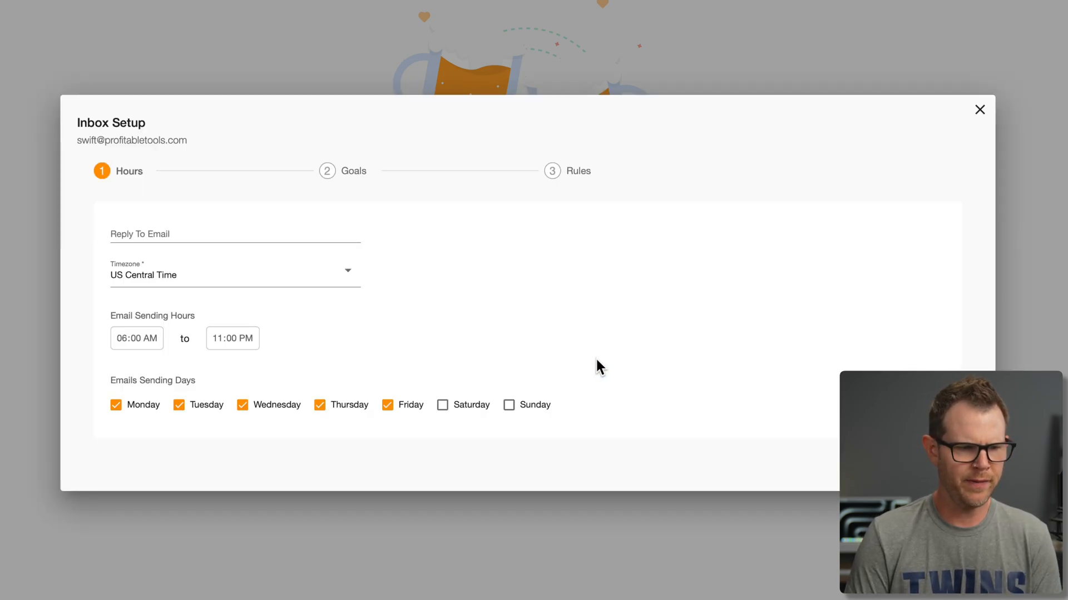
pyautogui.moveTo(106, 206)
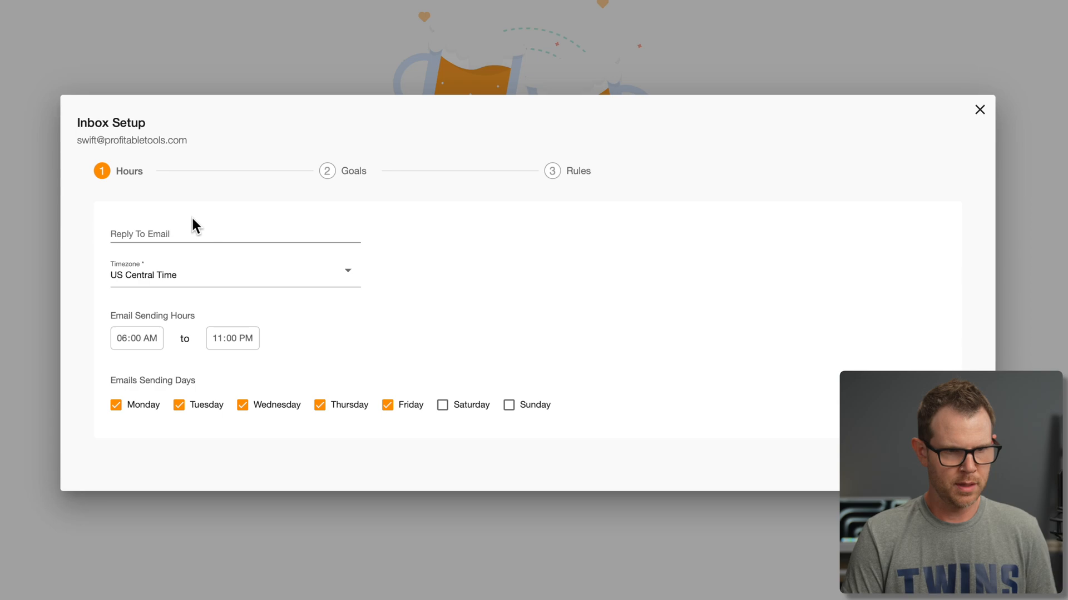
pyautogui.click(234, 235)
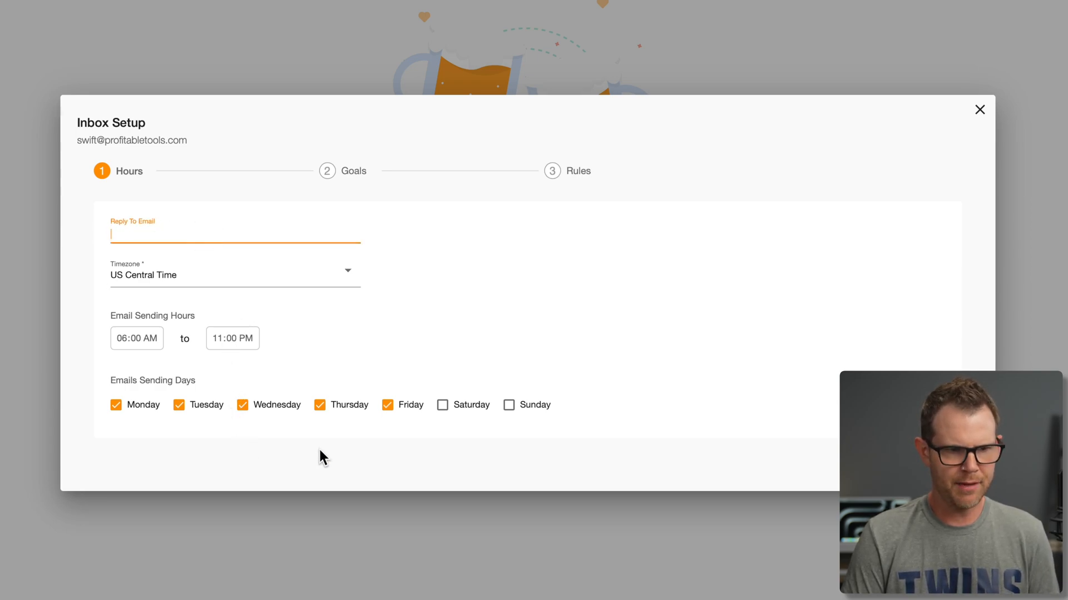
pyautogui.moveTo(480, 419)
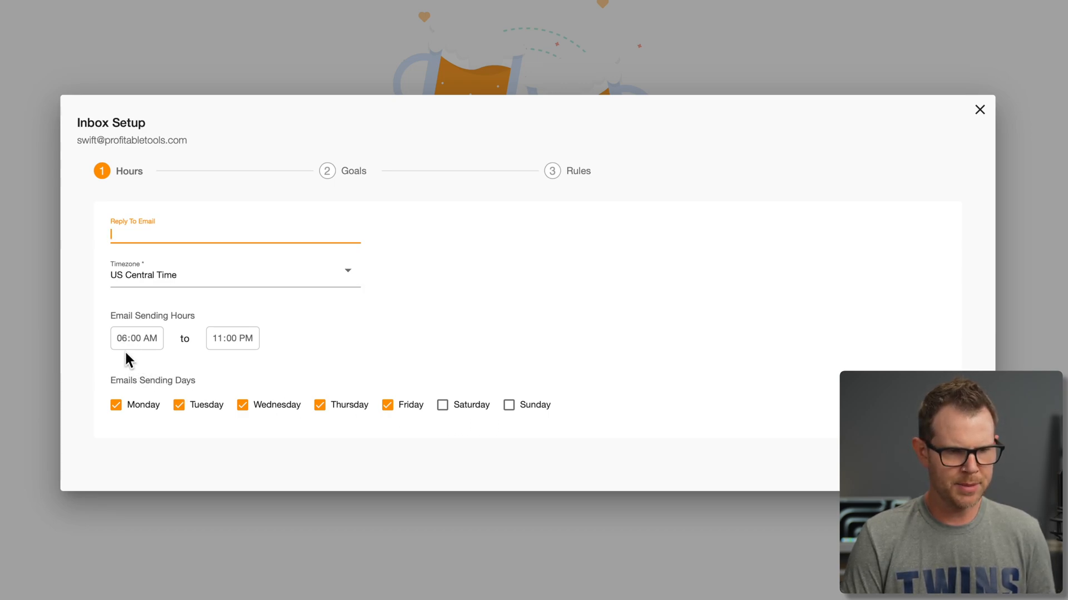
pyautogui.moveTo(258, 361)
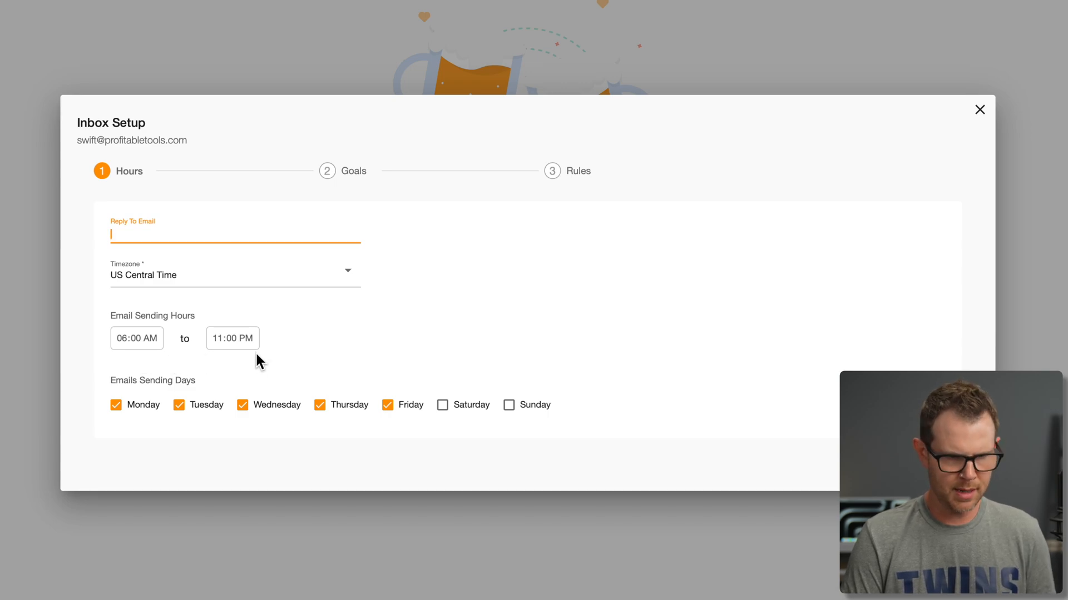
pyautogui.moveTo(262, 385)
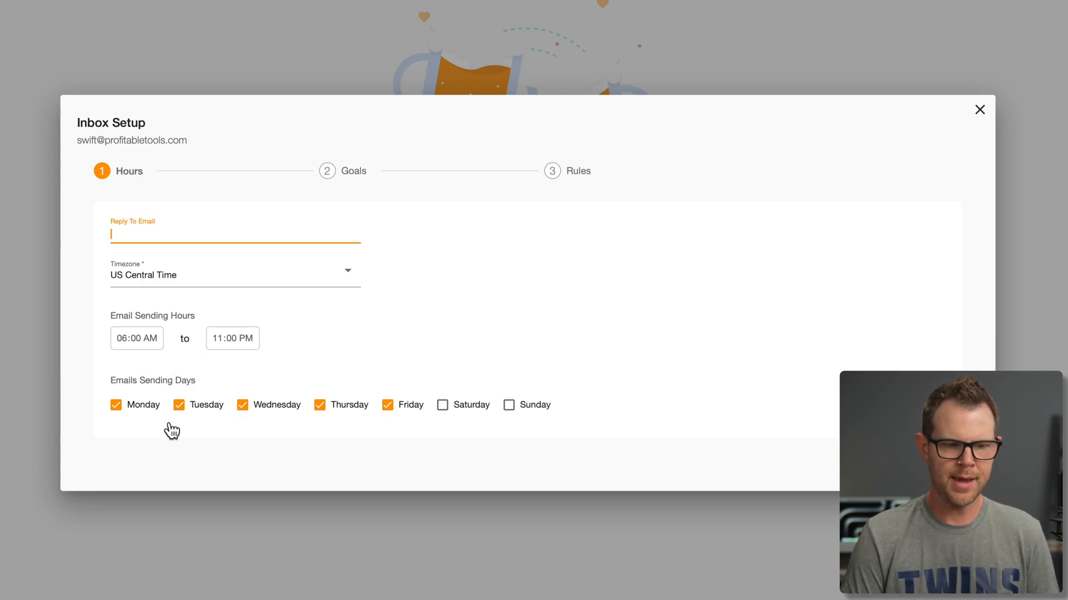
pyautogui.moveTo(476, 435)
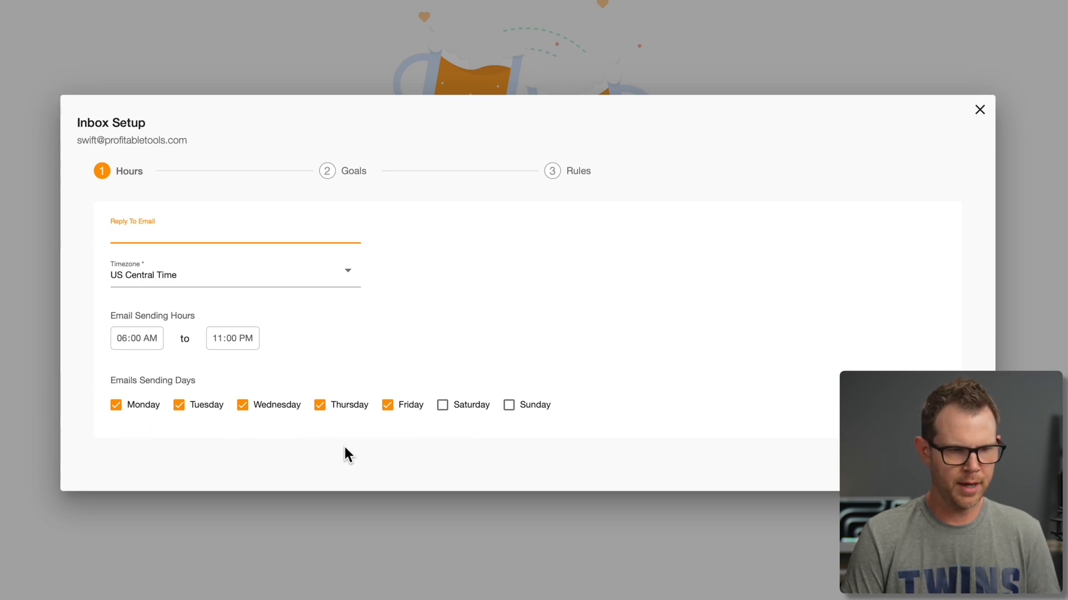
pyautogui.click(204, 235)
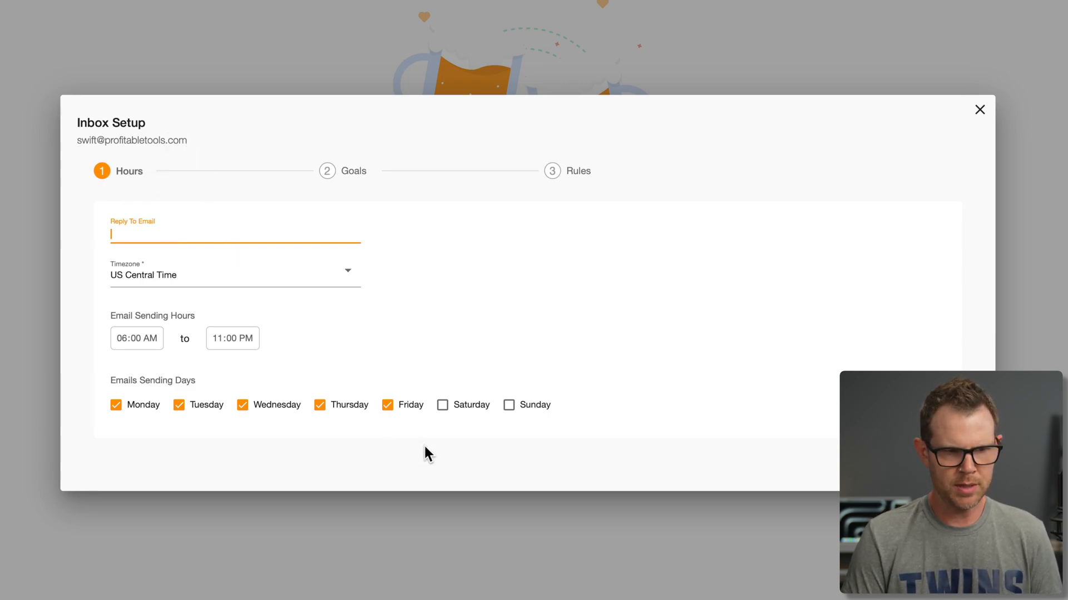
pyautogui.moveTo(582, 454)
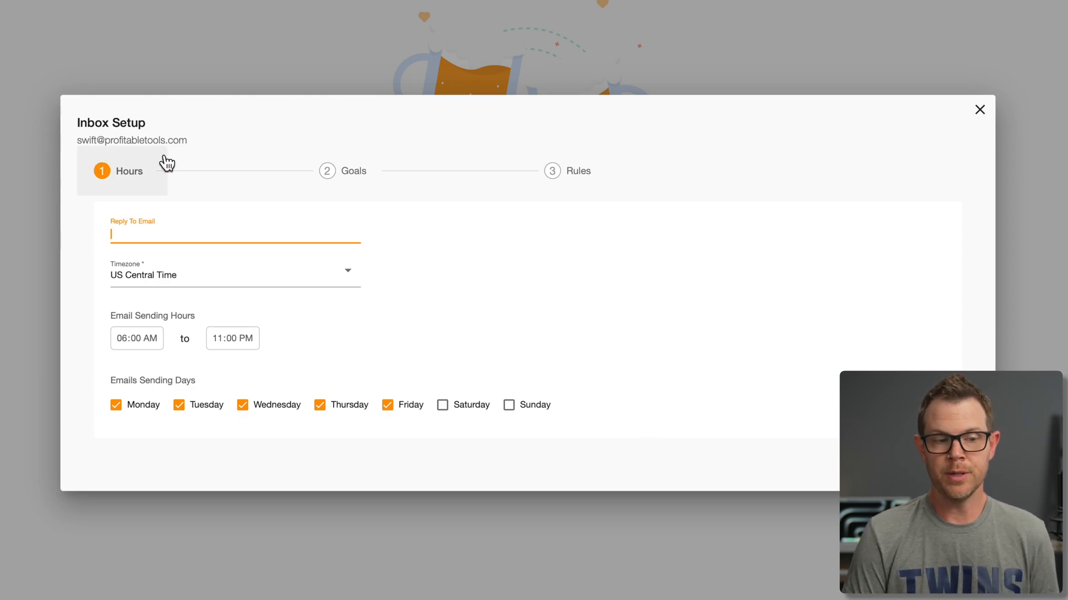
pyautogui.moveTo(236, 163)
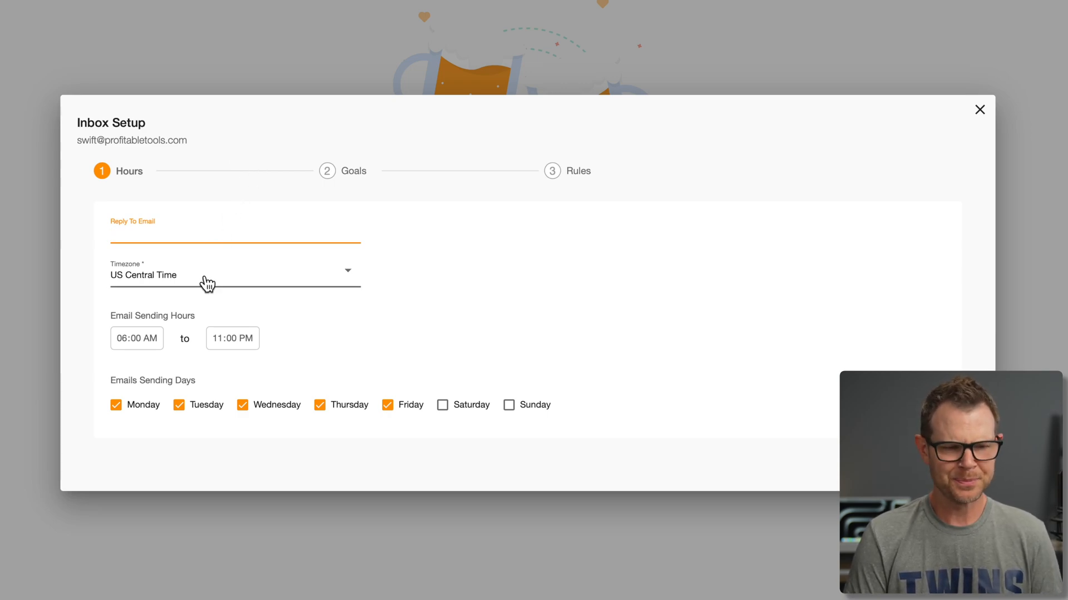
pyautogui.click(234, 234)
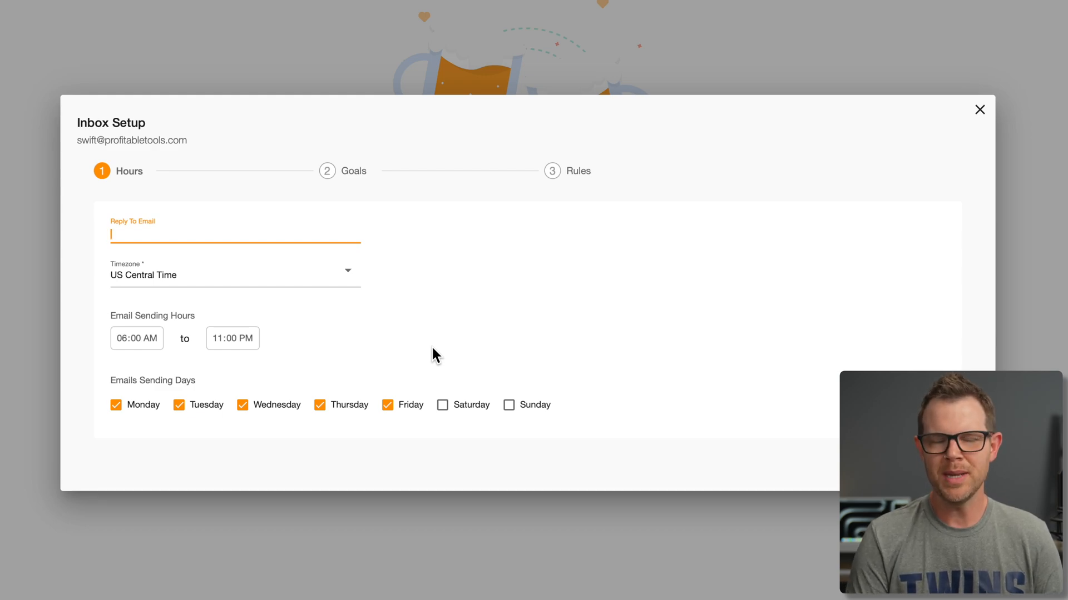
pyautogui.moveTo(443, 359)
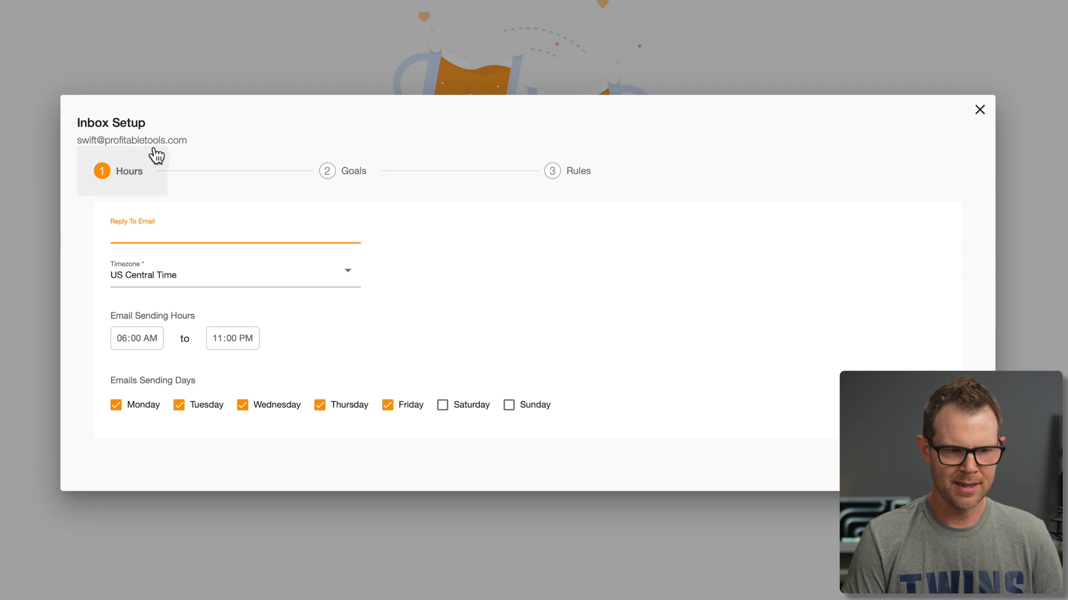
pyautogui.click(353, 171)
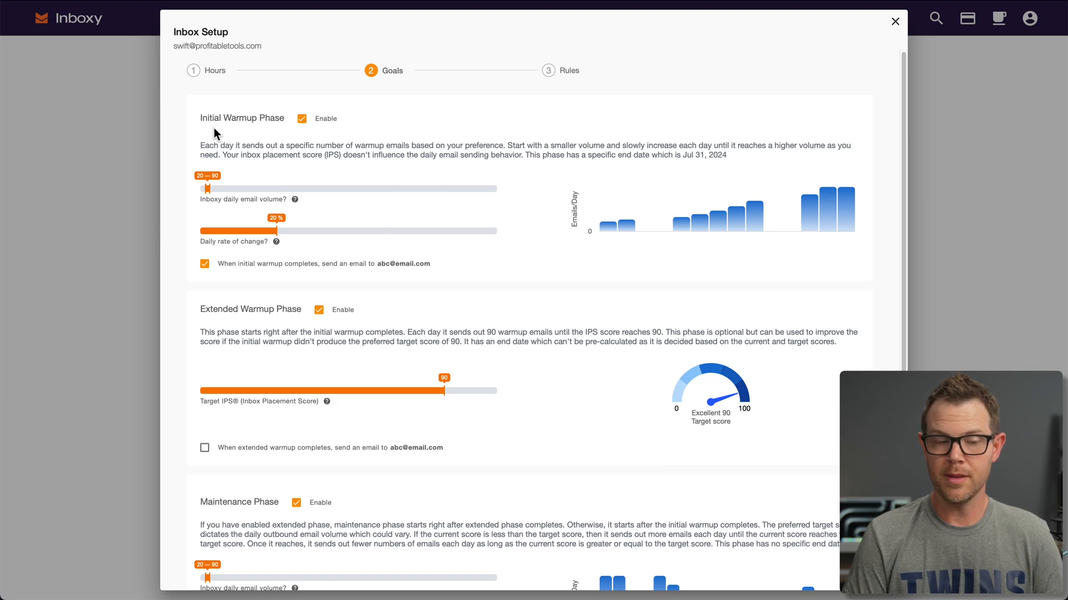
pyautogui.moveTo(246, 120)
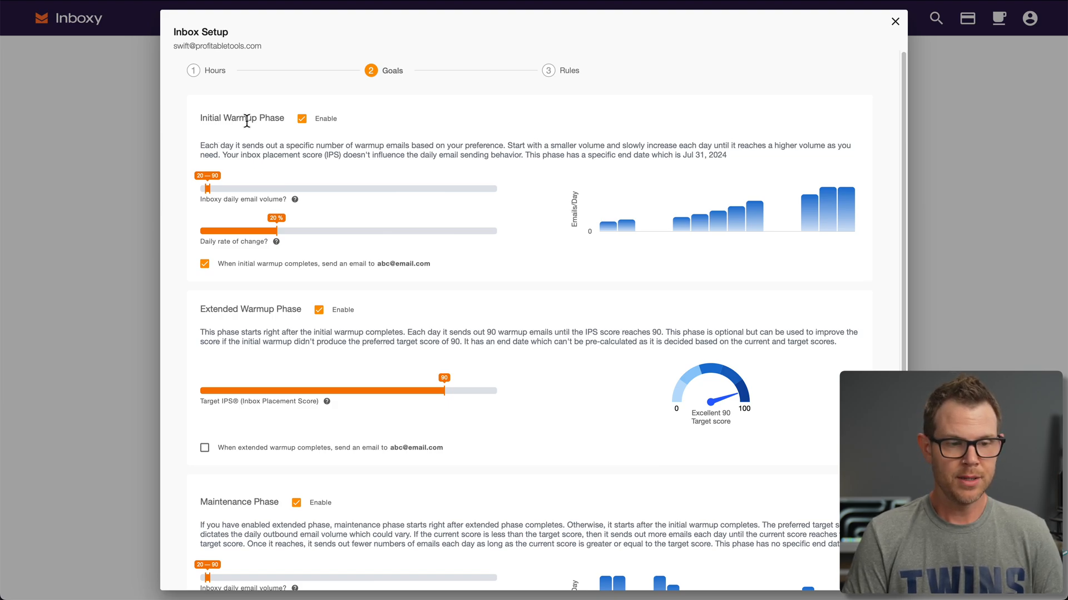
pyautogui.moveTo(201, 189)
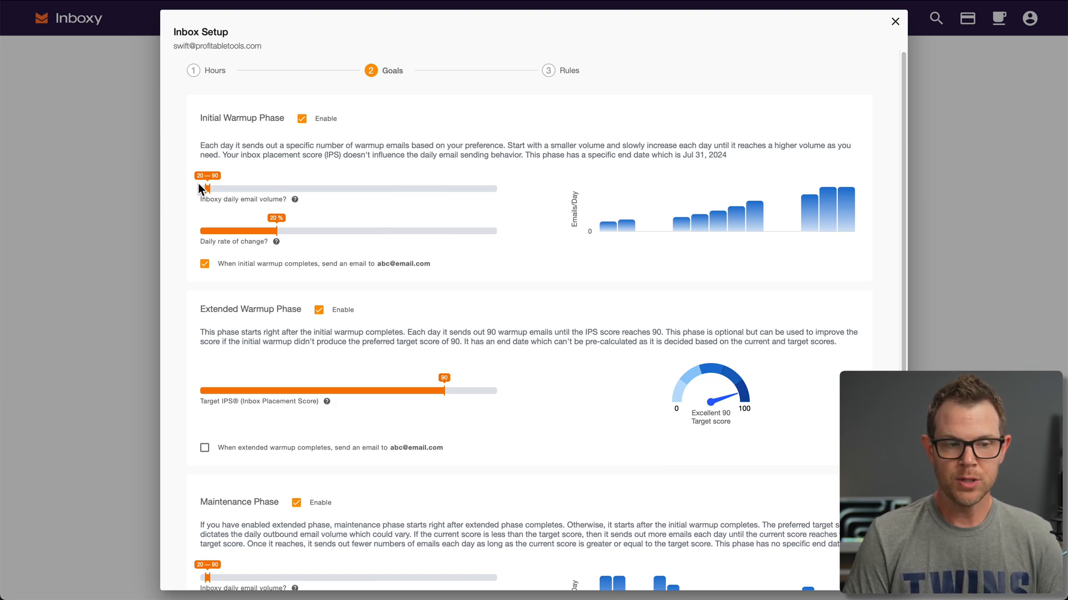
pyautogui.moveTo(222, 188)
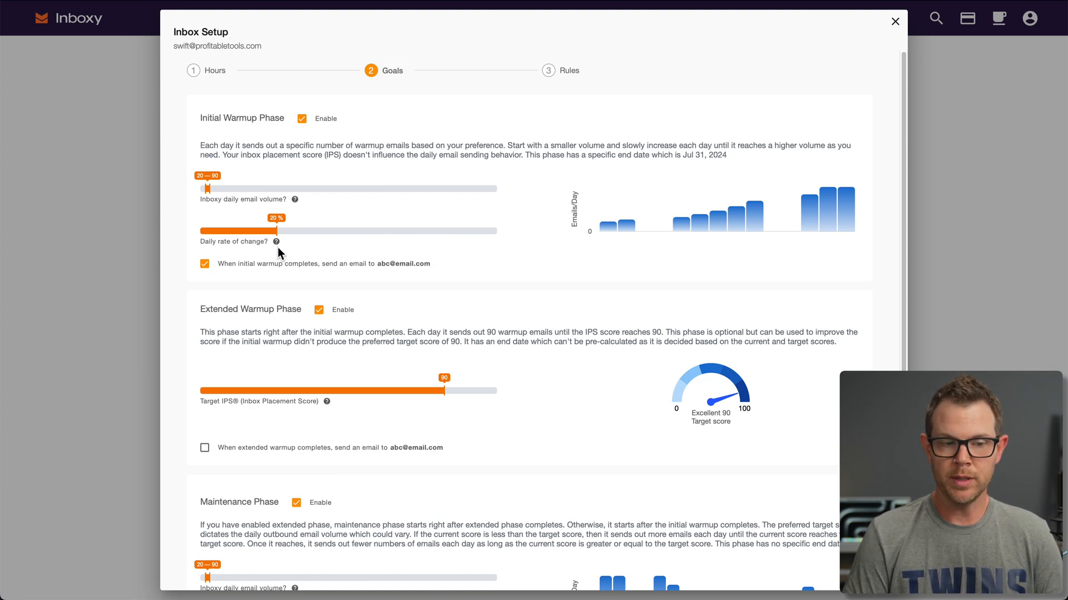
pyautogui.moveTo(289, 255)
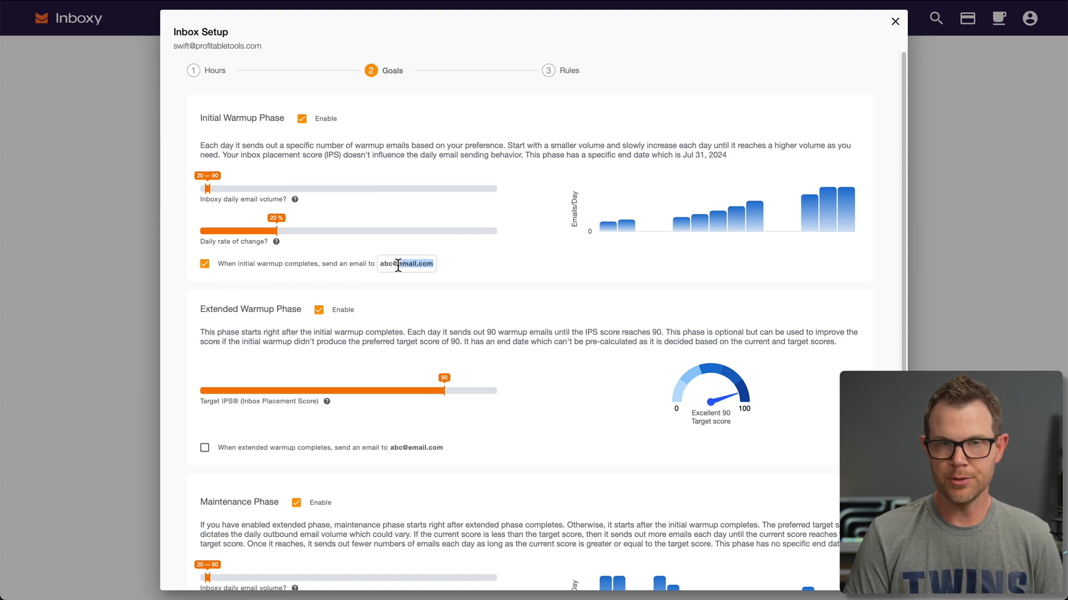
pyautogui.write('day')
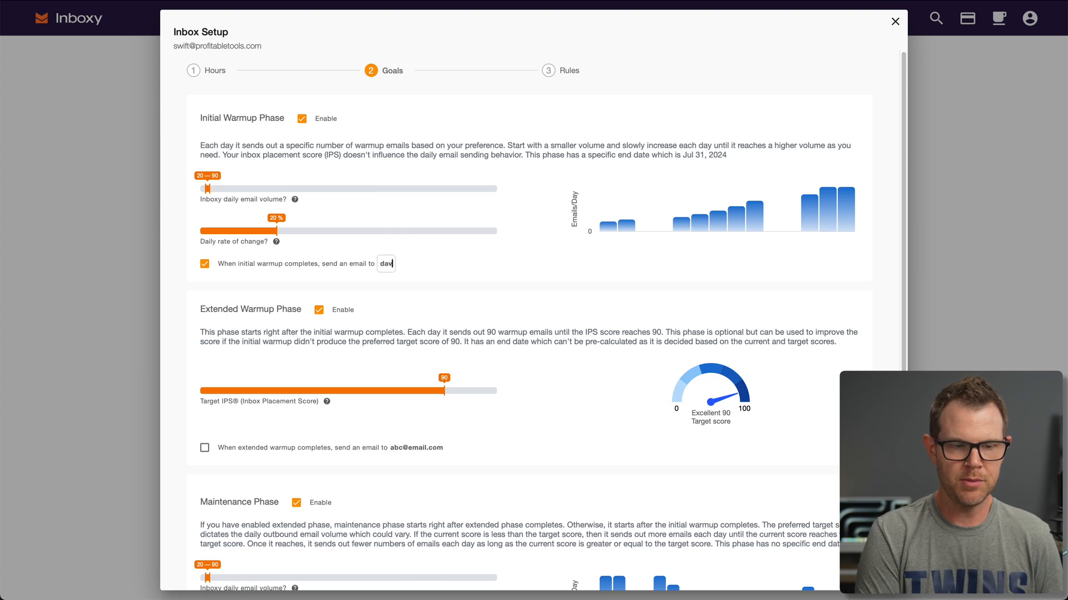
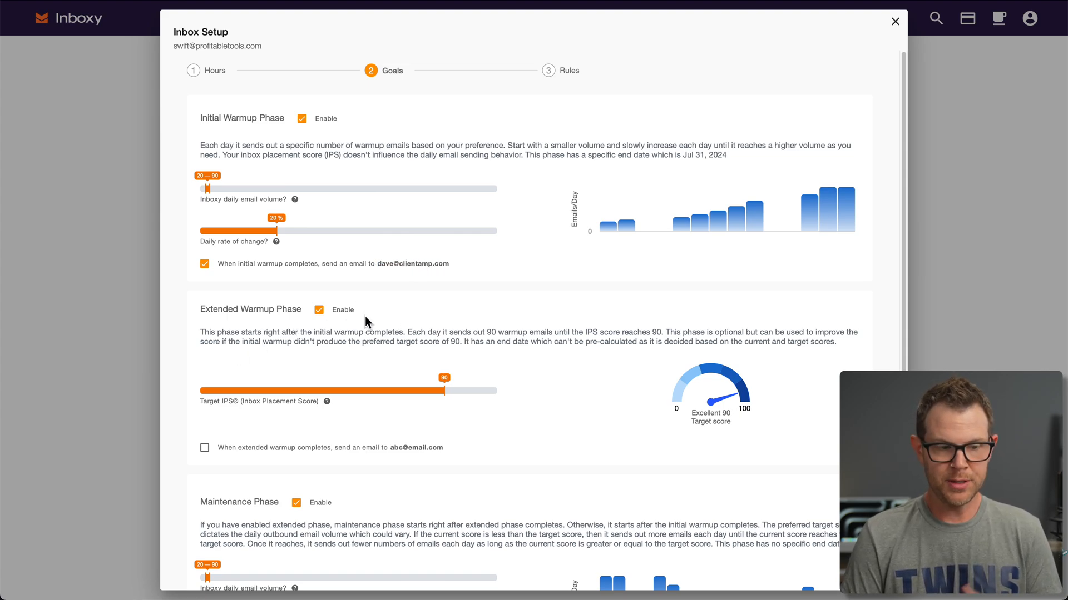
pyautogui.moveTo(302, 322)
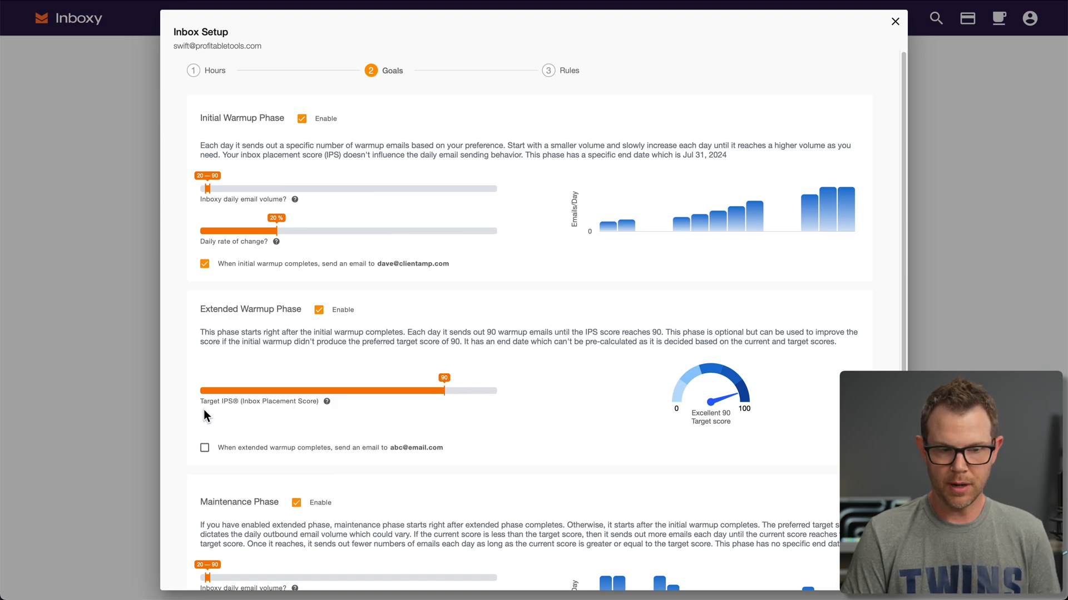
pyautogui.moveTo(250, 419)
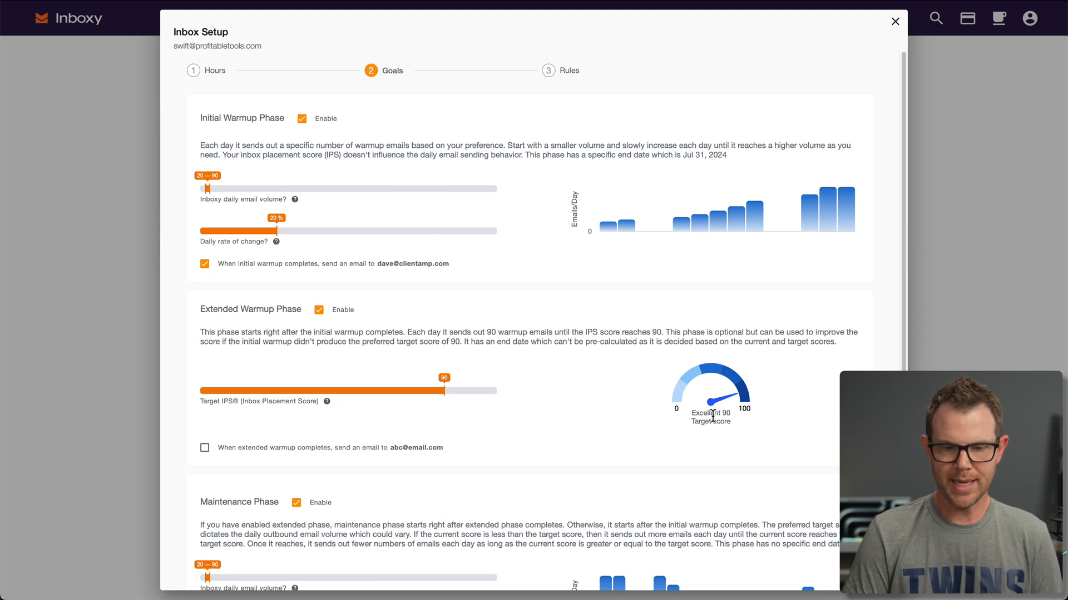
pyautogui.moveTo(731, 440)
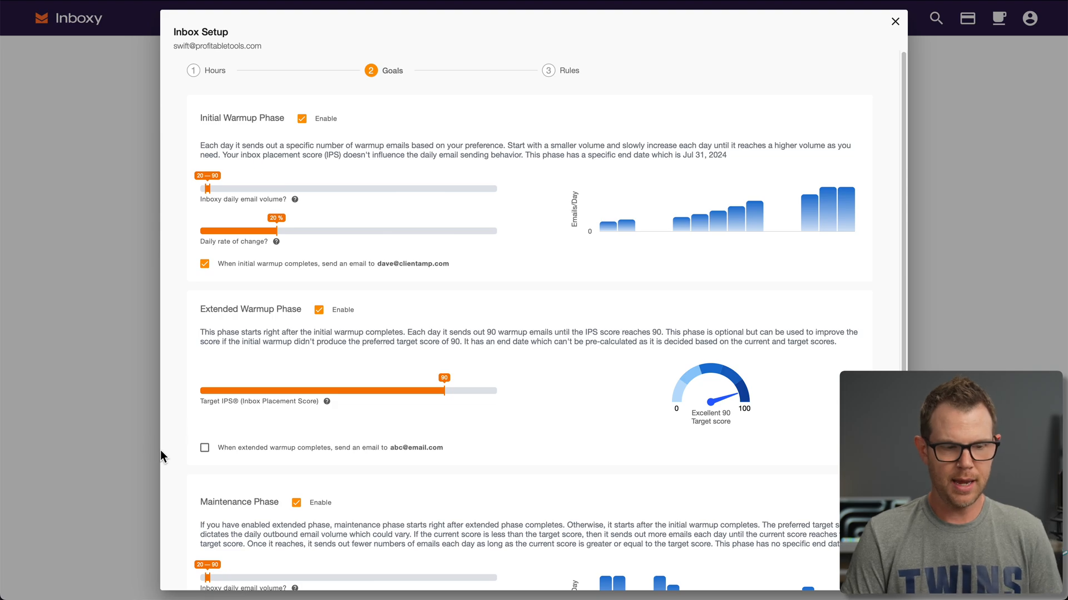
# - Enable the extended warmup completion email to the same client address
pyautogui.click(204, 447)
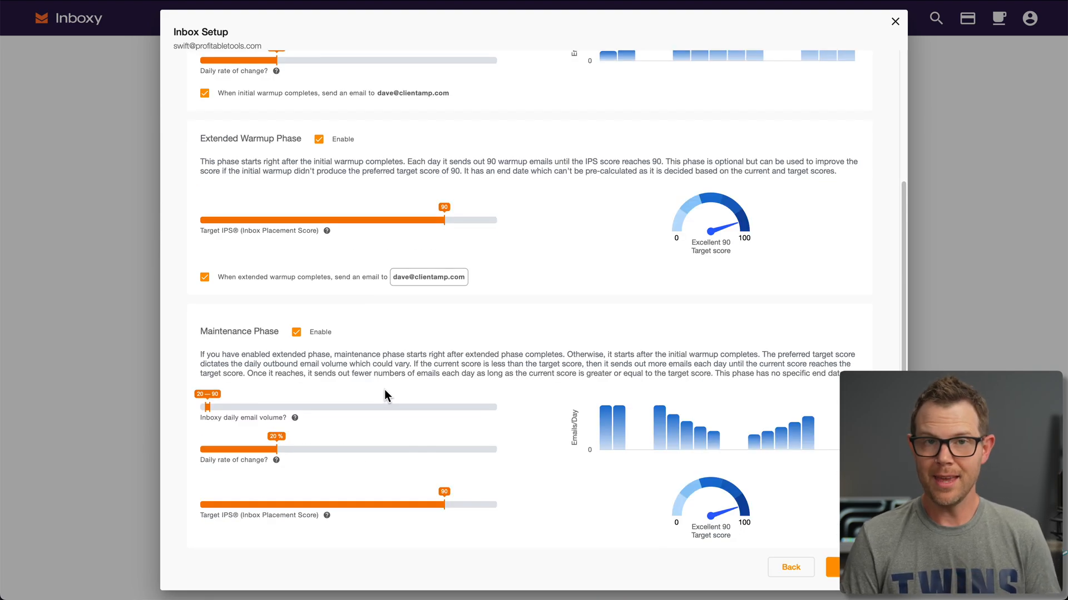
pyautogui.moveTo(214, 345)
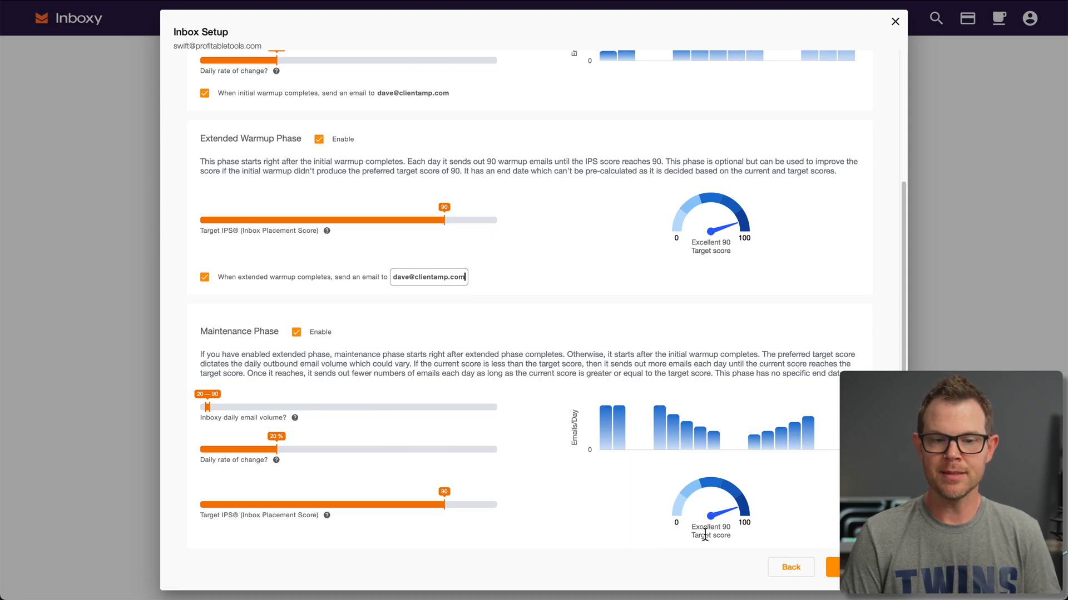
pyautogui.moveTo(518, 470)
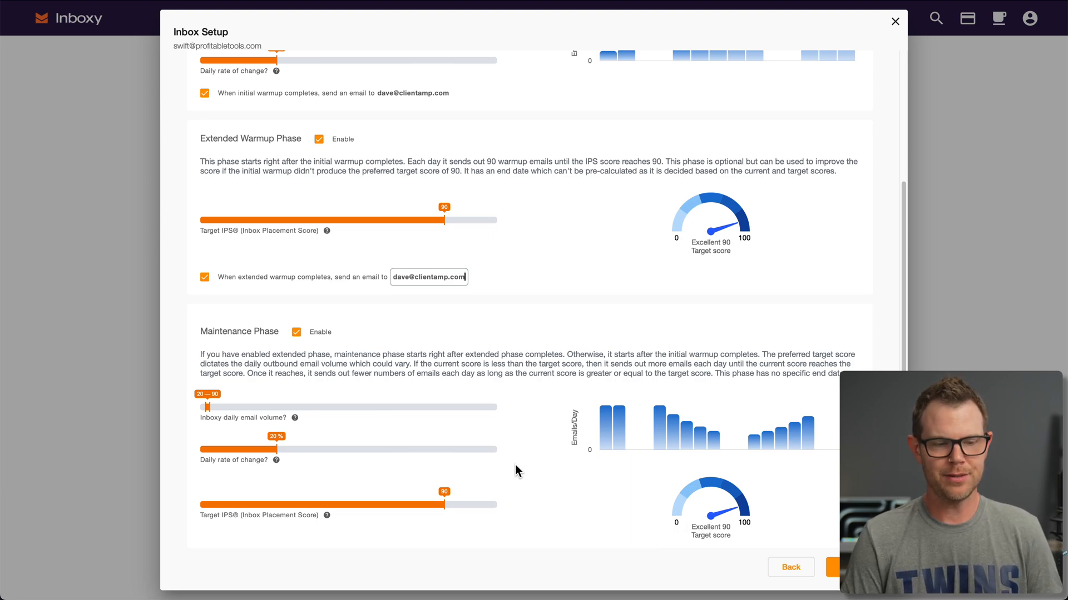
pyautogui.moveTo(310, 343)
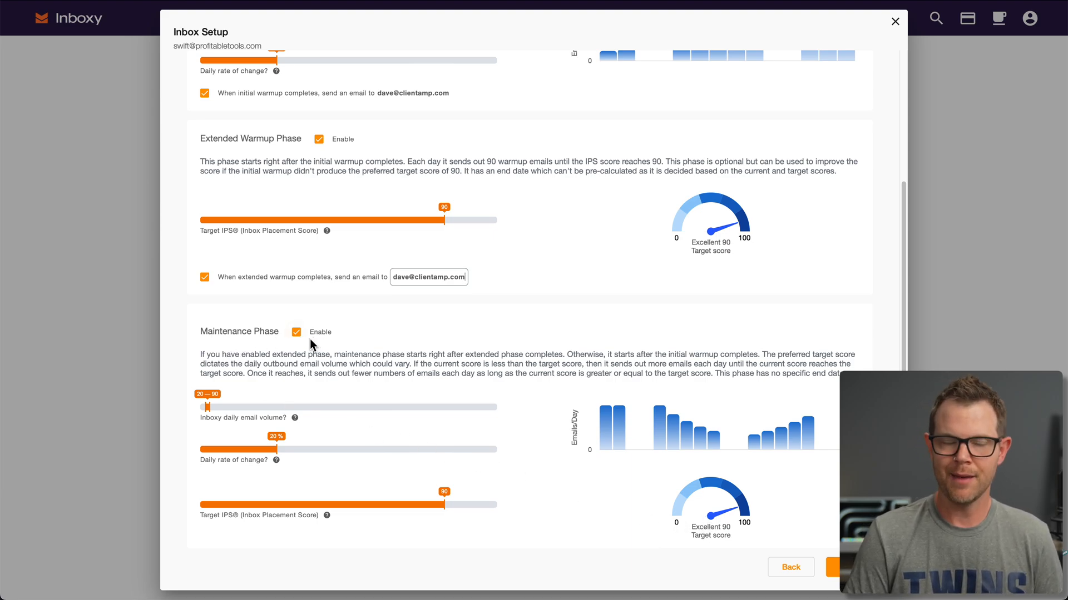
pyautogui.moveTo(295, 346)
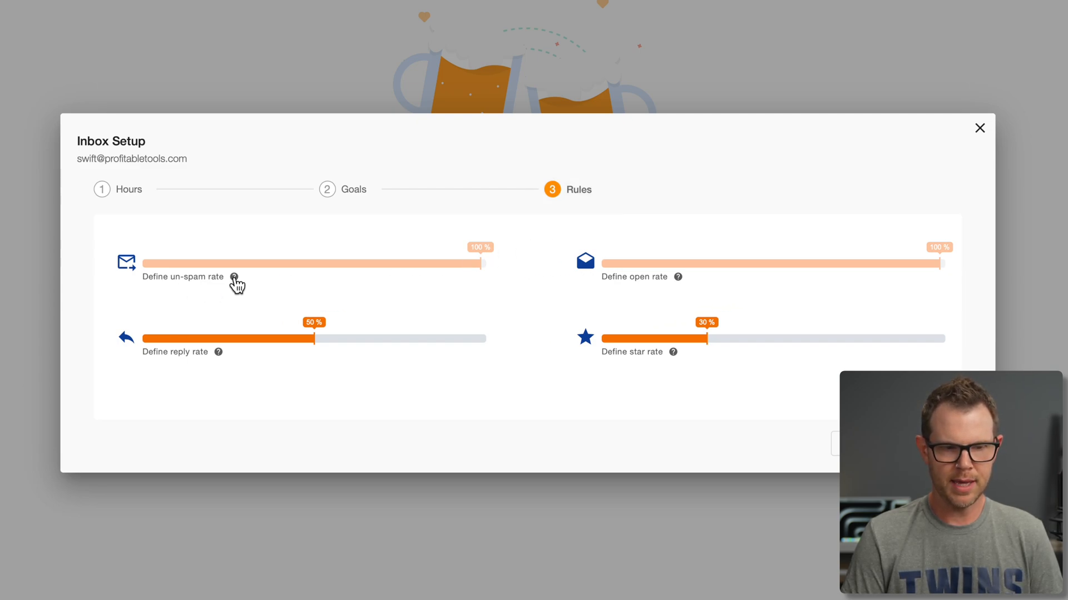
pyautogui.moveTo(233, 276)
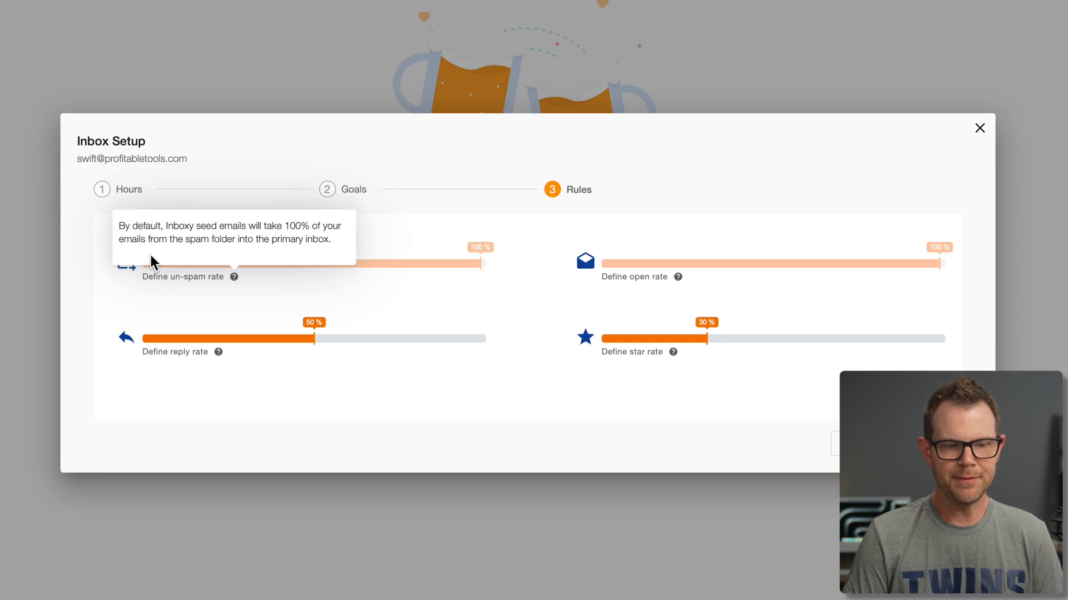
pyautogui.moveTo(246, 261)
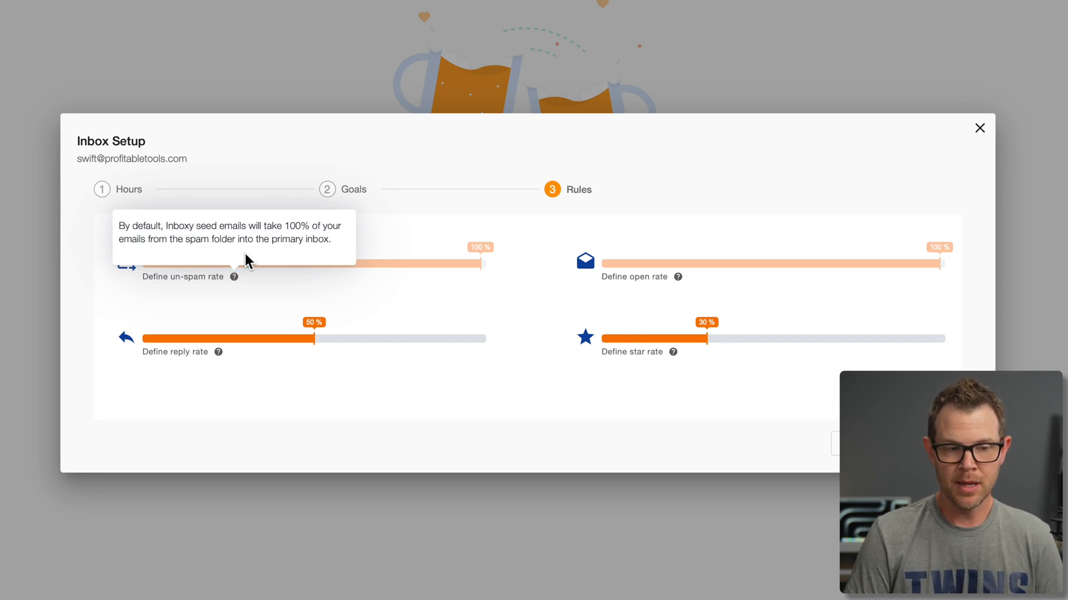
pyautogui.moveTo(157, 262)
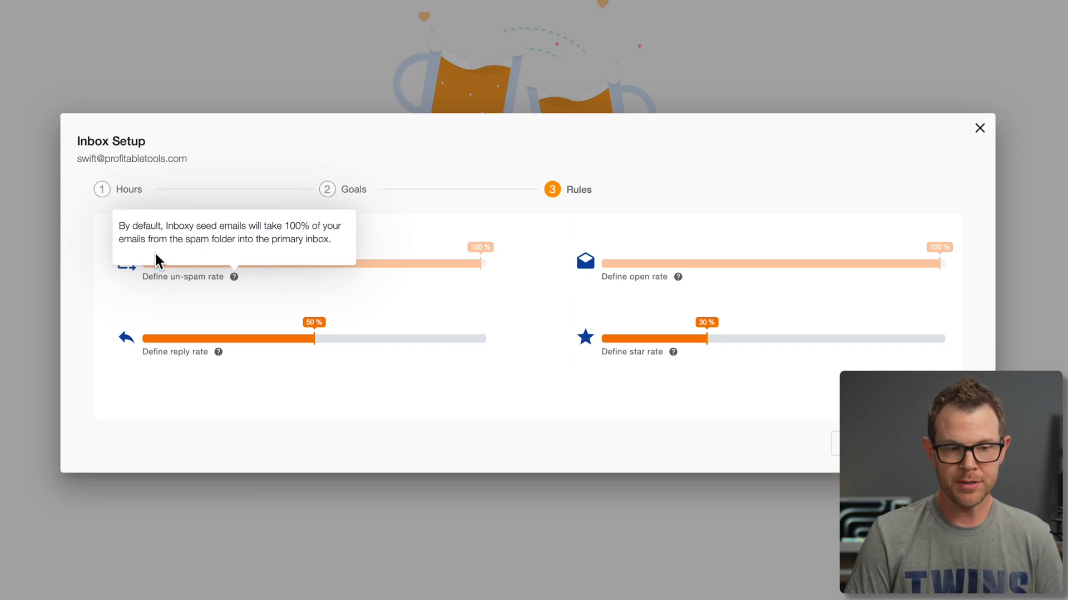
pyautogui.moveTo(300, 260)
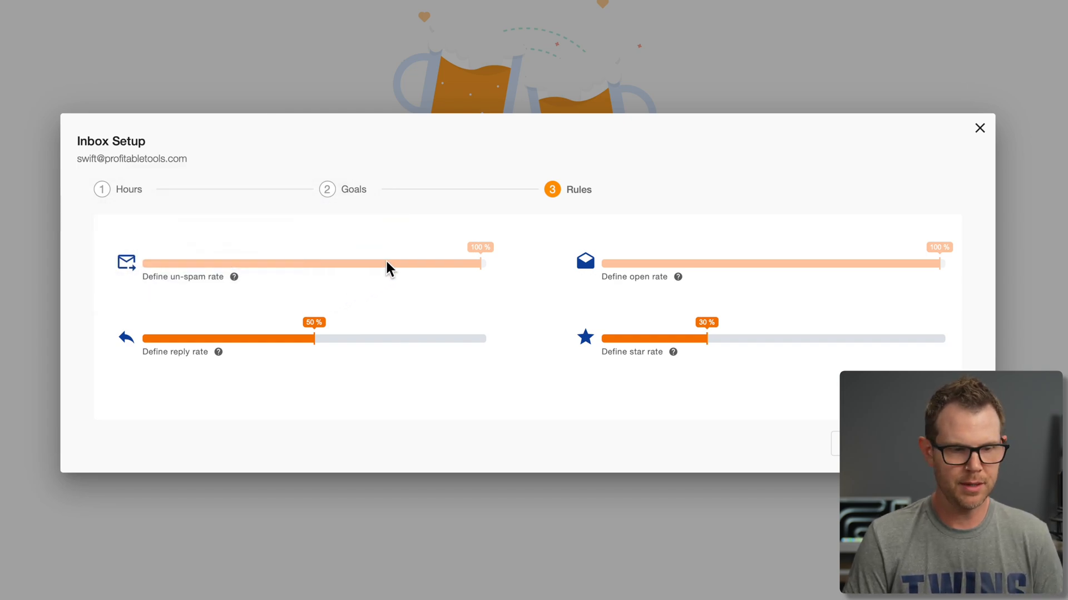
pyautogui.moveTo(392, 293)
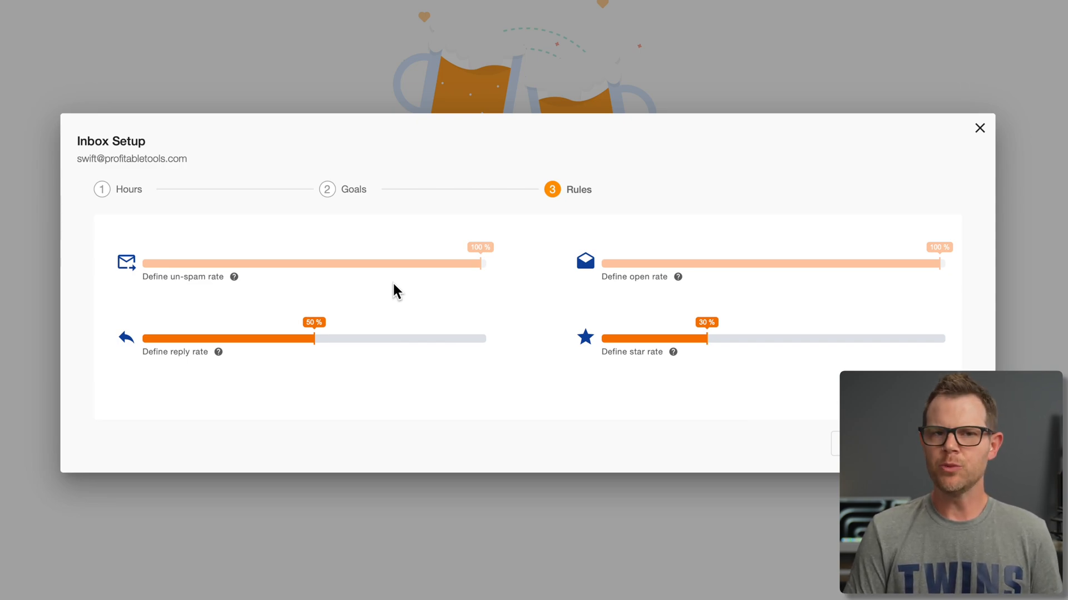
pyautogui.moveTo(480, 267)
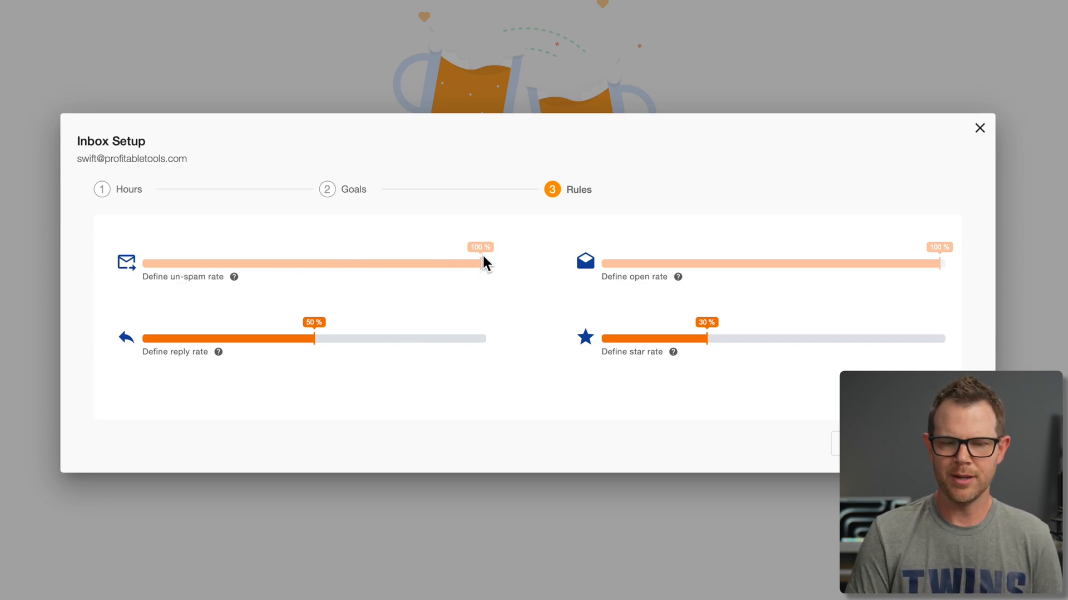
pyautogui.moveTo(152, 365)
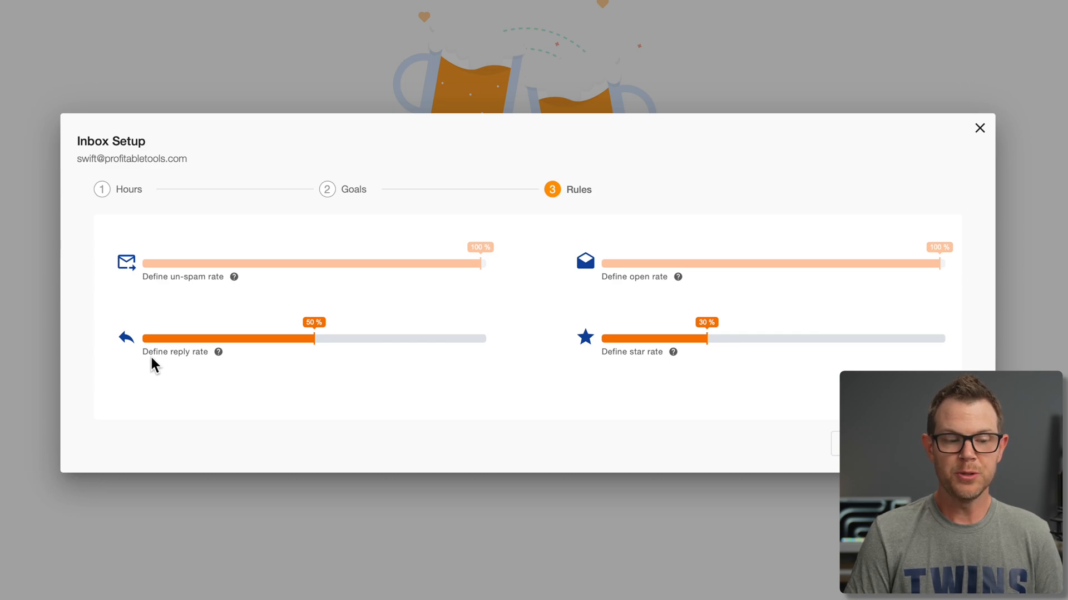
pyautogui.moveTo(214, 366)
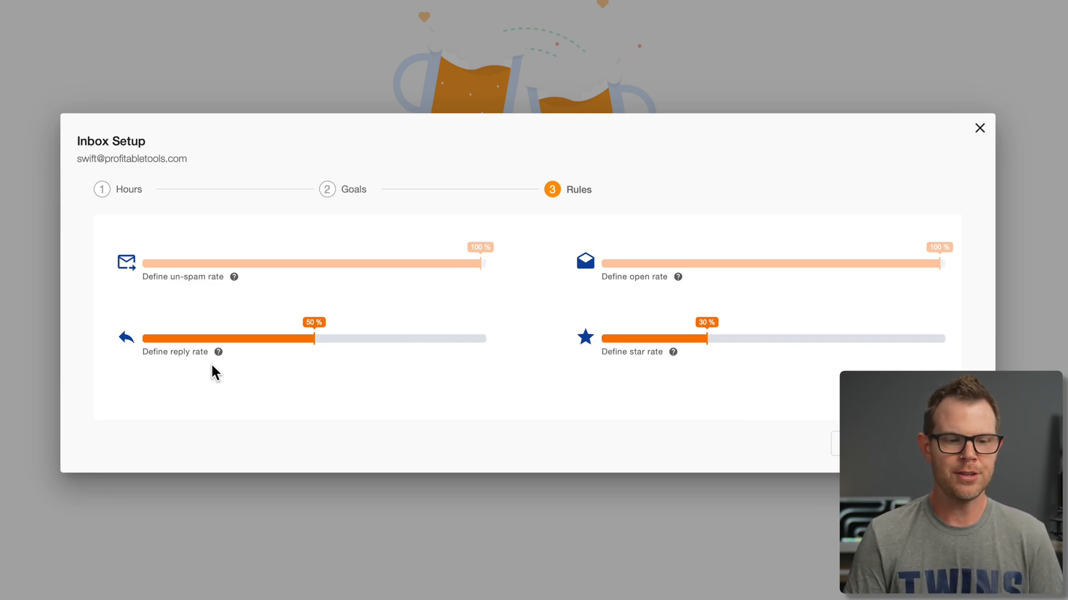
pyautogui.moveTo(315, 339); pyautogui.dragTo(249, 338)
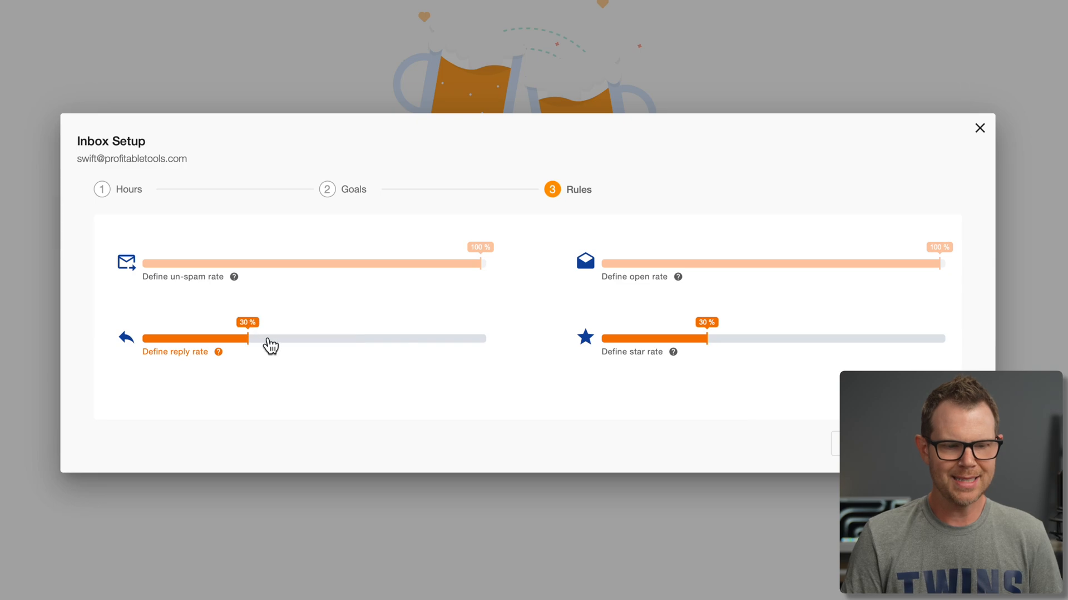
pyautogui.moveTo(249, 339); pyautogui.dragTo(349, 338)
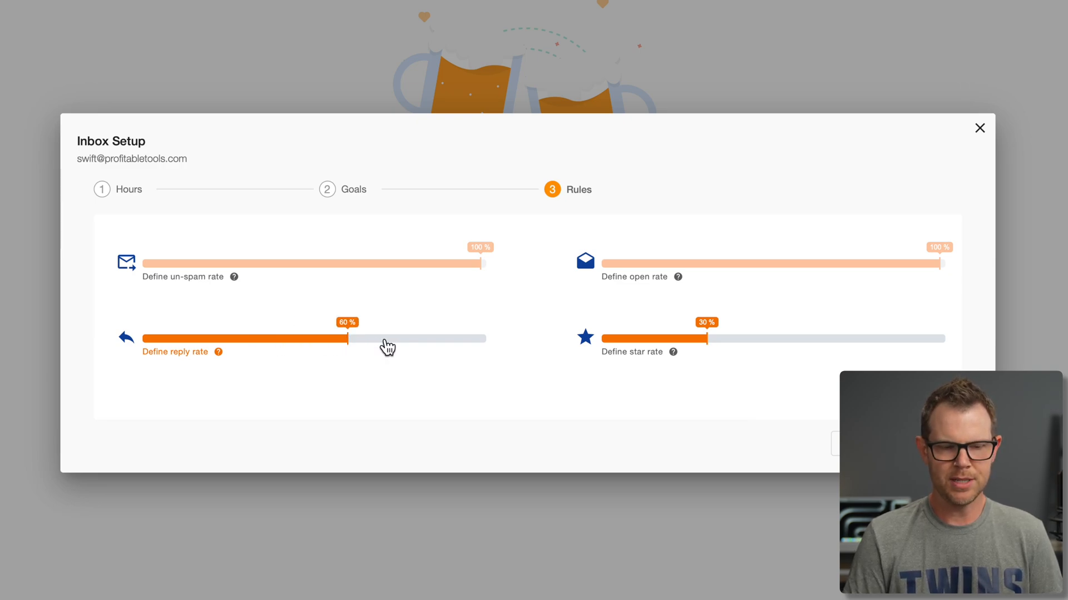
pyautogui.moveTo(347, 338); pyautogui.dragTo(314, 339)
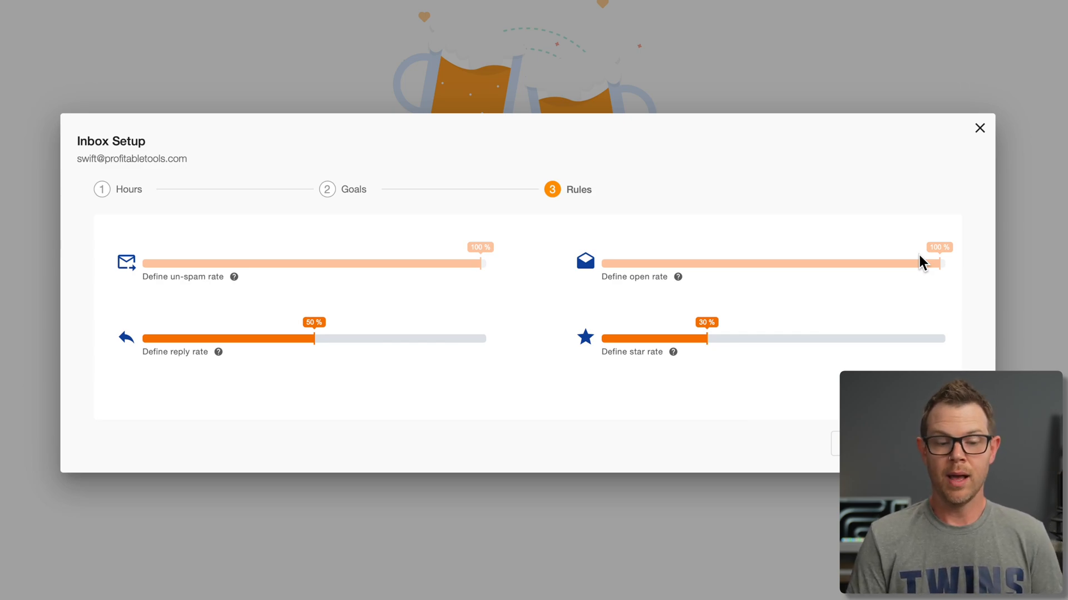
pyautogui.moveTo(666, 380)
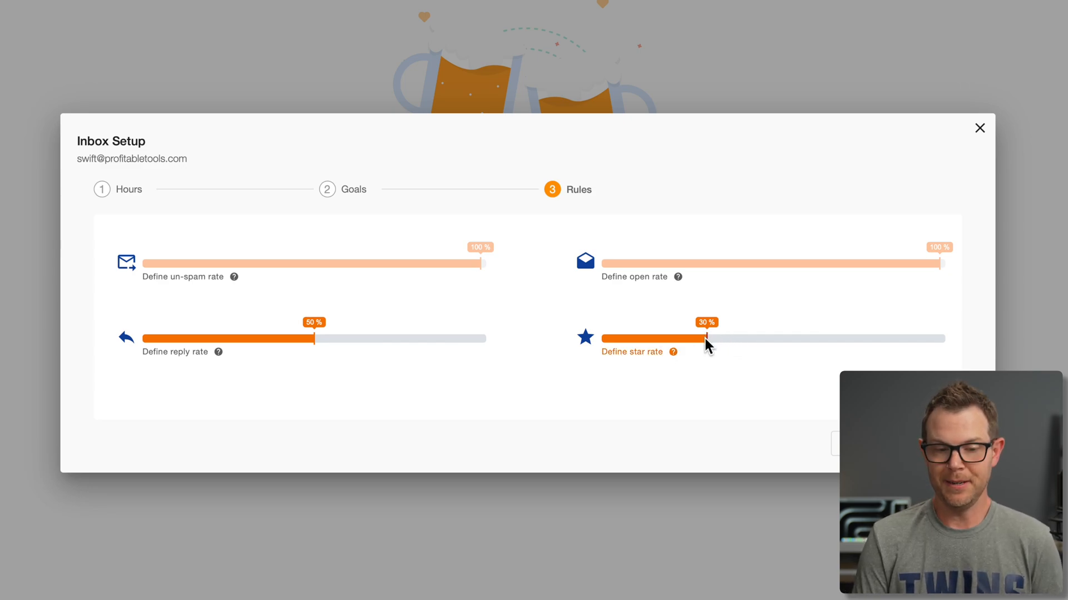
# - Drag the star rate slider from 30% up to 50% and save the rules
pyautogui.moveTo(705, 338); pyautogui.dragTo(672, 338)
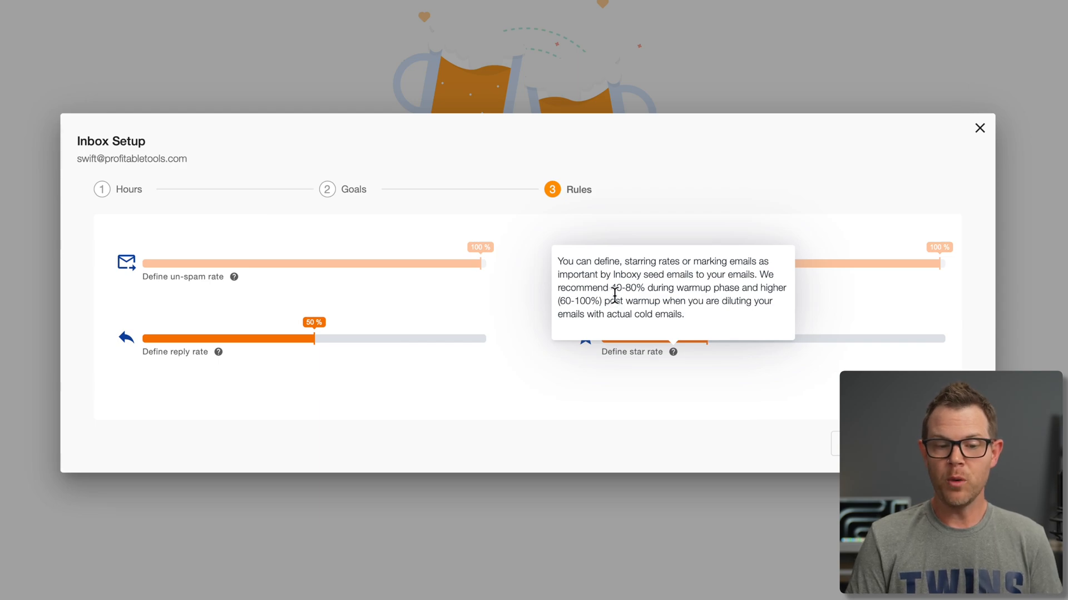
pyautogui.moveTo(732, 303)
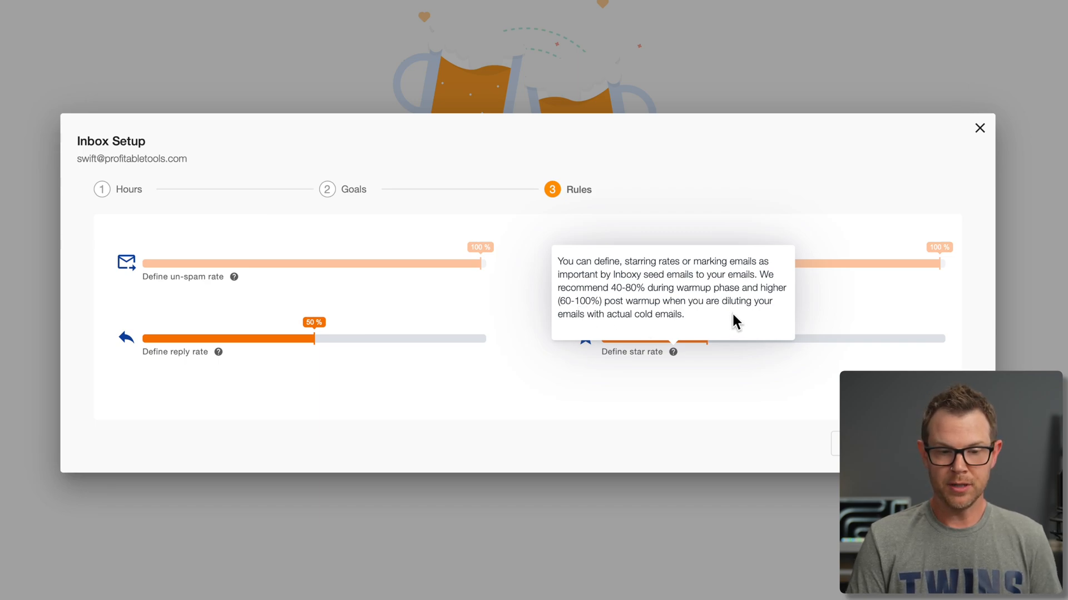
pyautogui.moveTo(615, 333)
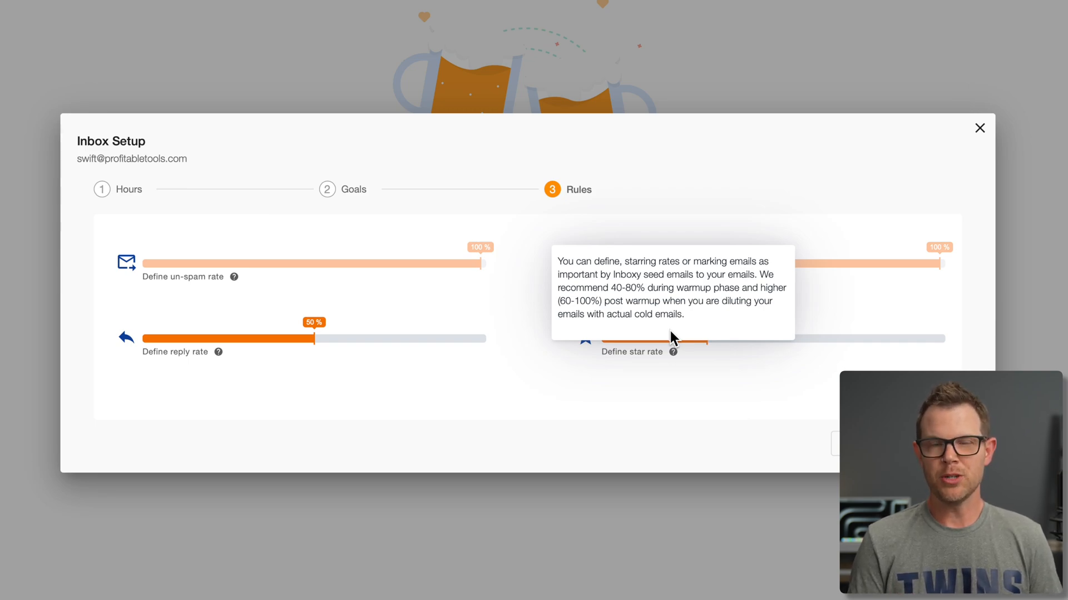
pyautogui.moveTo(673, 351)
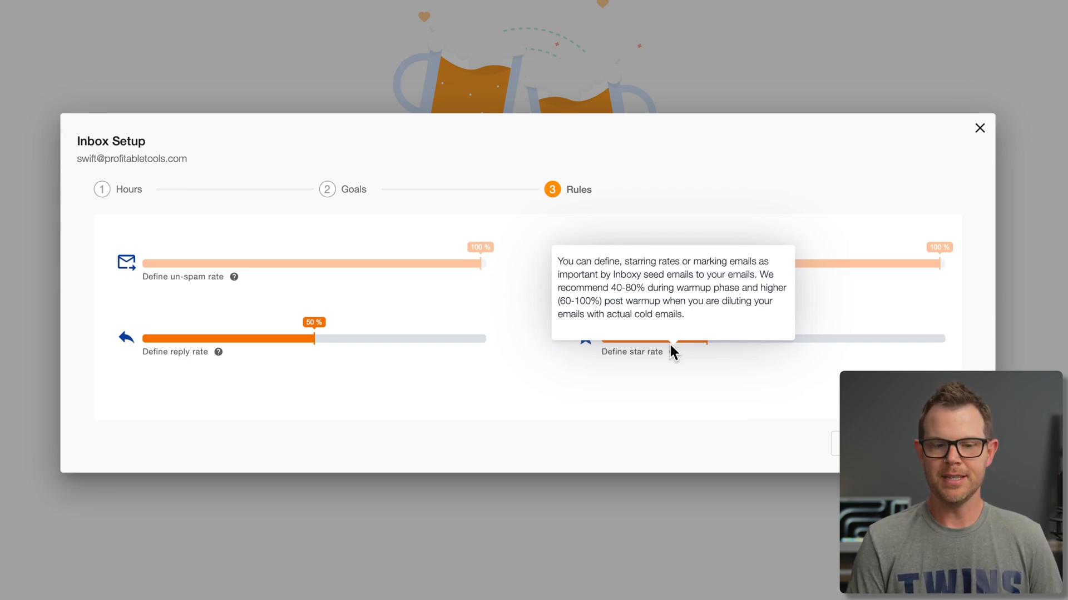
pyautogui.moveTo(682, 375)
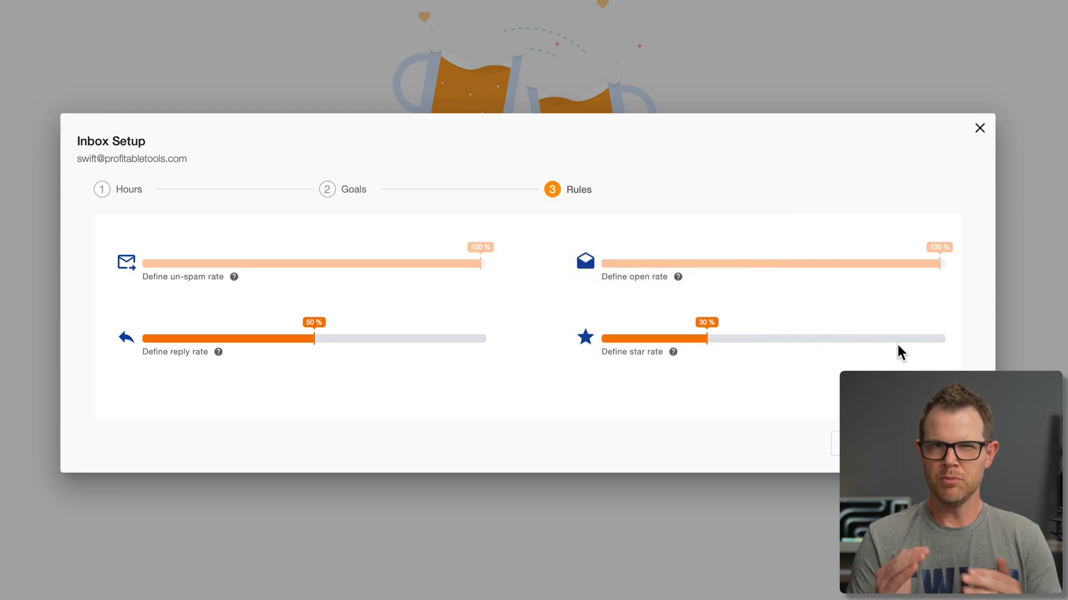
pyautogui.moveTo(689, 339); pyautogui.dragTo(734, 339)
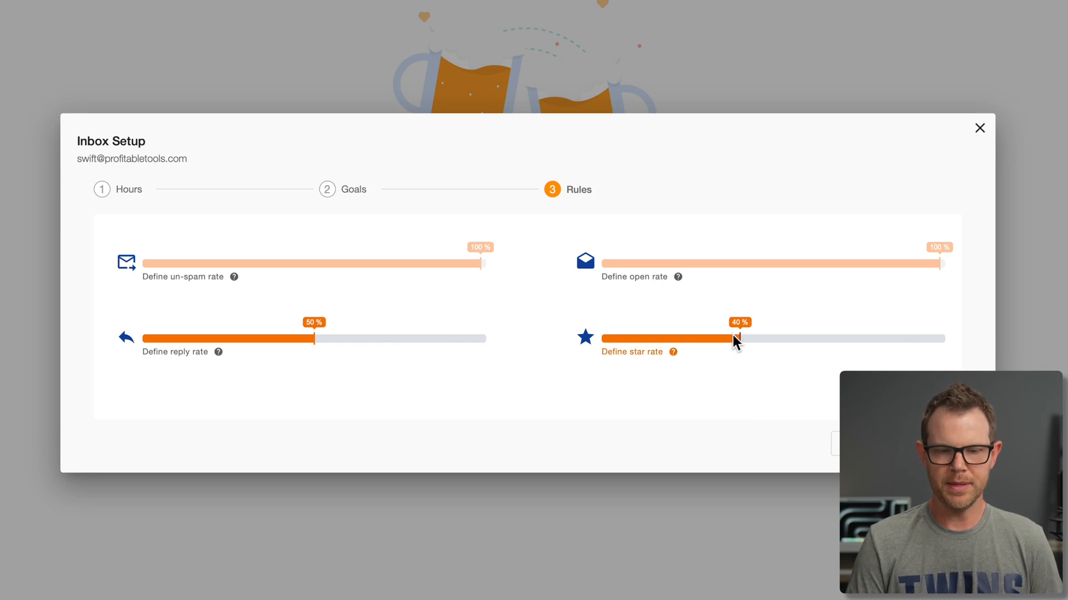
pyautogui.moveTo(735, 338); pyautogui.dragTo(773, 338)
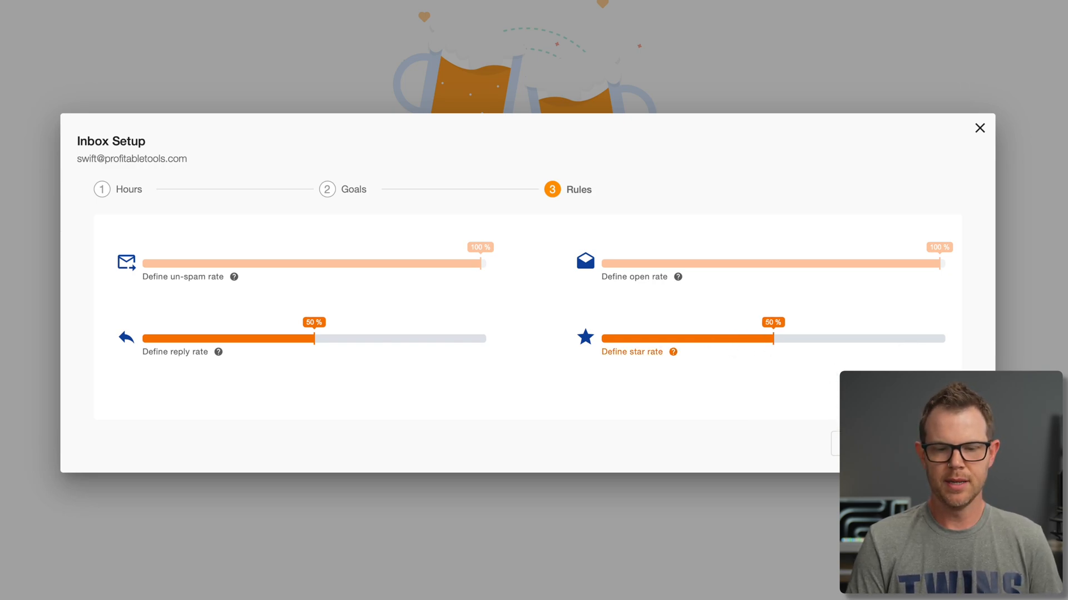
pyautogui.click(829, 443)
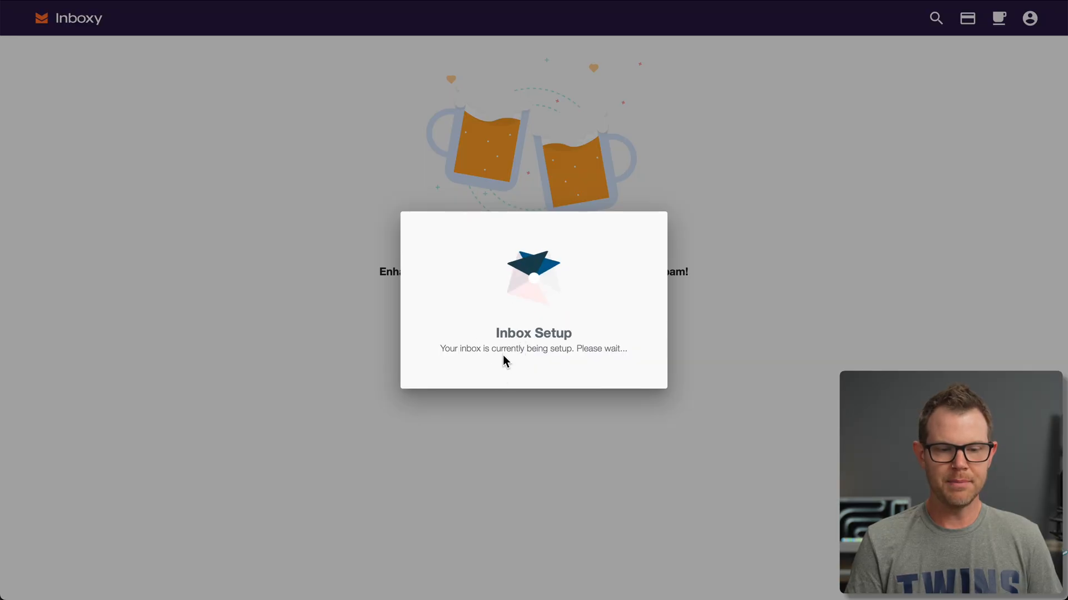
pyautogui.moveTo(570, 368)
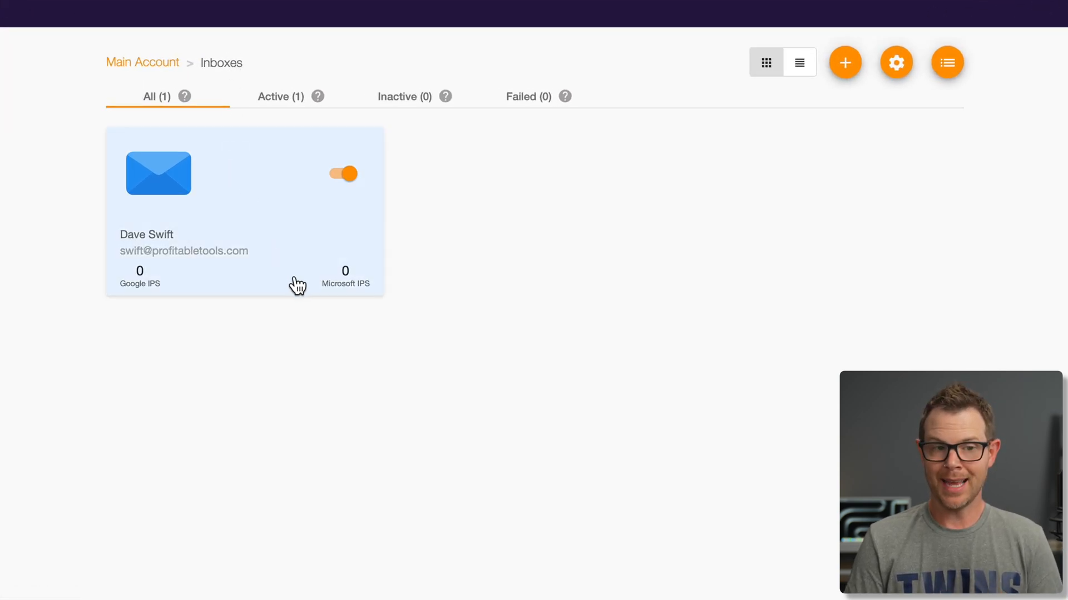
pyautogui.moveTo(478, 177)
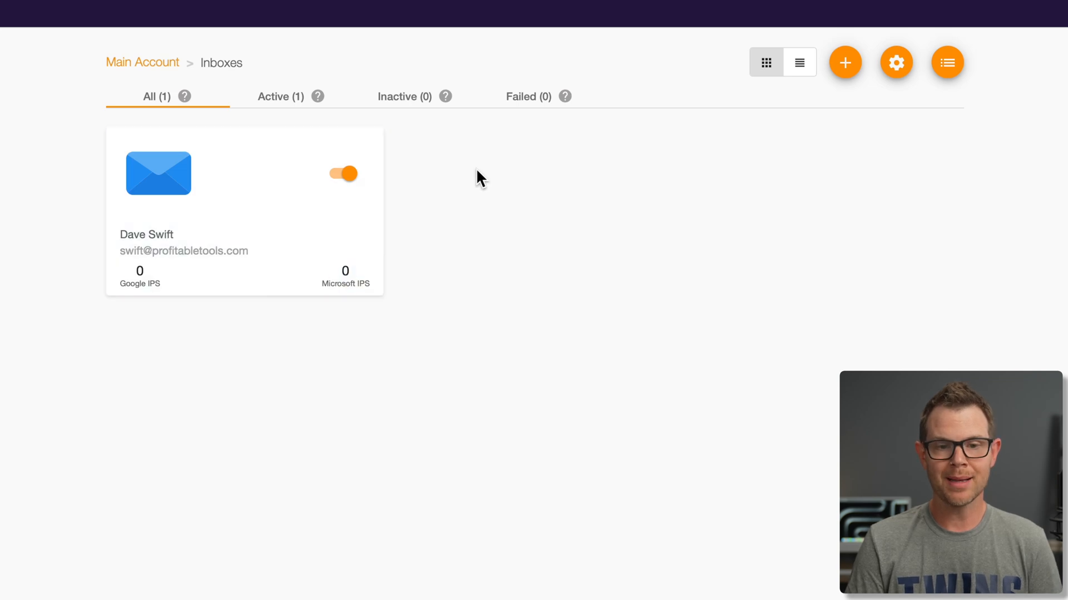
pyautogui.moveTo(845, 63)
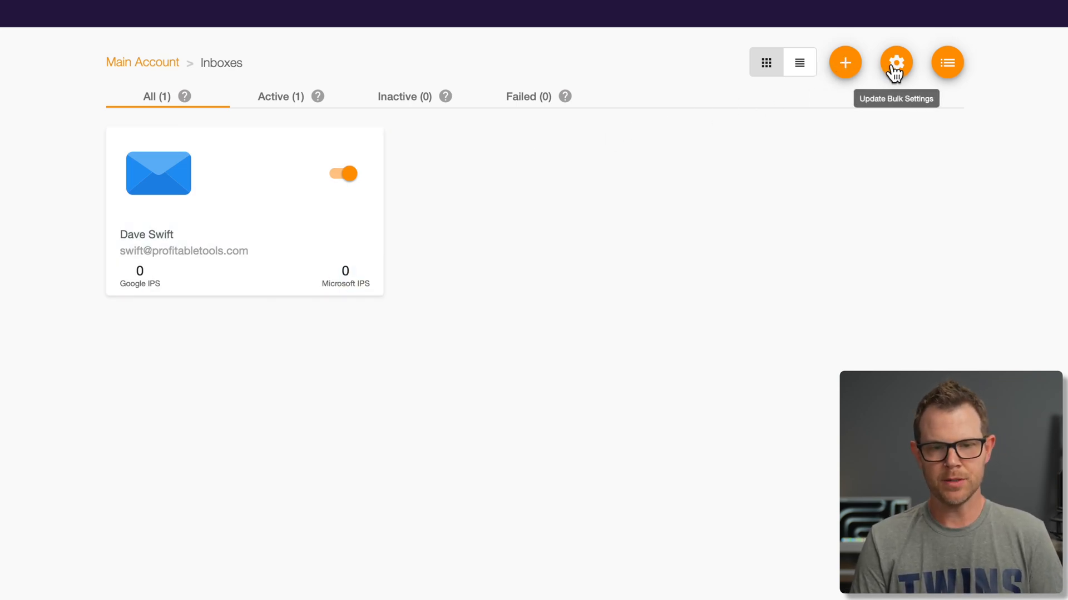
pyautogui.click(895, 61)
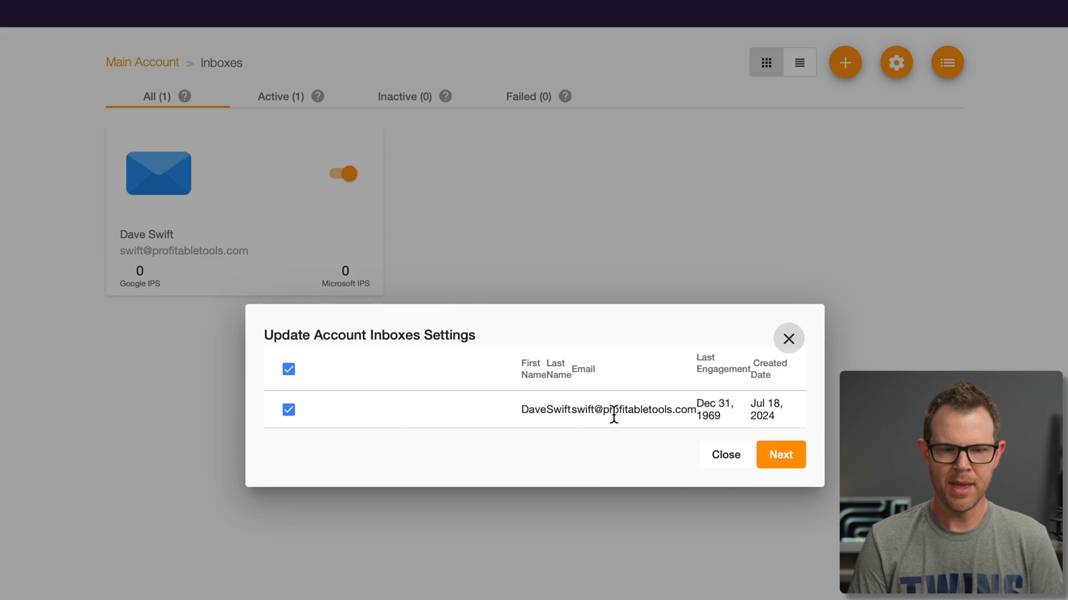
pyautogui.moveTo(572, 376)
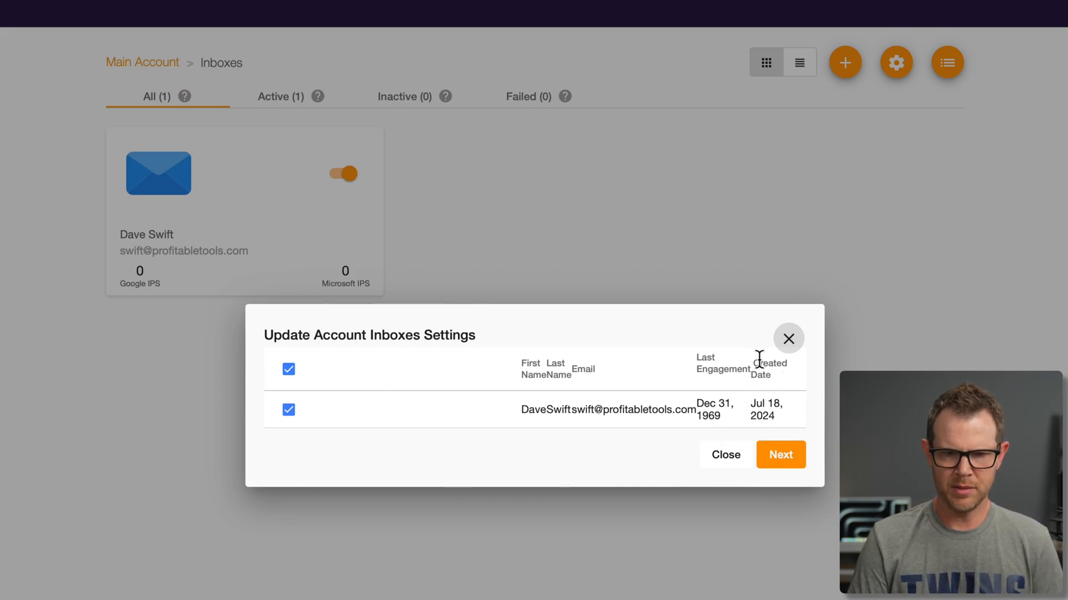
pyautogui.click(724, 454)
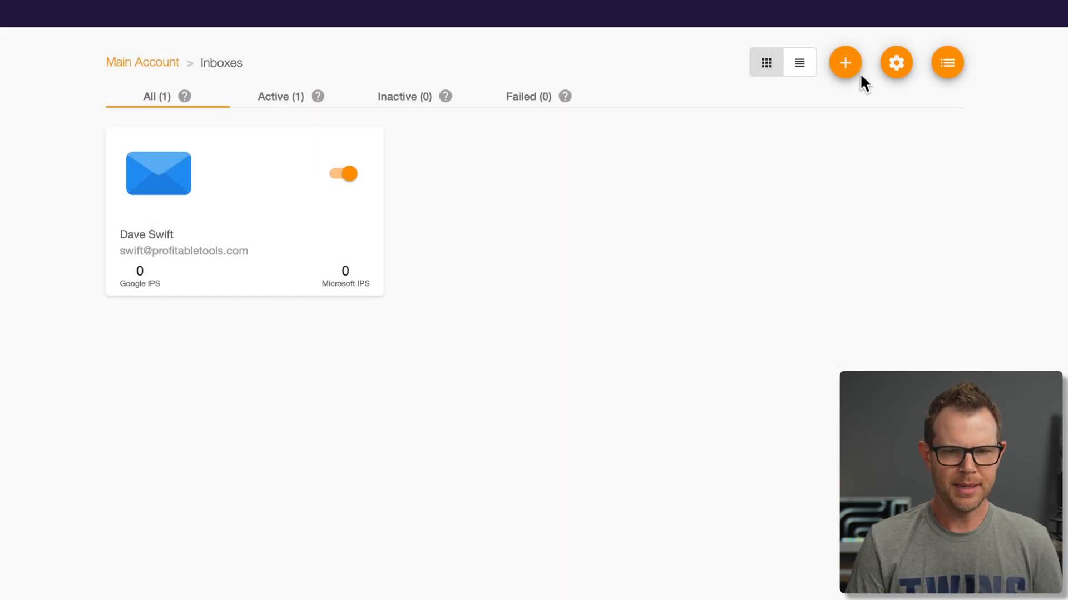
pyautogui.moveTo(896, 63)
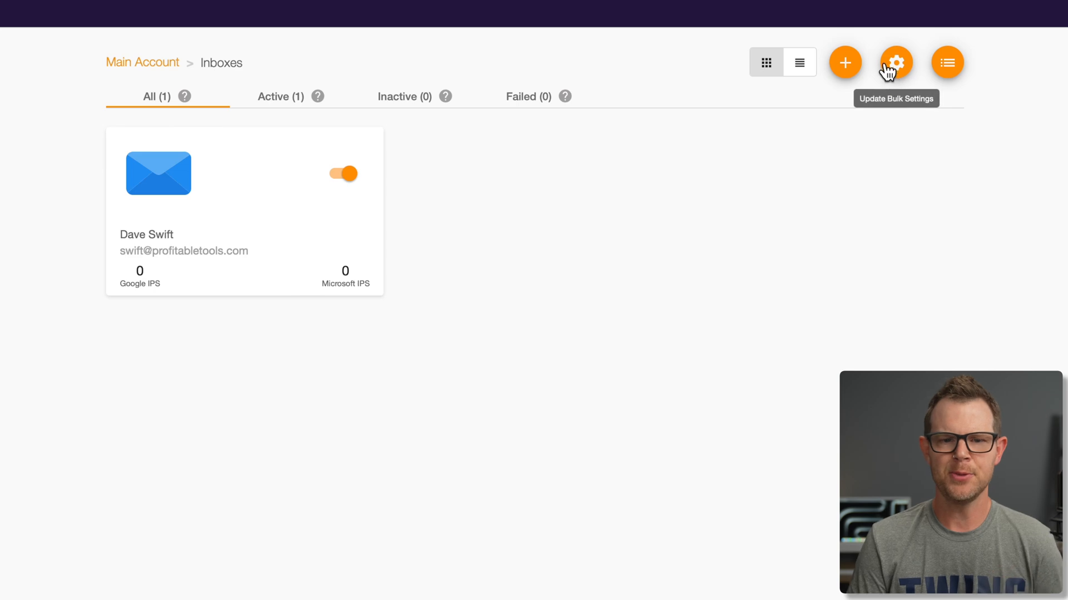
pyautogui.moveTo(627, 323)
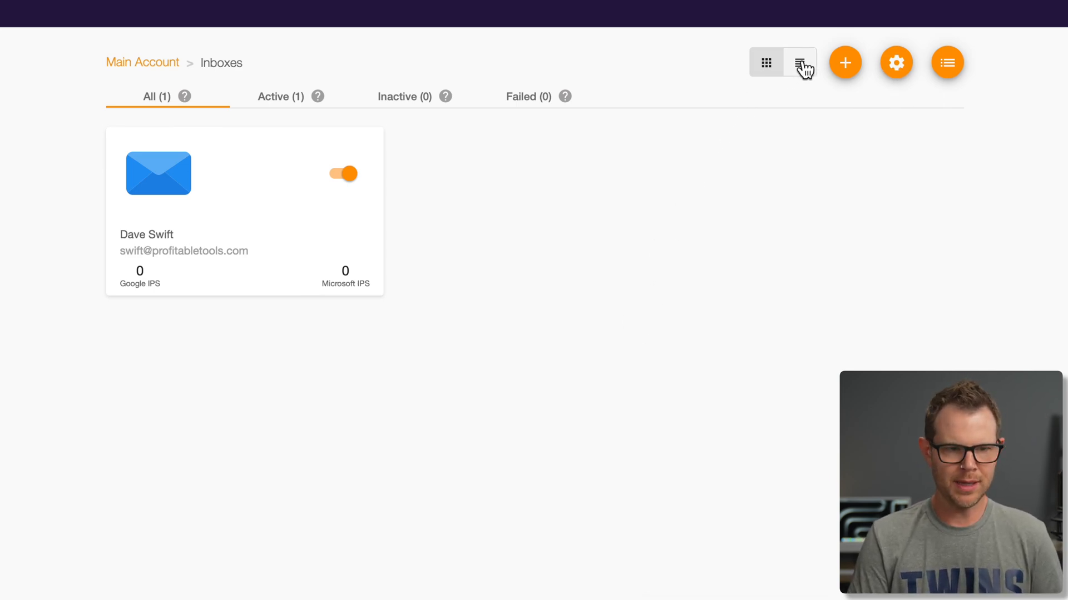
# - Open the inbox card to view its Initial Warmup dashboard: 20 queued, none sent
pyautogui.click(765, 62)
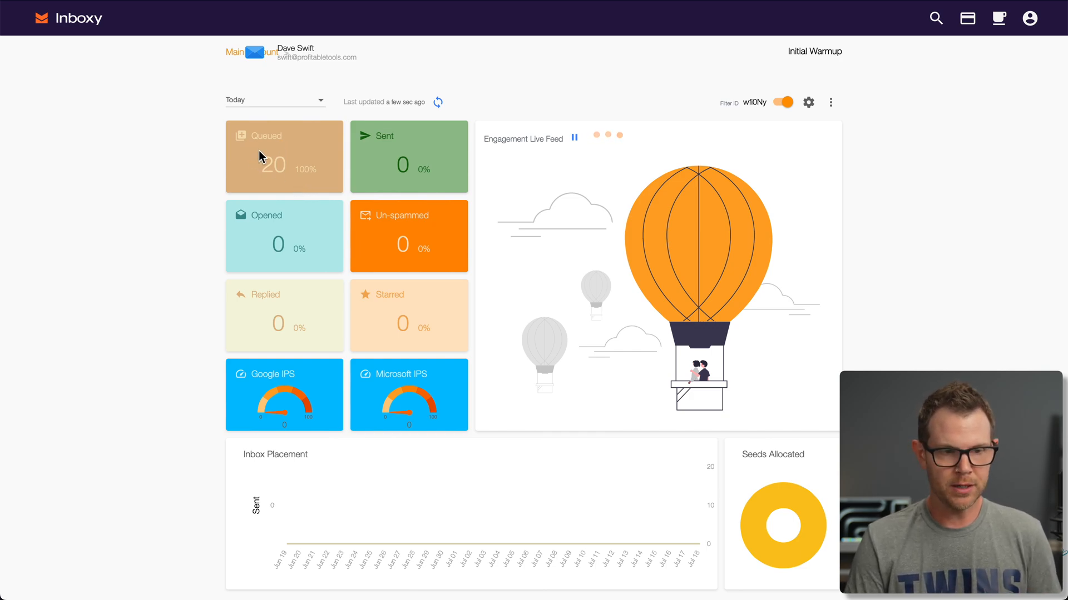
pyautogui.moveTo(372, 158)
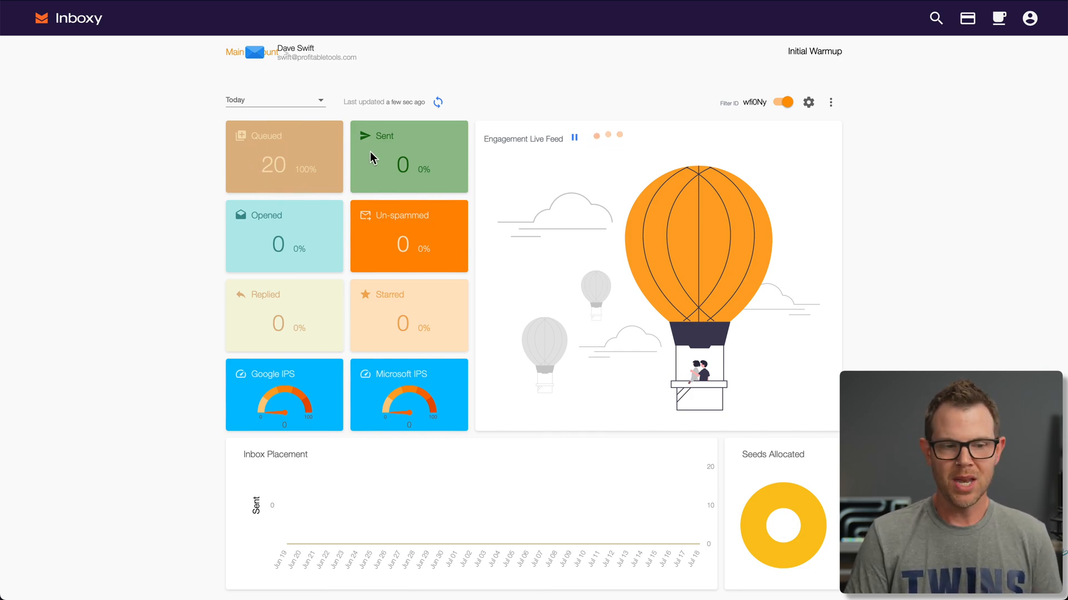
pyautogui.moveTo(368, 240)
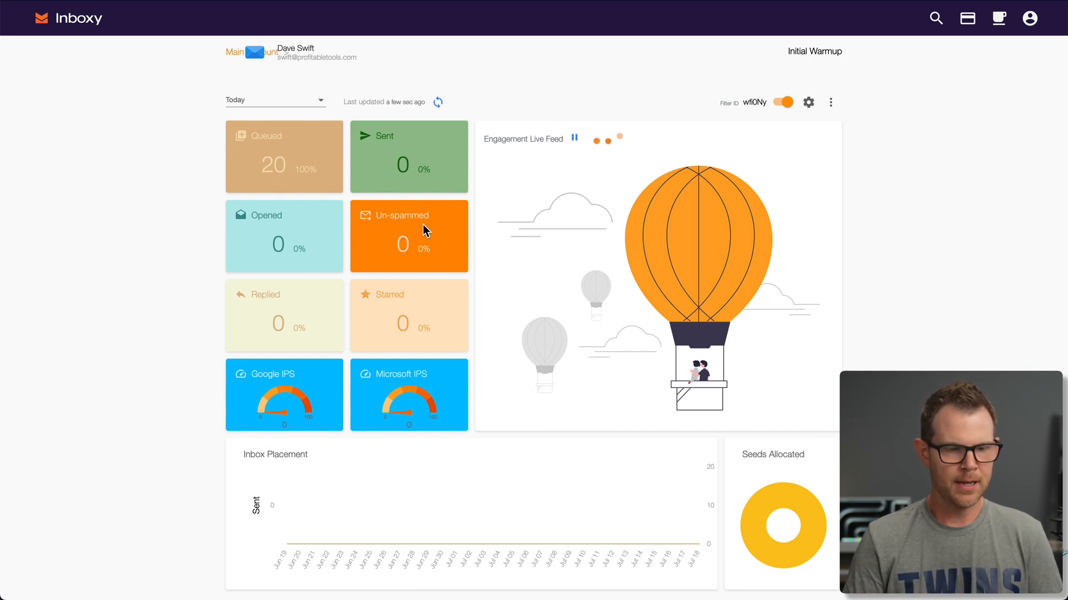
pyautogui.moveTo(291, 426)
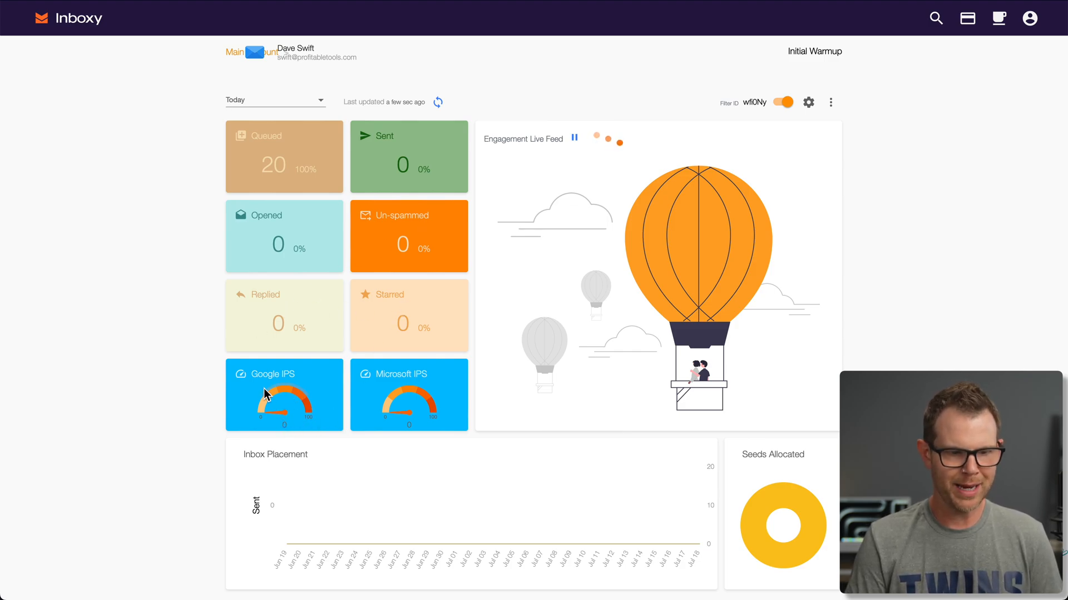
pyautogui.moveTo(577, 391)
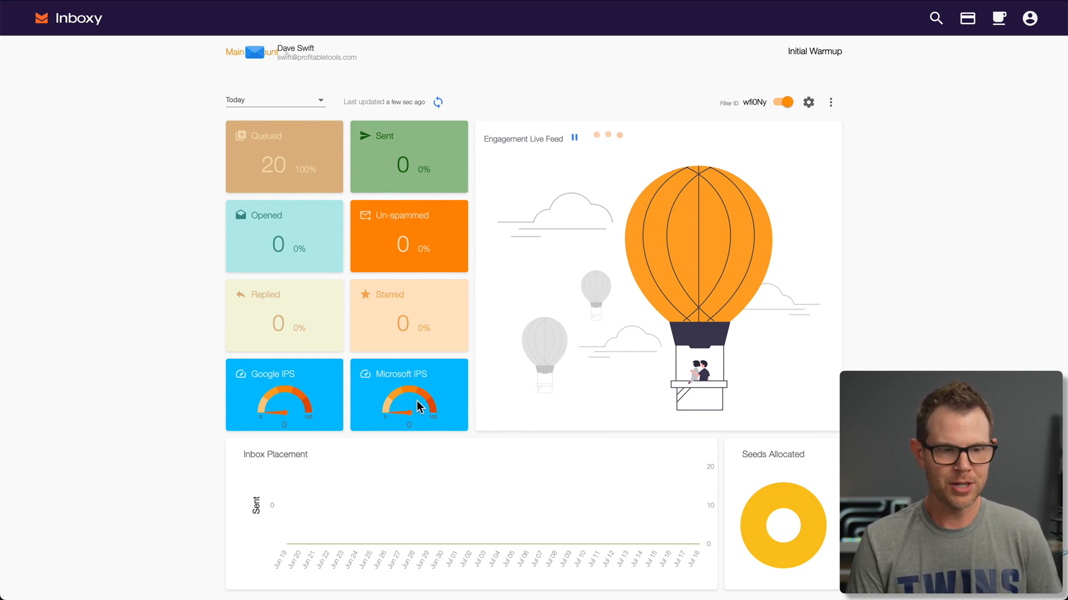
pyautogui.moveTo(568, 441)
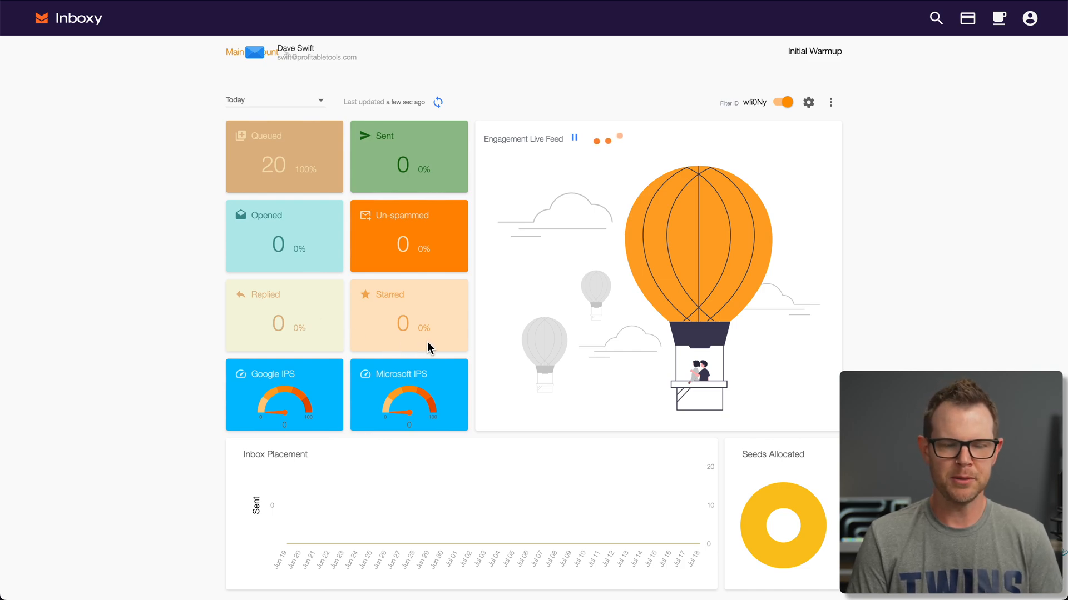
pyautogui.moveTo(526, 457)
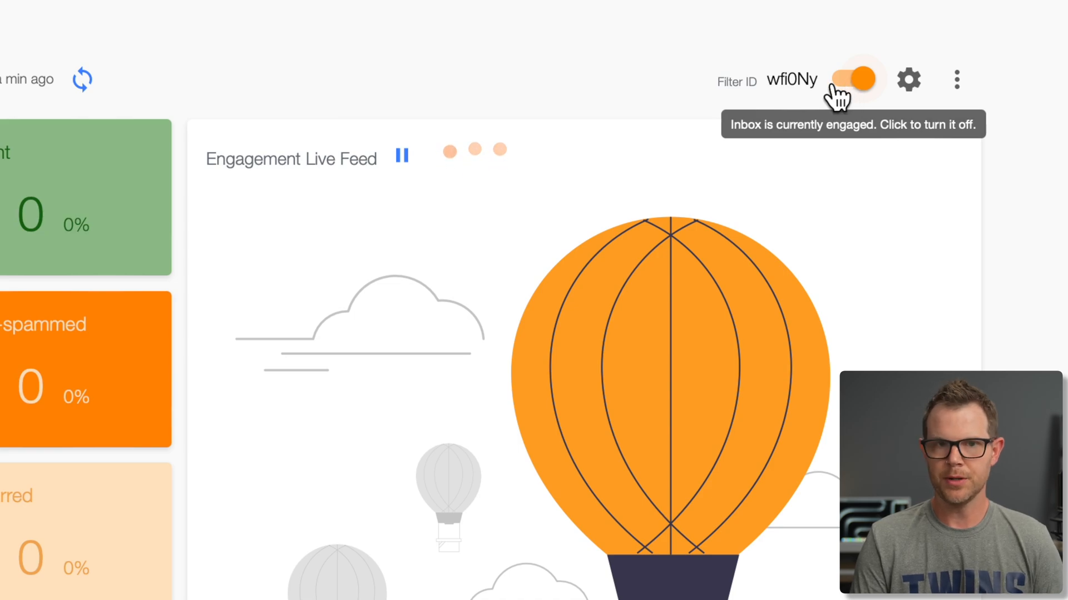
pyautogui.moveTo(907, 80)
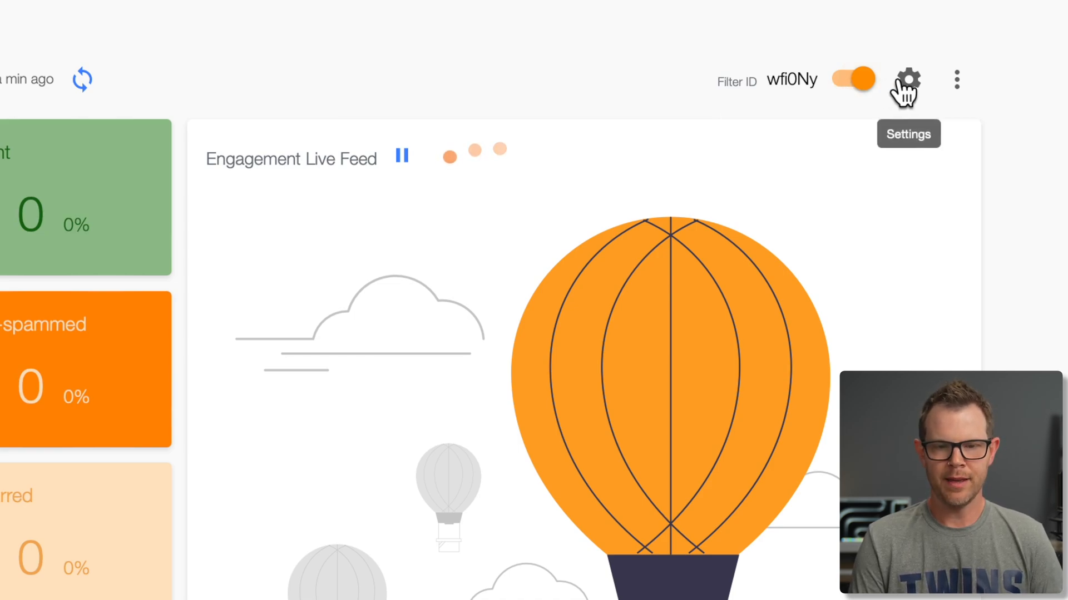
# - Reopen the Inbox Setup dialog and close it unchanged, back to the dashboard
pyautogui.click(906, 80)
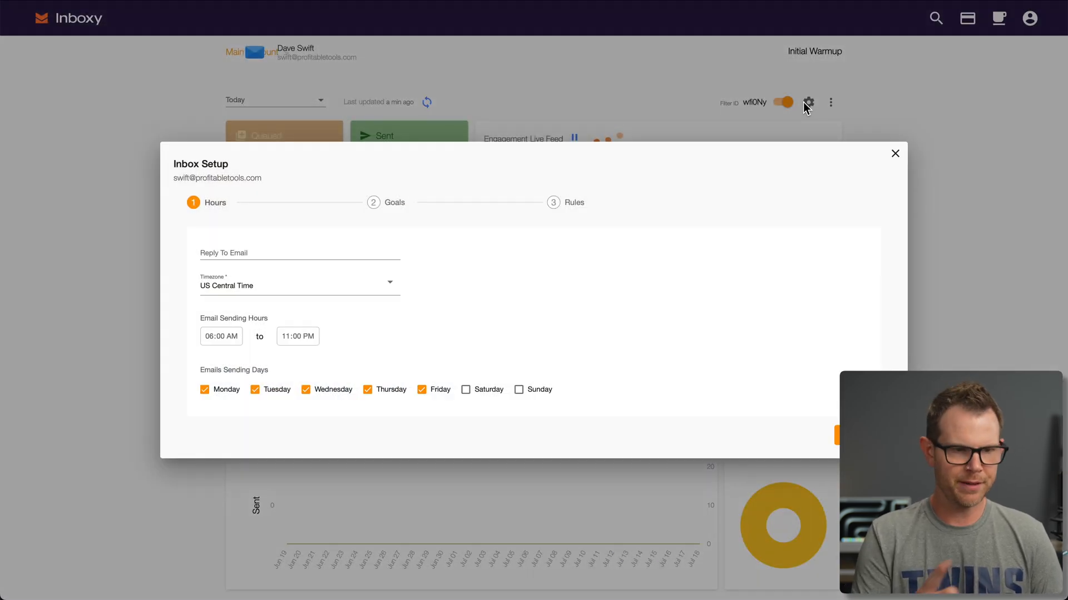
pyautogui.moveTo(761, 114)
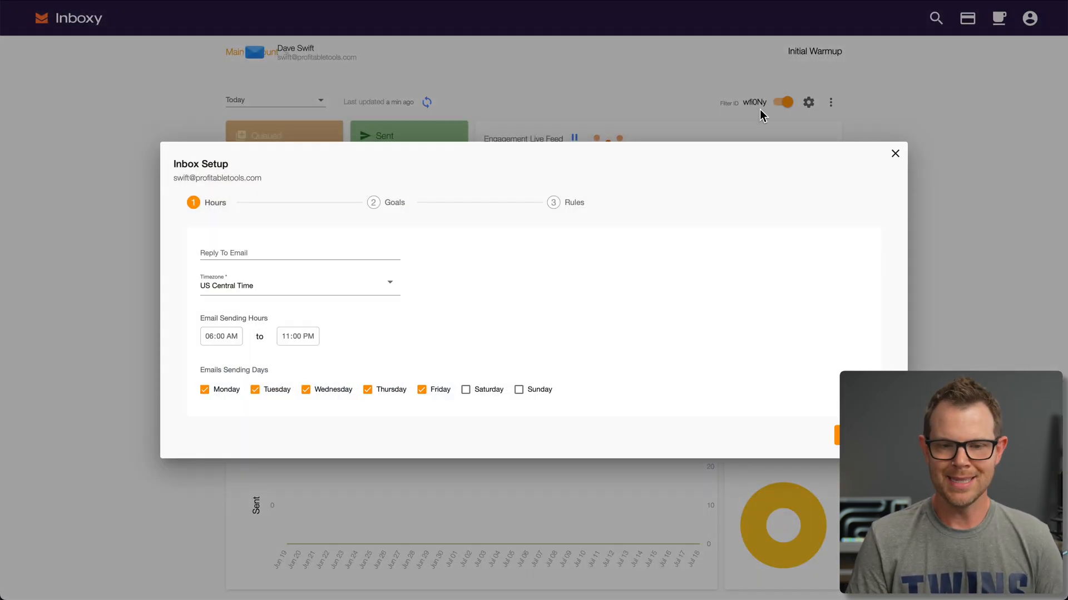
pyautogui.click(895, 154)
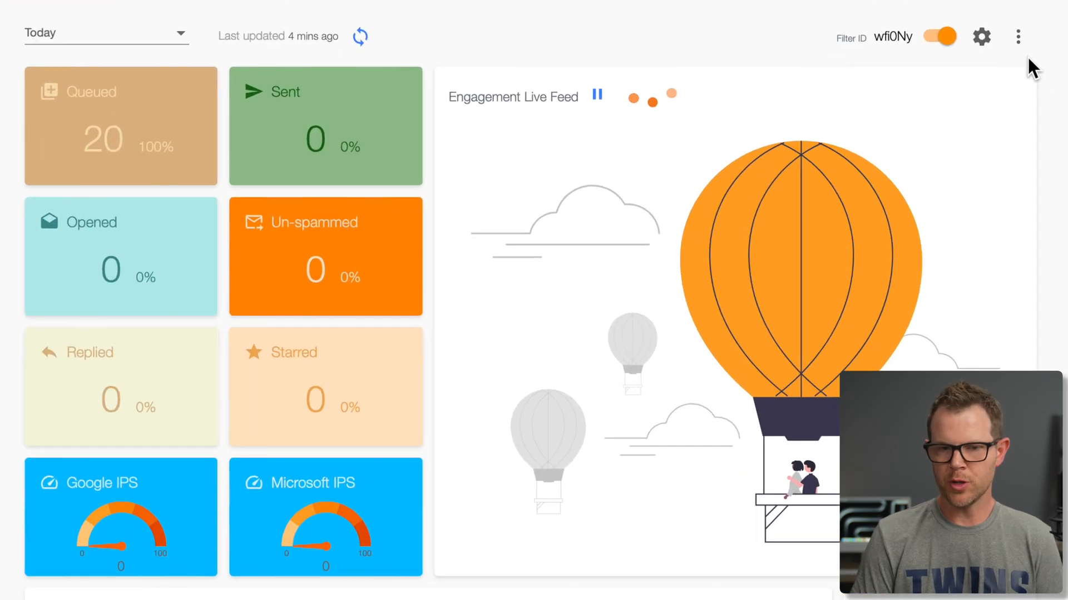
pyautogui.click(1019, 37)
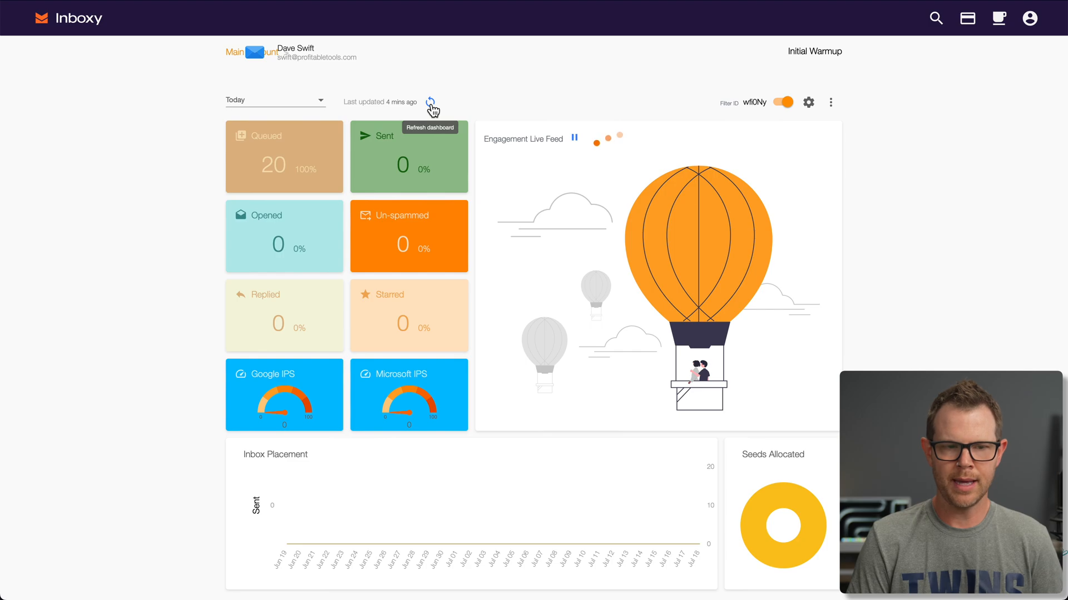
# - Refresh the dashboard figures using the icon beside 'Last updated'
pyautogui.click(430, 103)
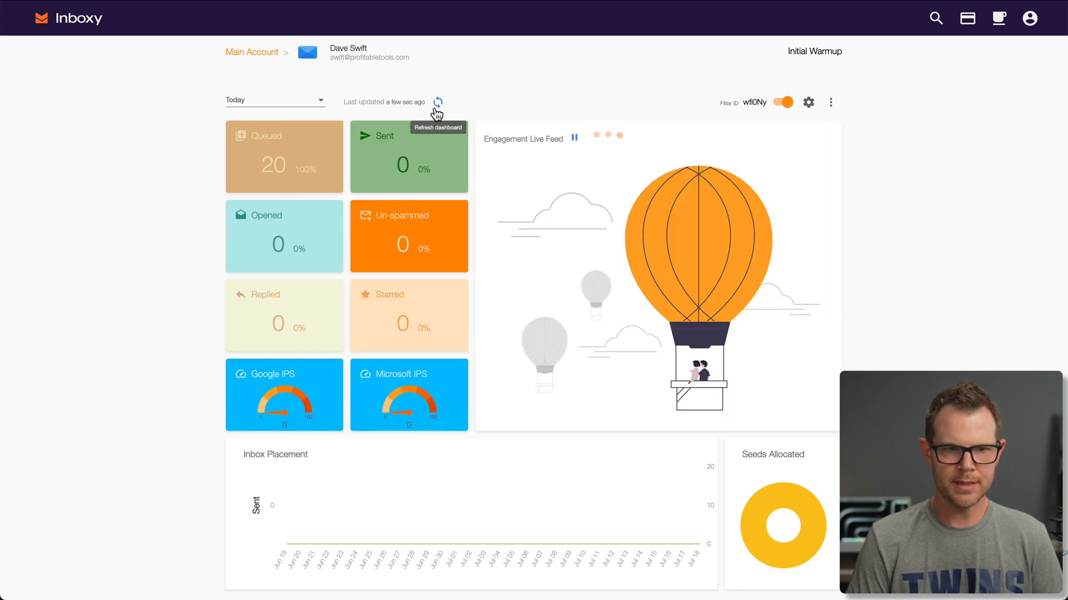
pyautogui.moveTo(422, 114)
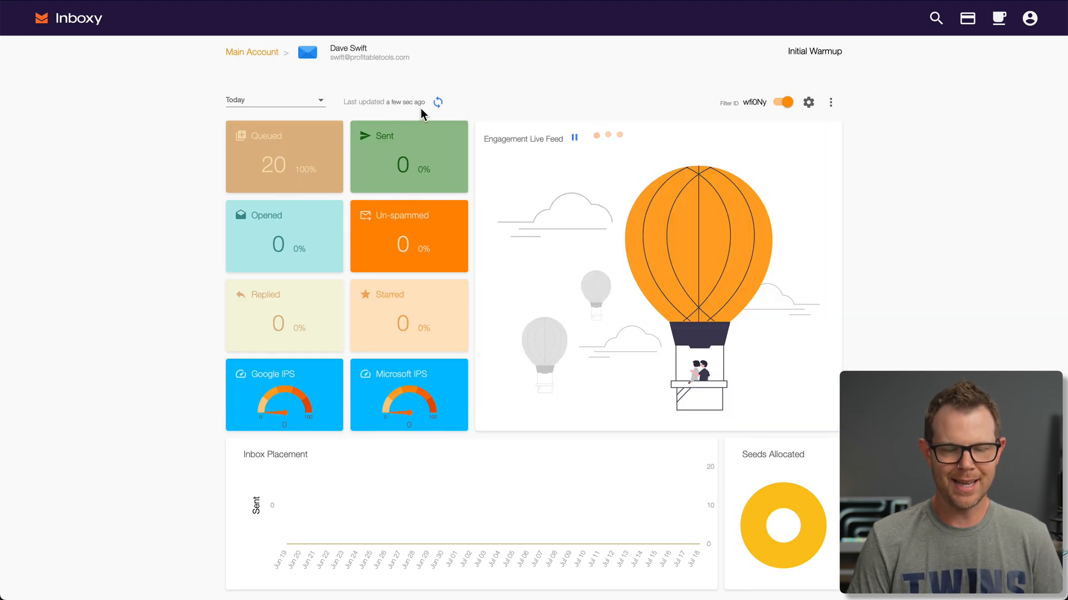
pyautogui.moveTo(894, 137)
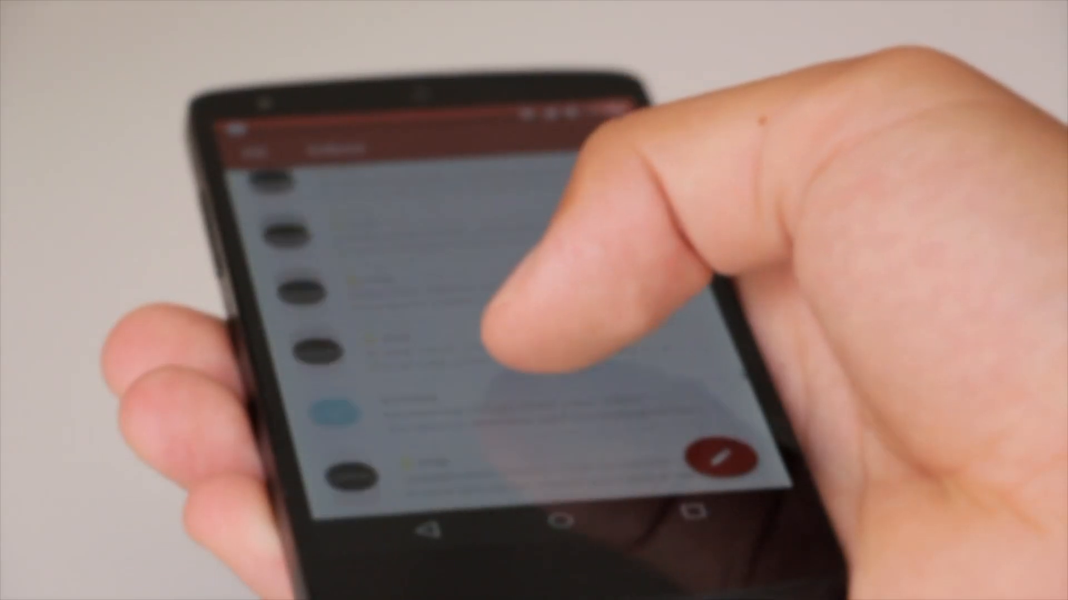
pyautogui.scroll(-3)
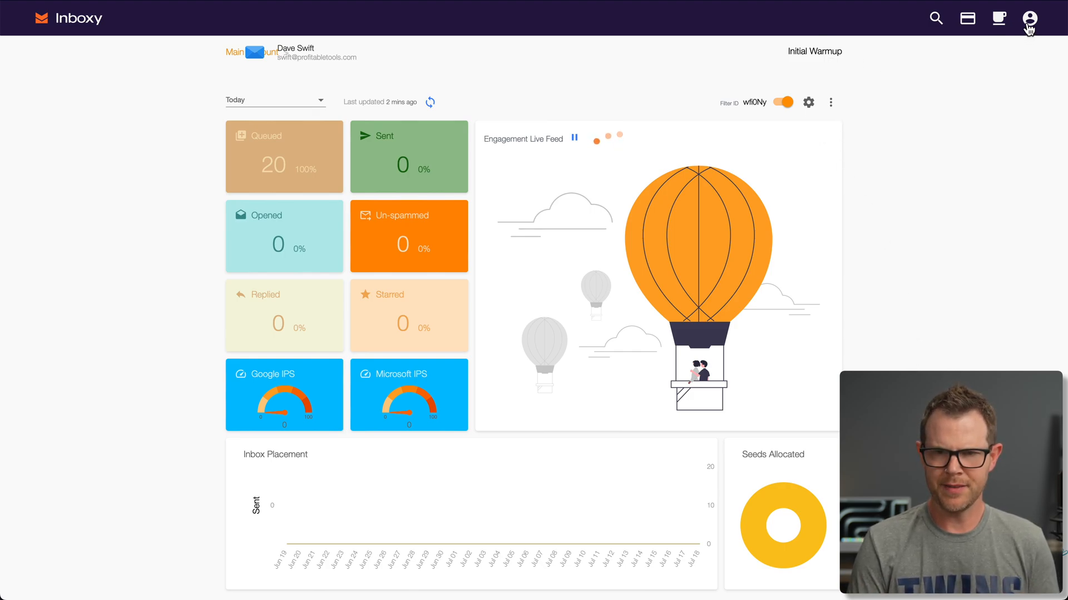
# - View the AppSumo subscription details, showing current Tier 1 ($59, one inbox)
pyautogui.click(1029, 19)
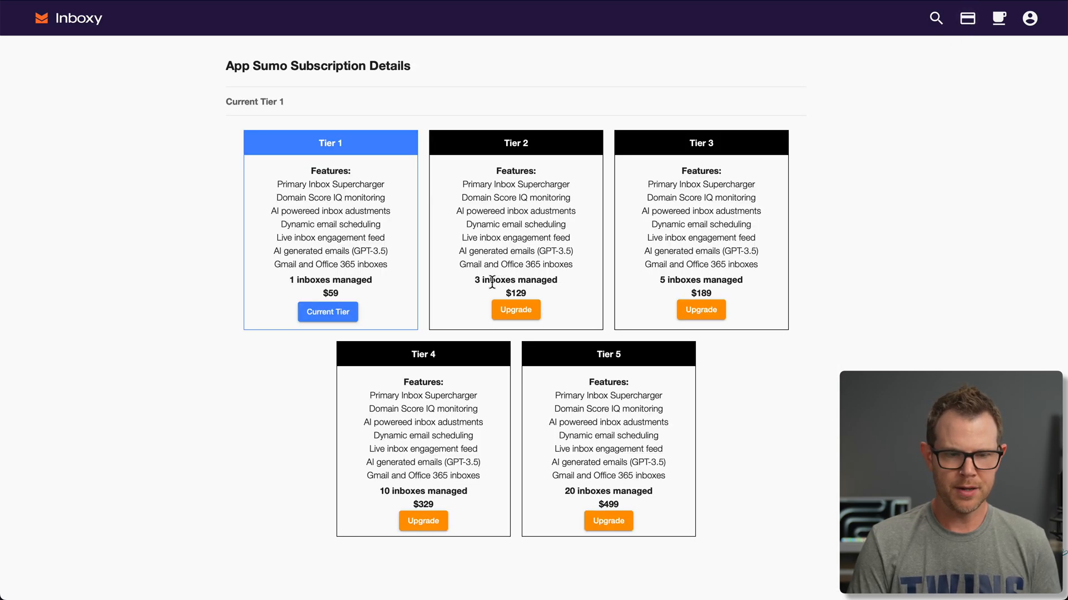
pyautogui.moveTo(436, 287)
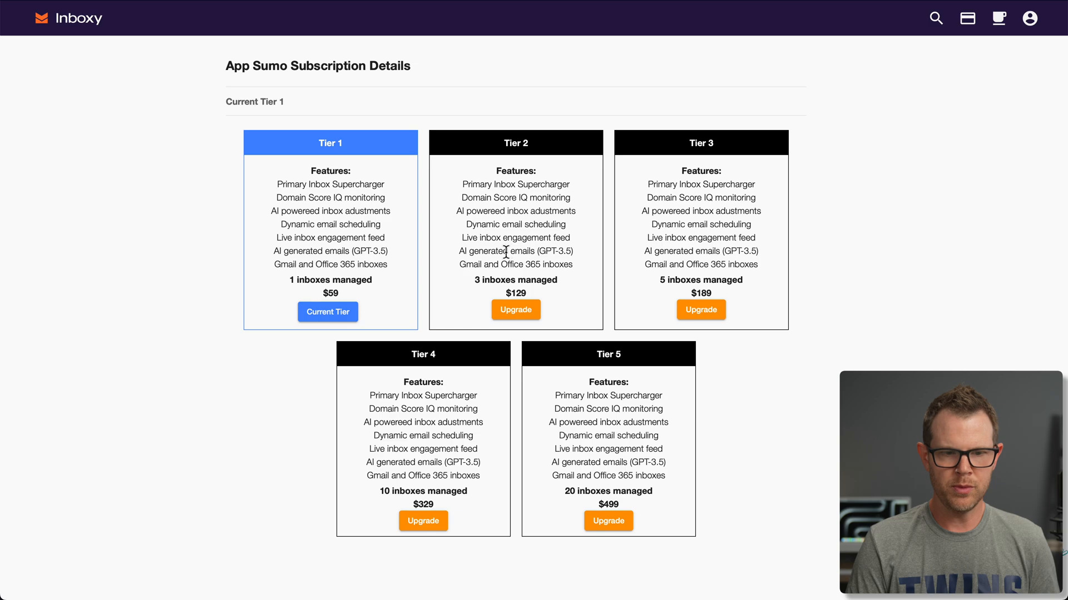
pyautogui.moveTo(564, 262)
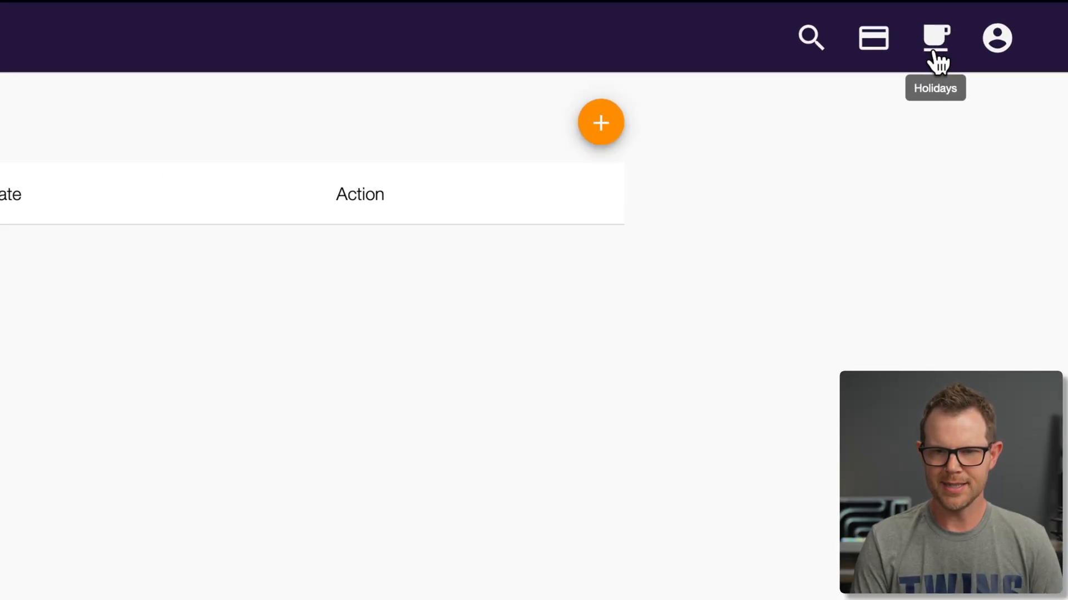
# - Create holiday 'Christmas' dated 12/25/2024, recurring on every December 25th
pyautogui.click(600, 122)
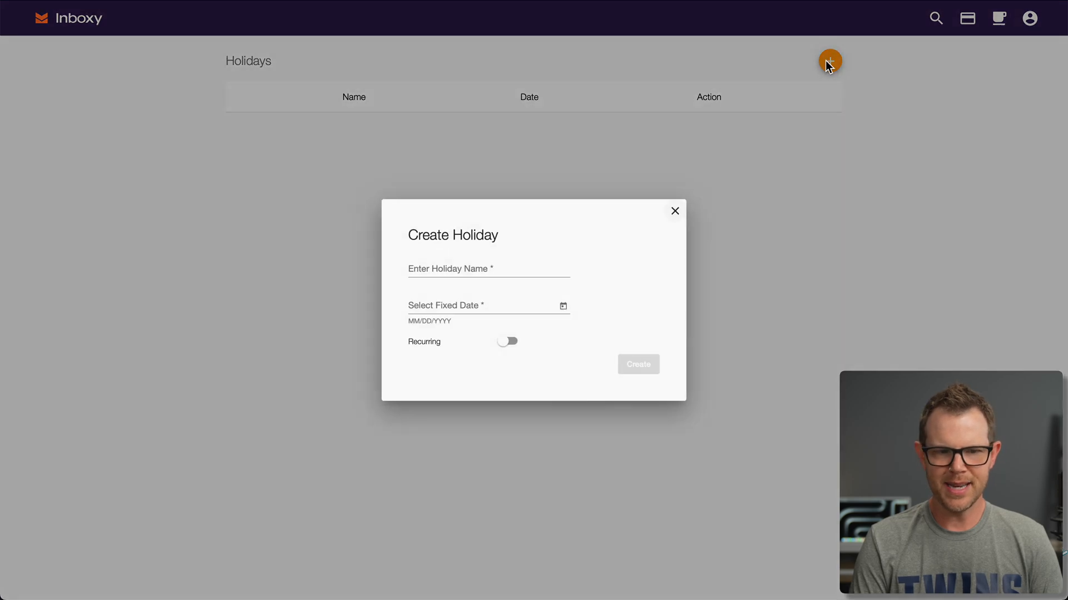
pyautogui.click(488, 268)
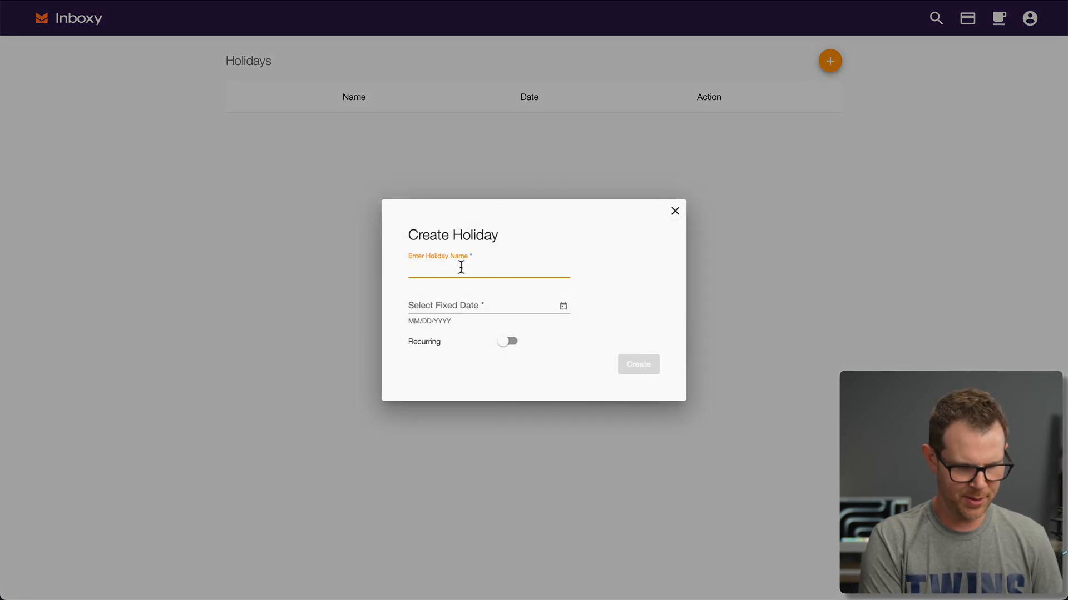
pyautogui.write('Christmas')
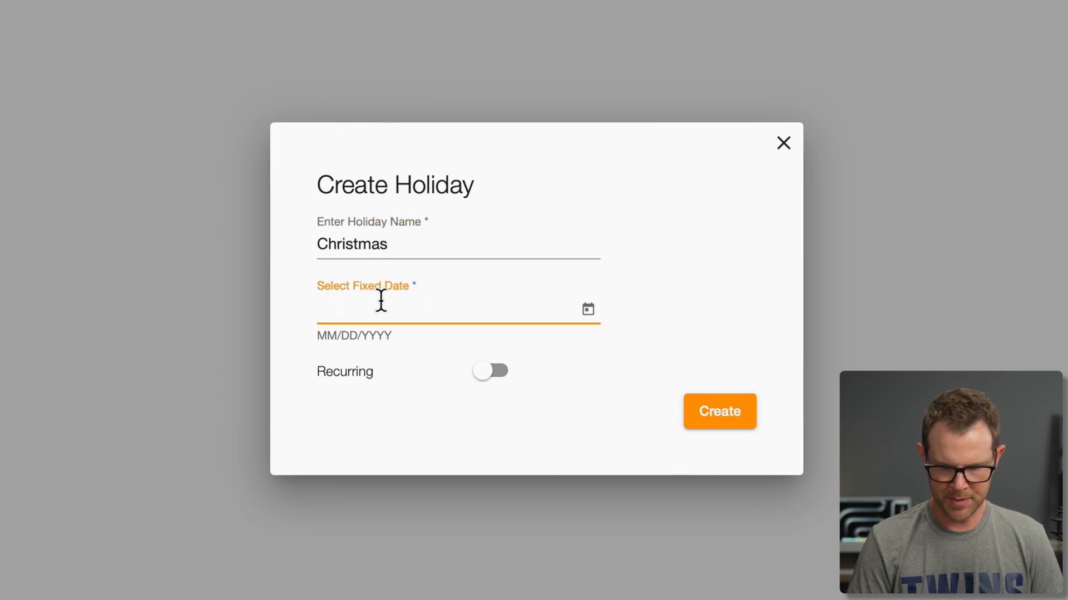
pyautogui.write('12/')
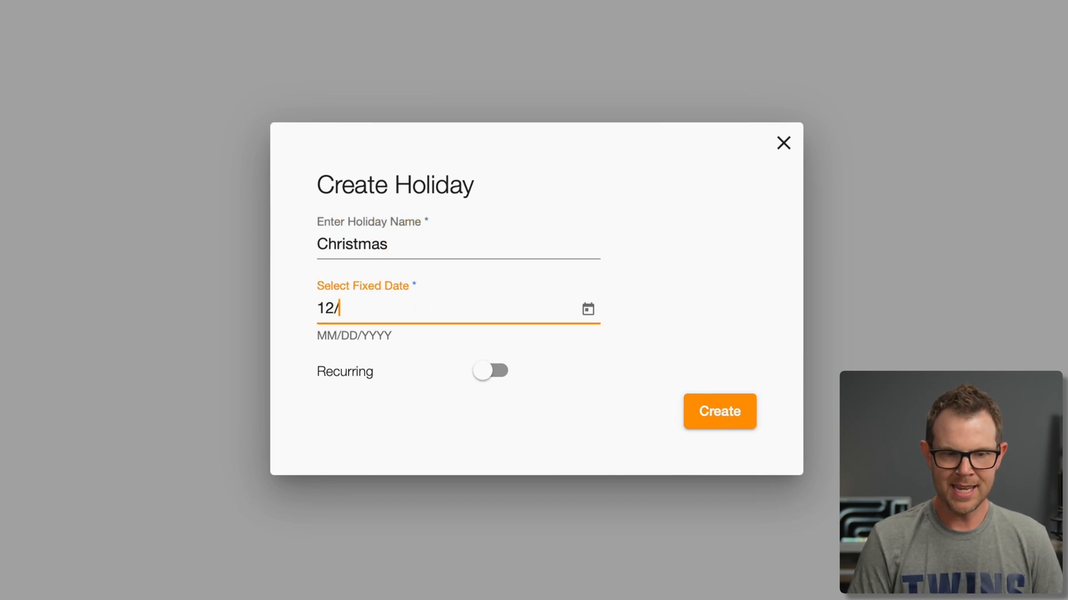
pyautogui.write('25/')
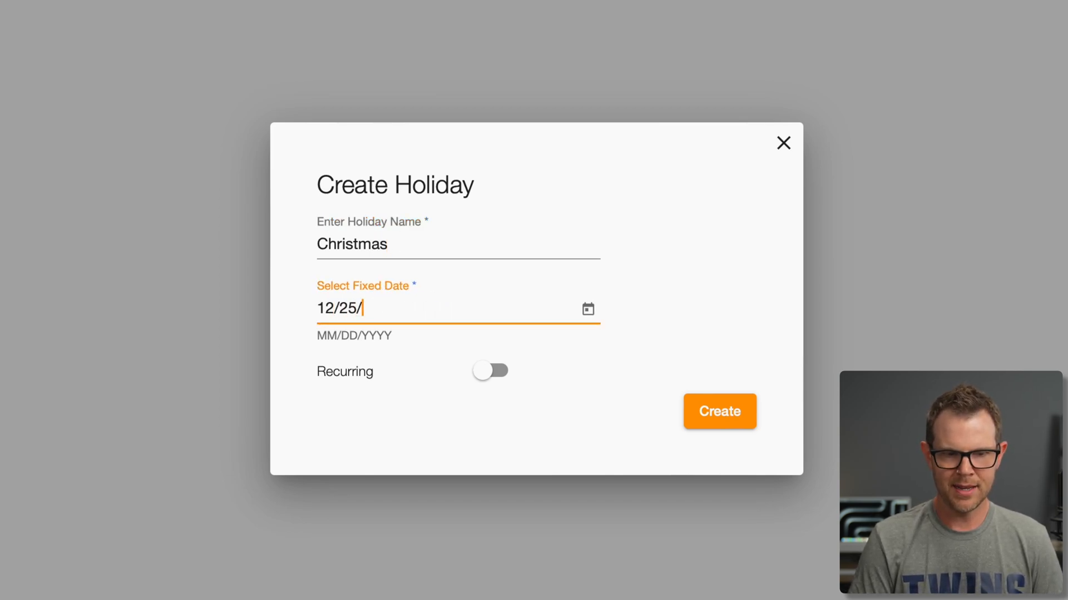
pyautogui.write('2024')
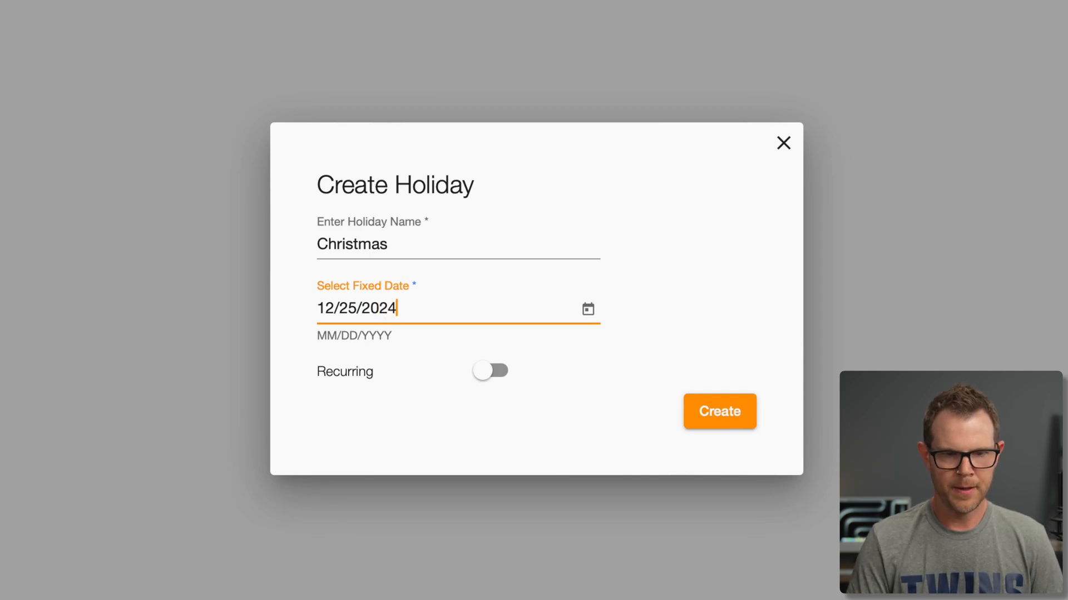
pyautogui.click(489, 371)
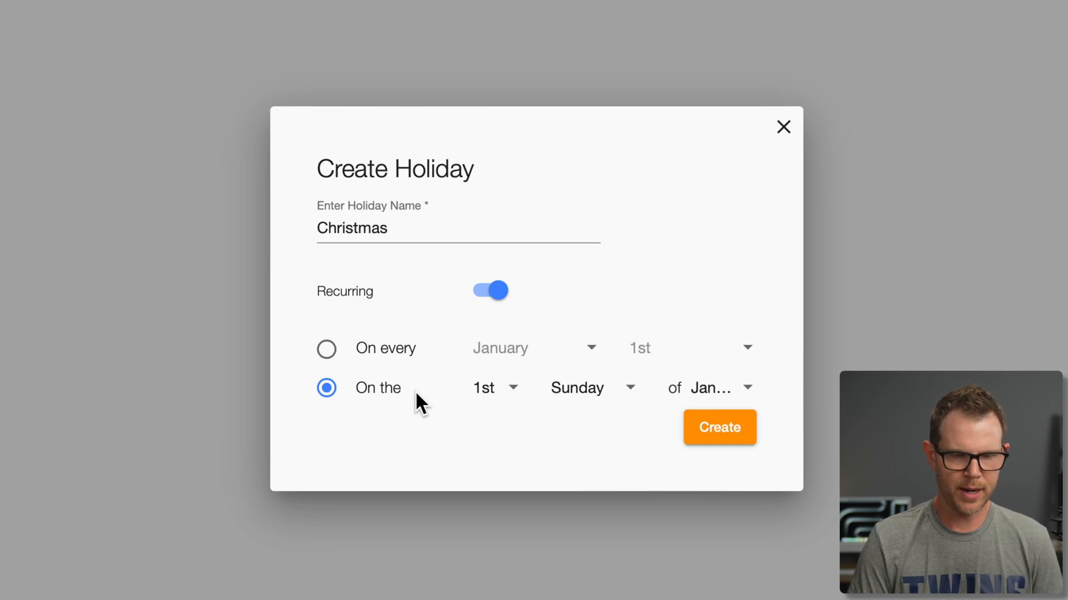
pyautogui.click(495, 388)
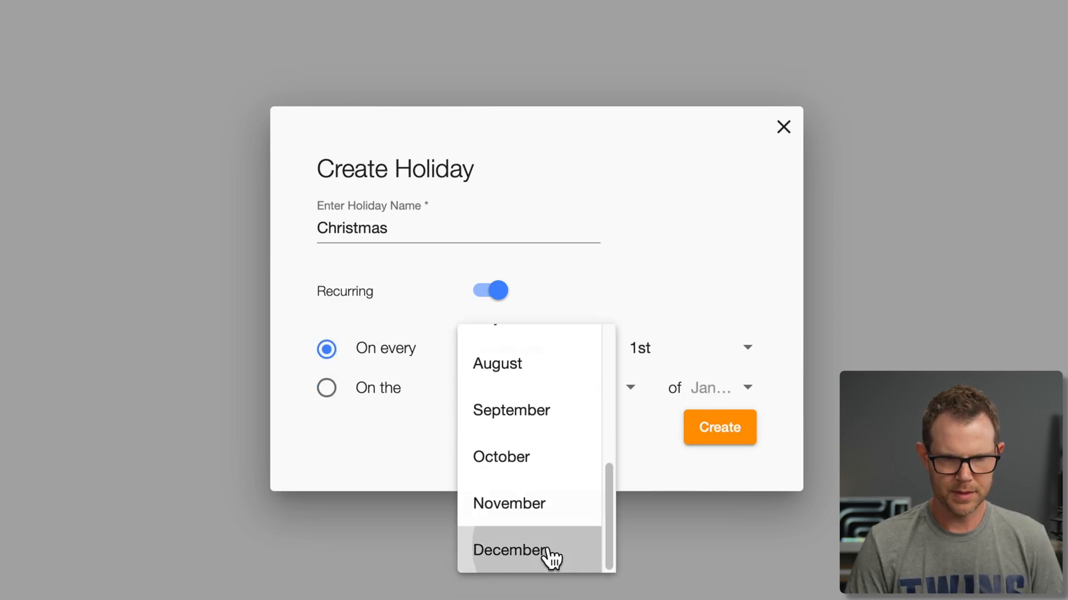
pyautogui.click(510, 550)
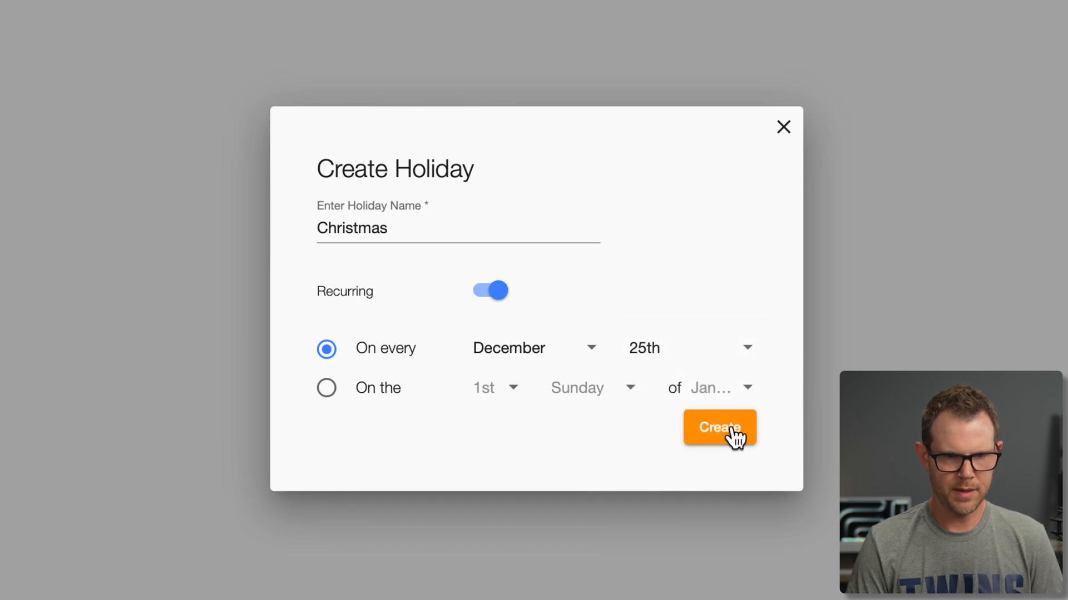
pyautogui.click(719, 428)
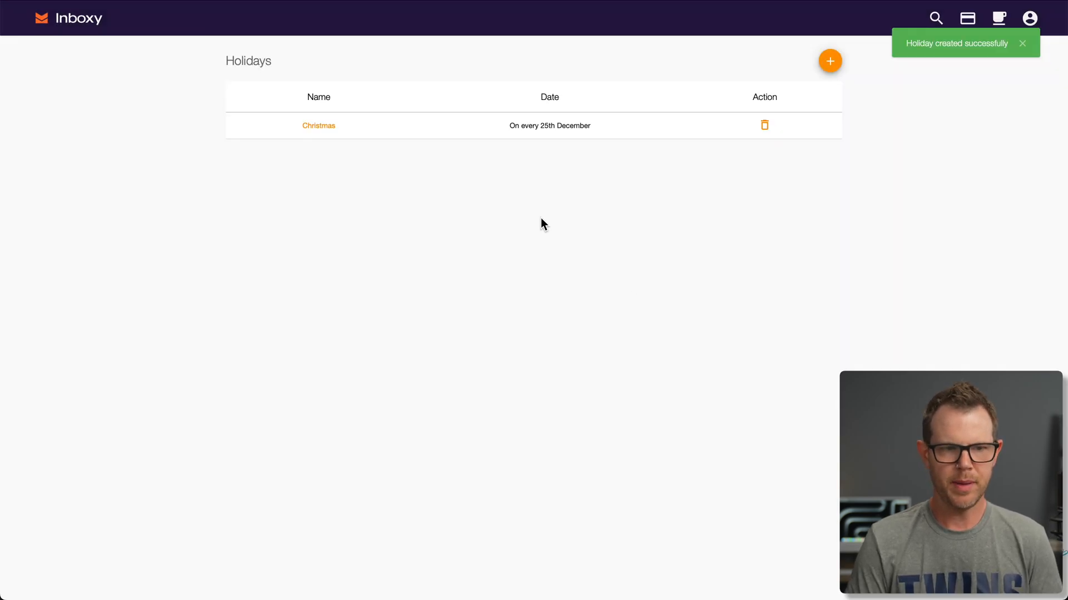
pyautogui.moveTo(519, 157)
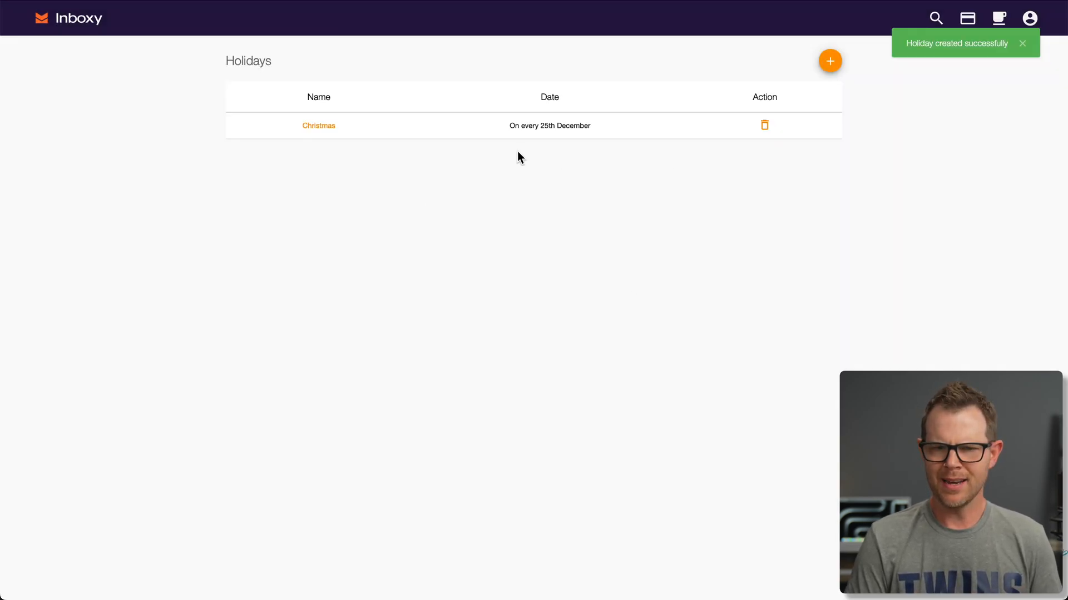
pyautogui.moveTo(619, 176)
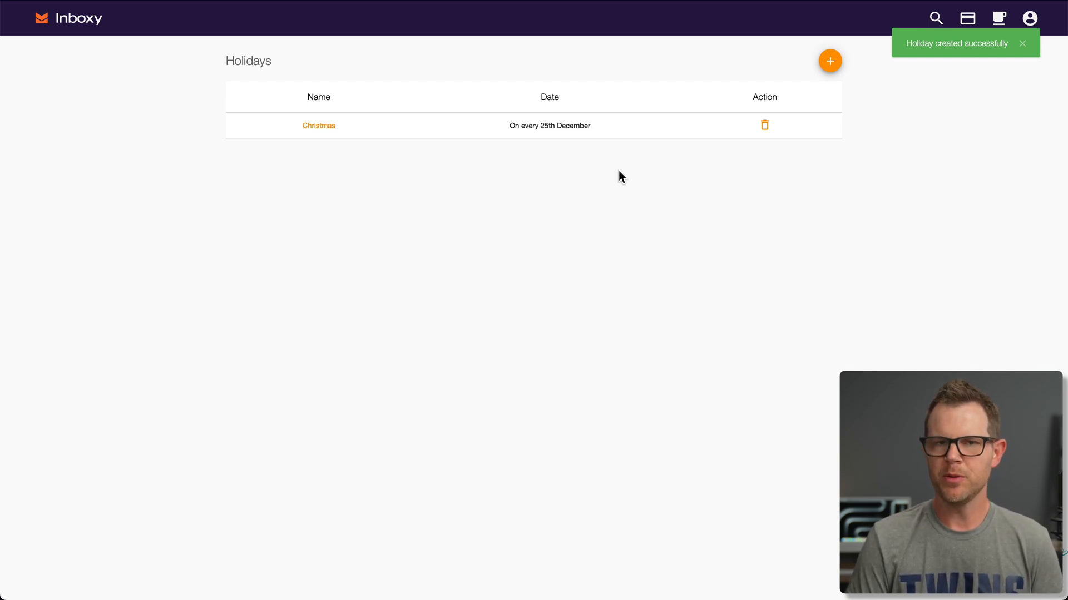
pyautogui.moveTo(668, 186)
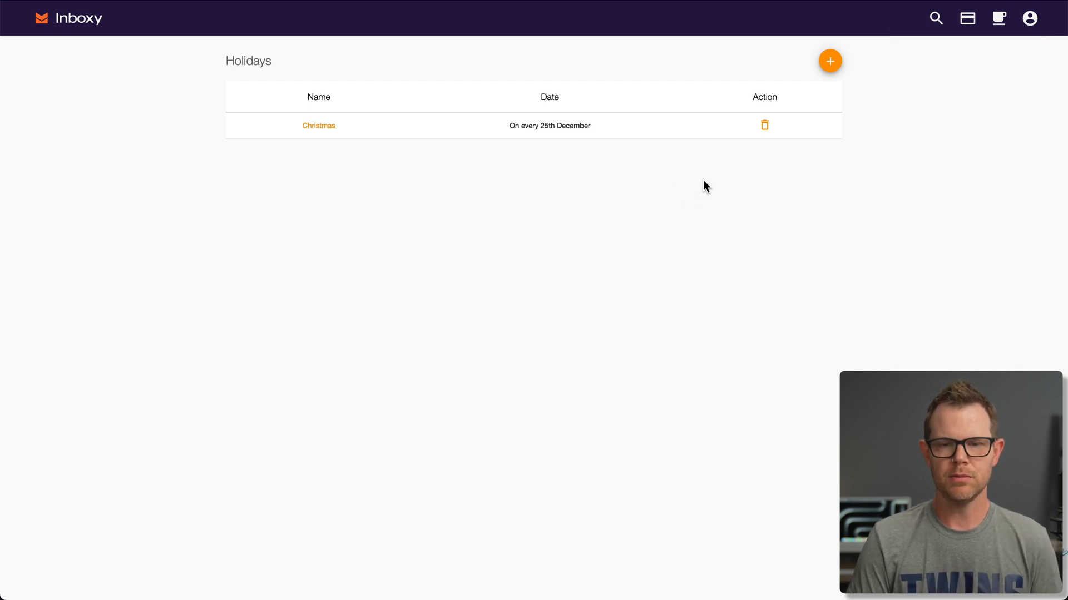
pyautogui.moveTo(729, 187)
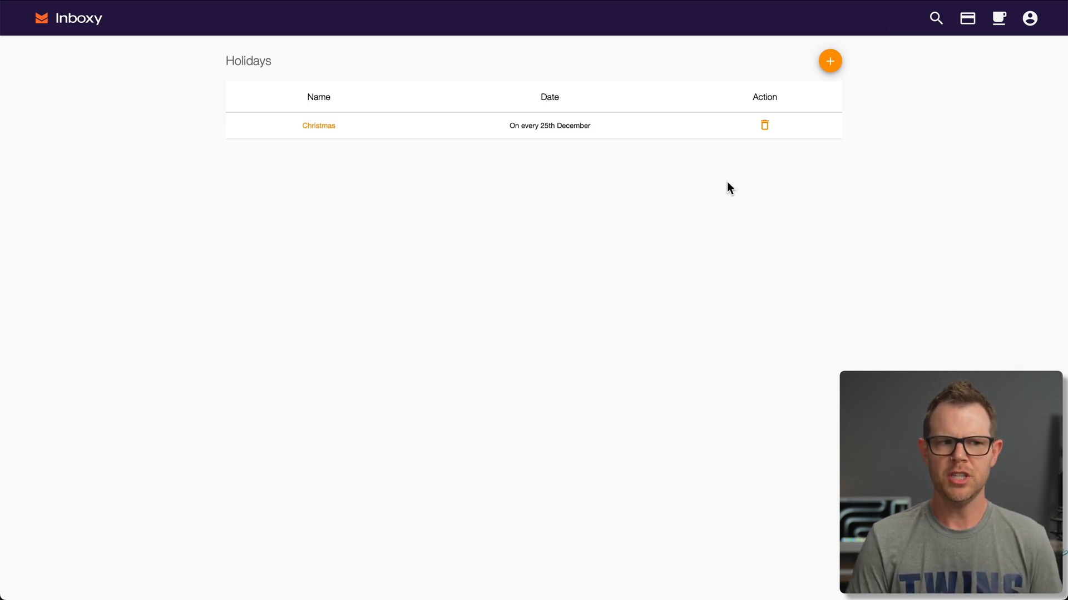
pyautogui.moveTo(733, 182)
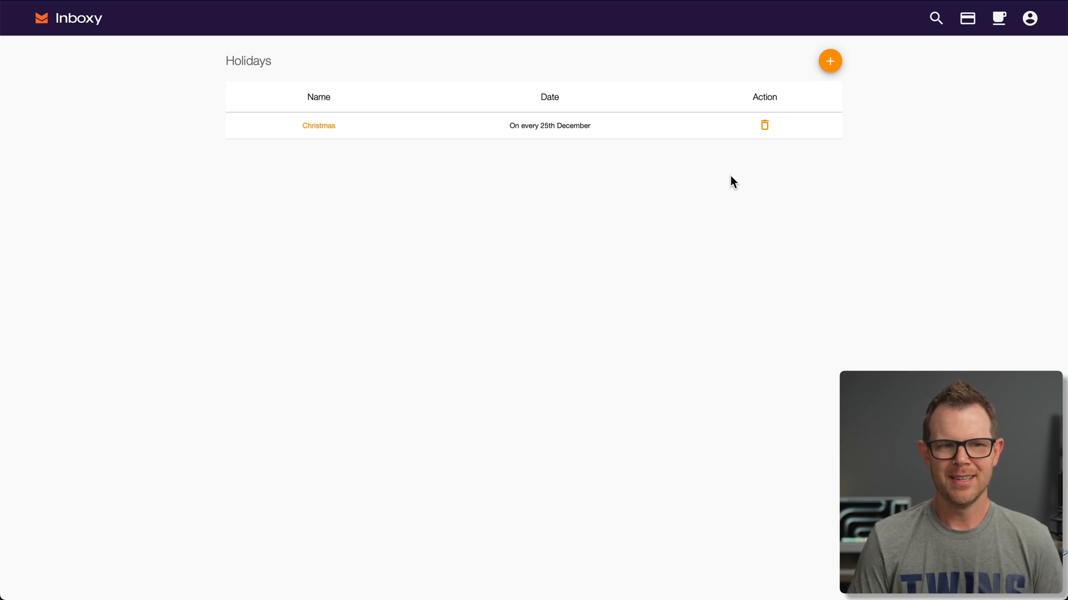
pyautogui.moveTo(742, 176)
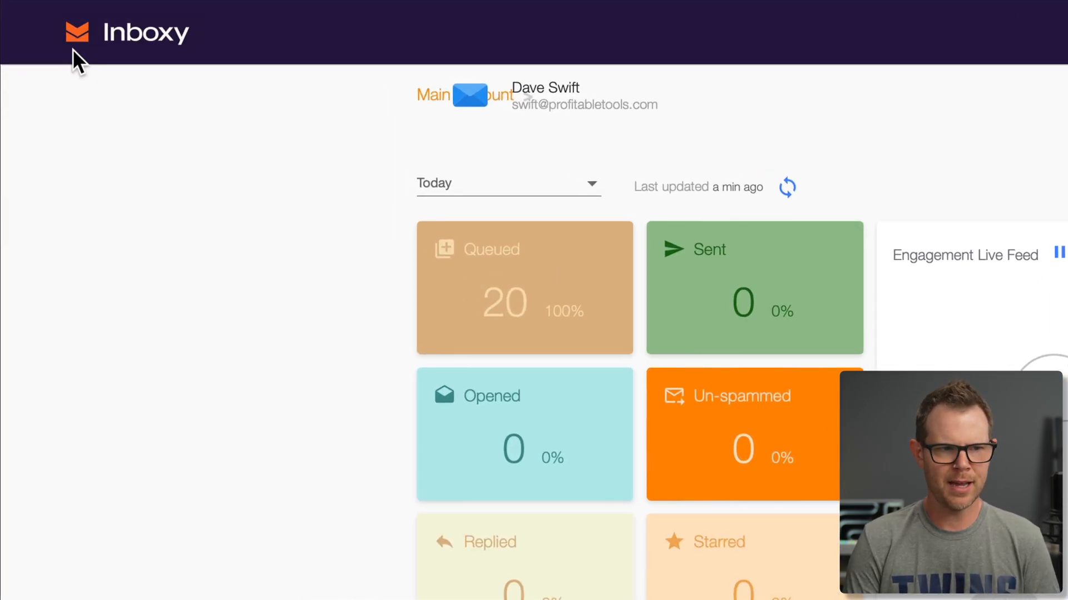
pyautogui.moveTo(189, 75)
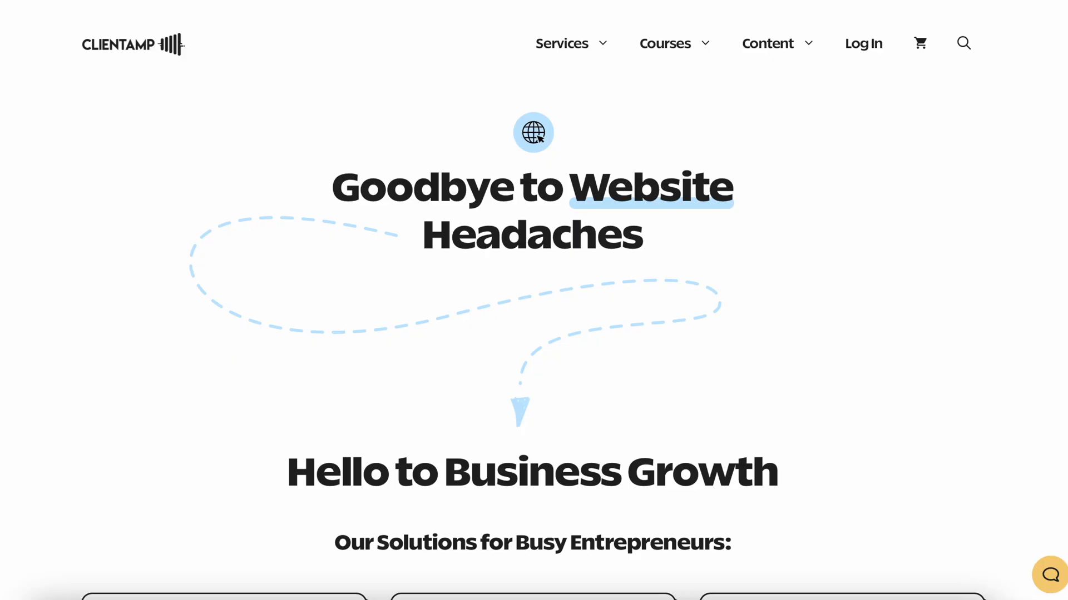
# - Scroll the ClientAmp homepage to Reviews & Tutorials, Premium Courses and Full Service Agency
pyautogui.scroll(-3)
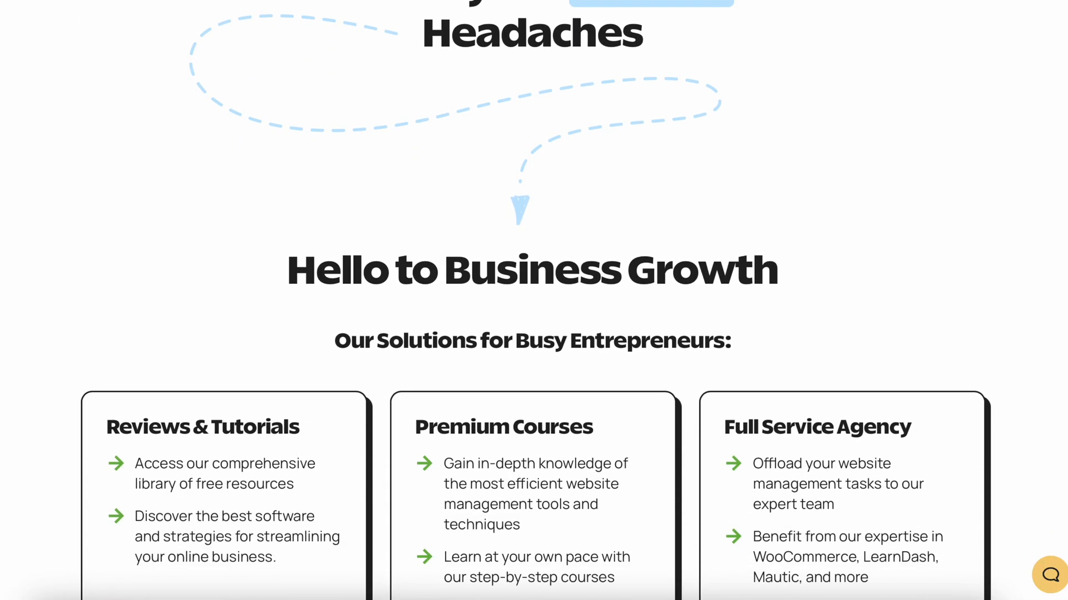